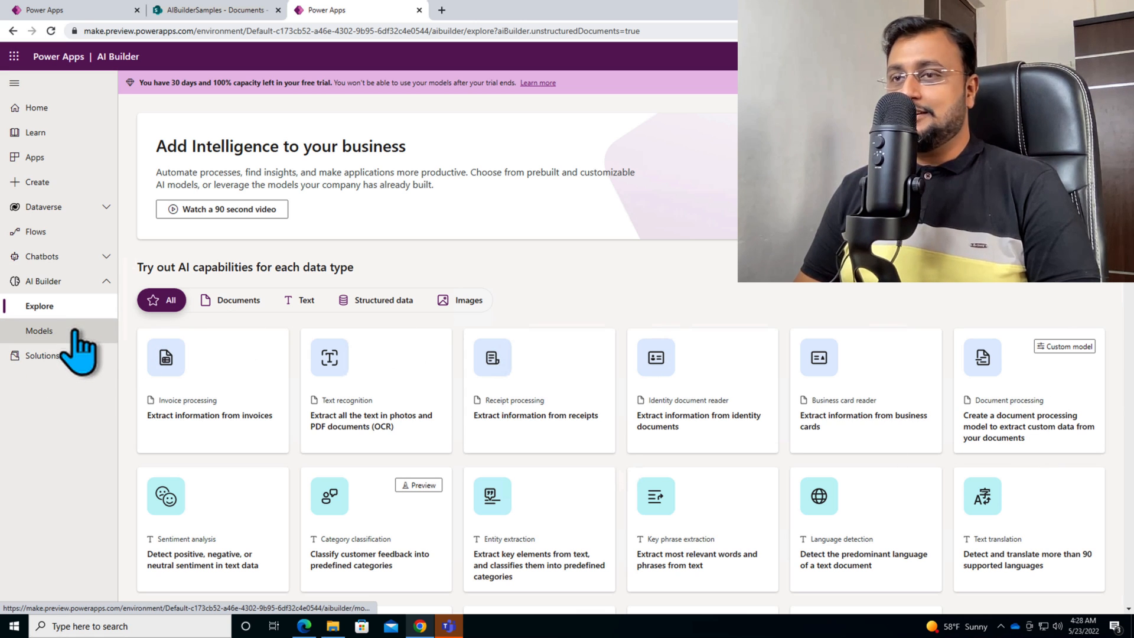
Step: Open the 'Document Processing 5/23/2022, 3:39:47 AM' model from AI Builder's Models list
{"action": "left_click", "coordinate": [39, 330]}
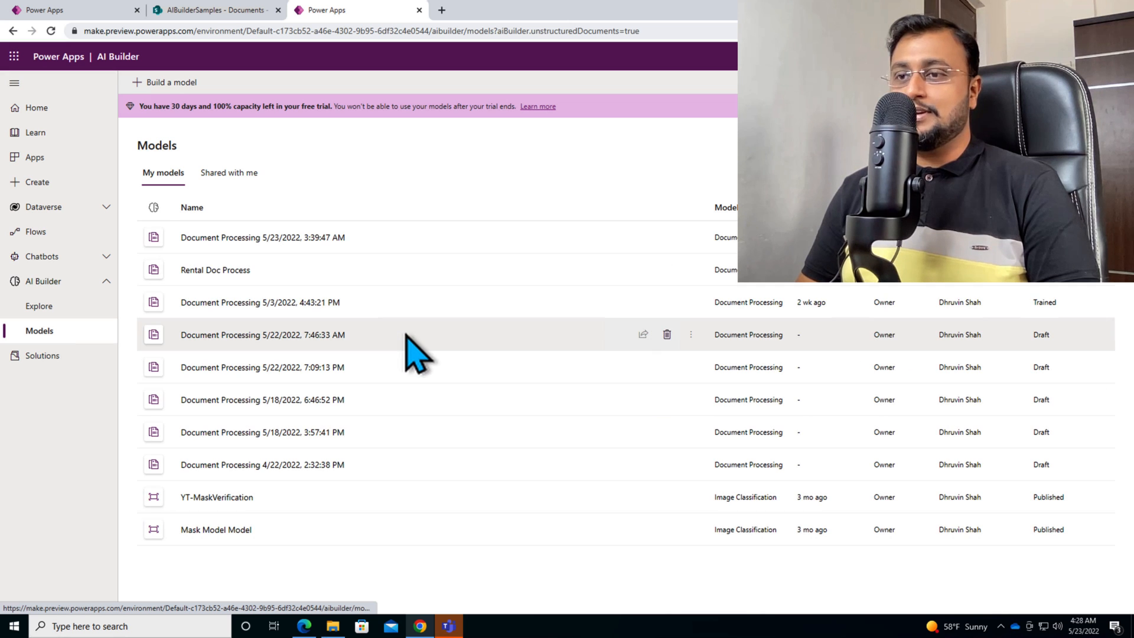
{"action": "mouse_move", "coordinate": [261, 237]}
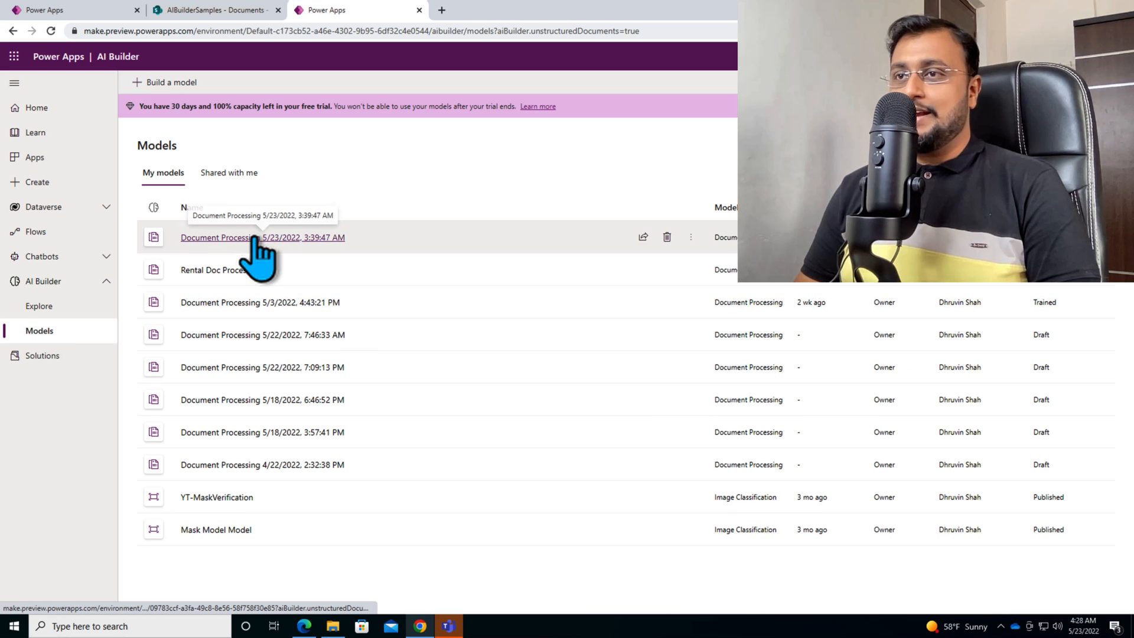
{"action": "left_click", "coordinate": [231, 237]}
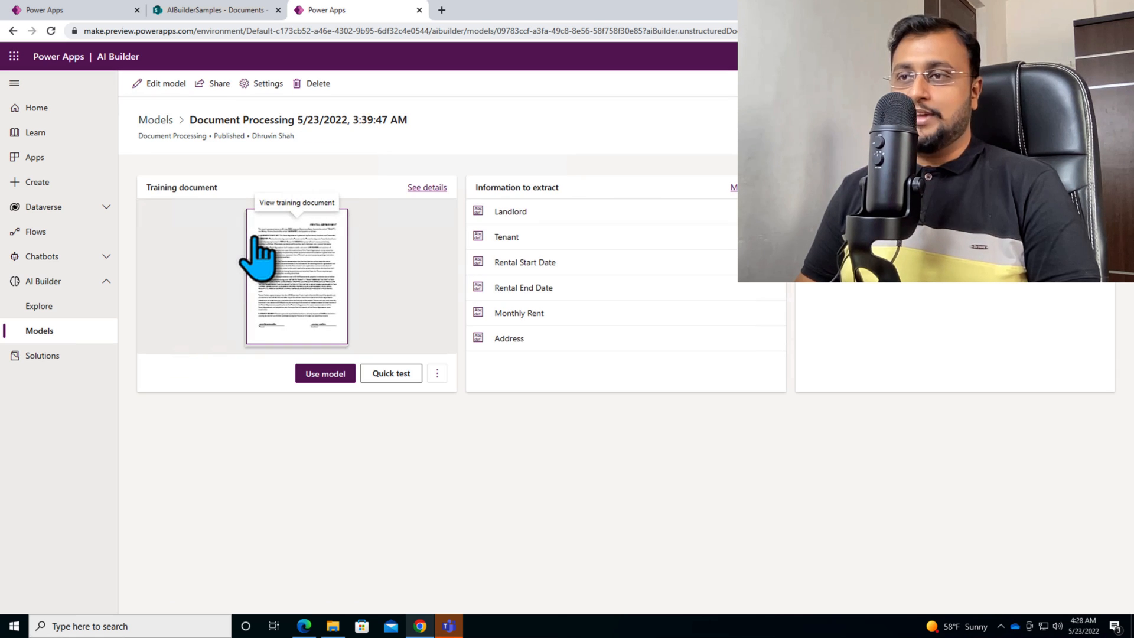
{"action": "mouse_move", "coordinate": [271, 250]}
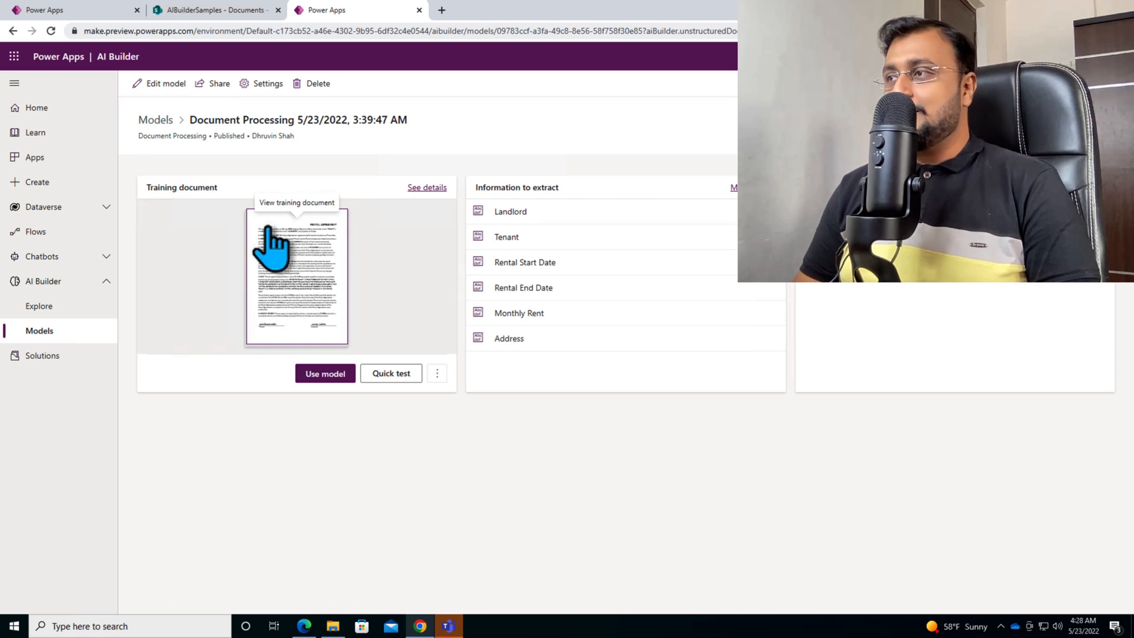
{"action": "mouse_move", "coordinate": [432, 463]}
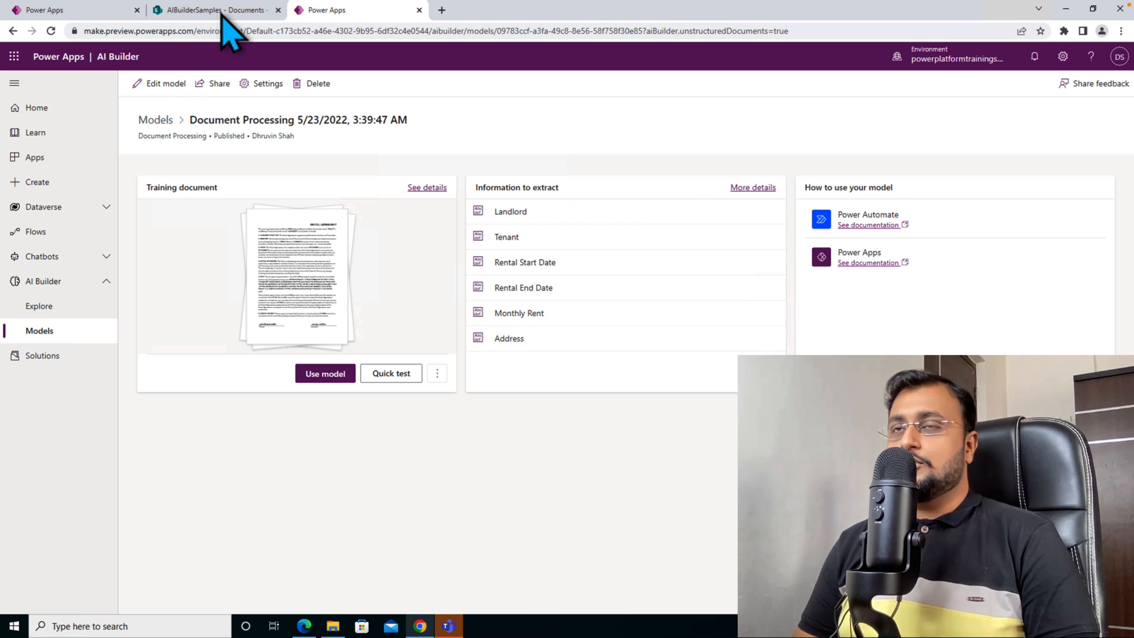
Step: View the existing entry in Rental Agreements on AIBuilderSamples, then return to Documents
{"action": "left_click", "coordinate": [210, 9]}
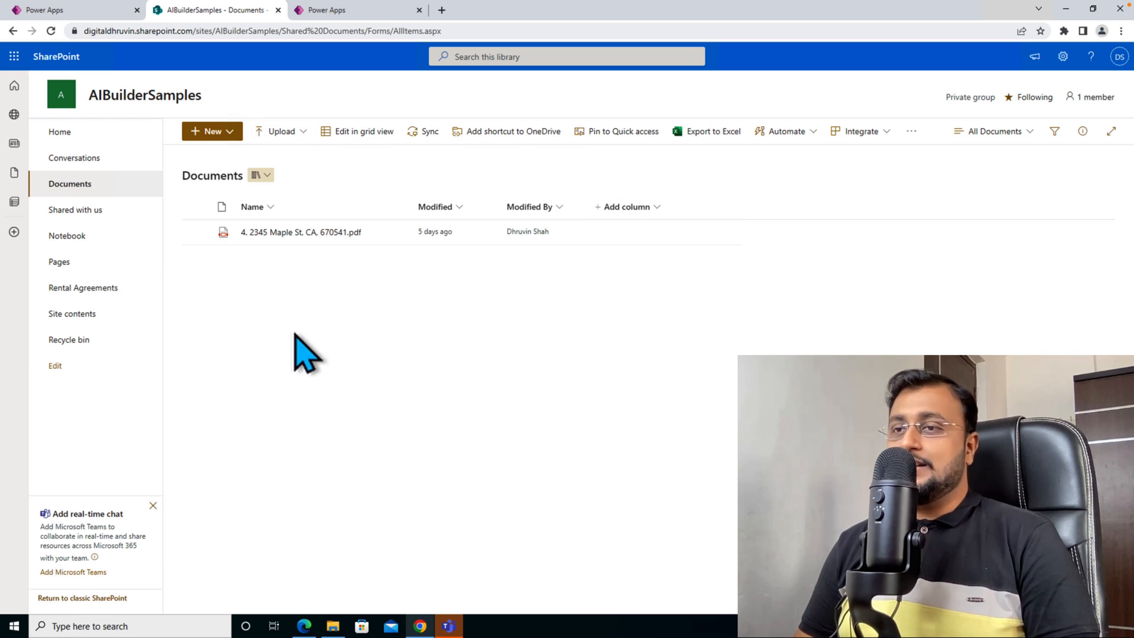
{"action": "mouse_move", "coordinate": [354, 316]}
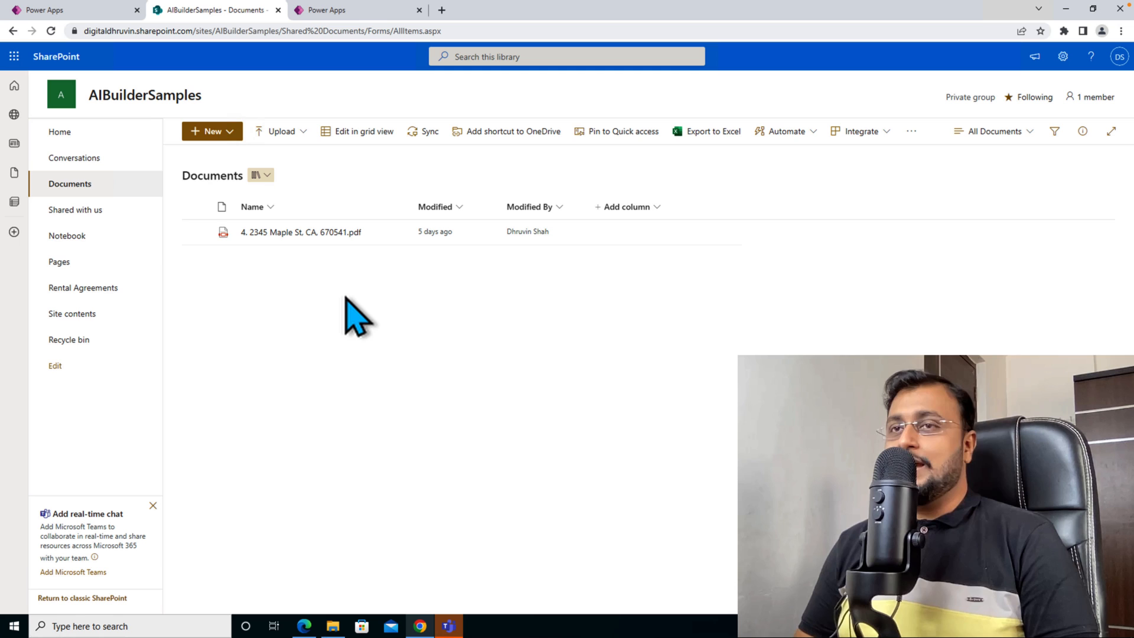
{"action": "mouse_move", "coordinate": [282, 332]}
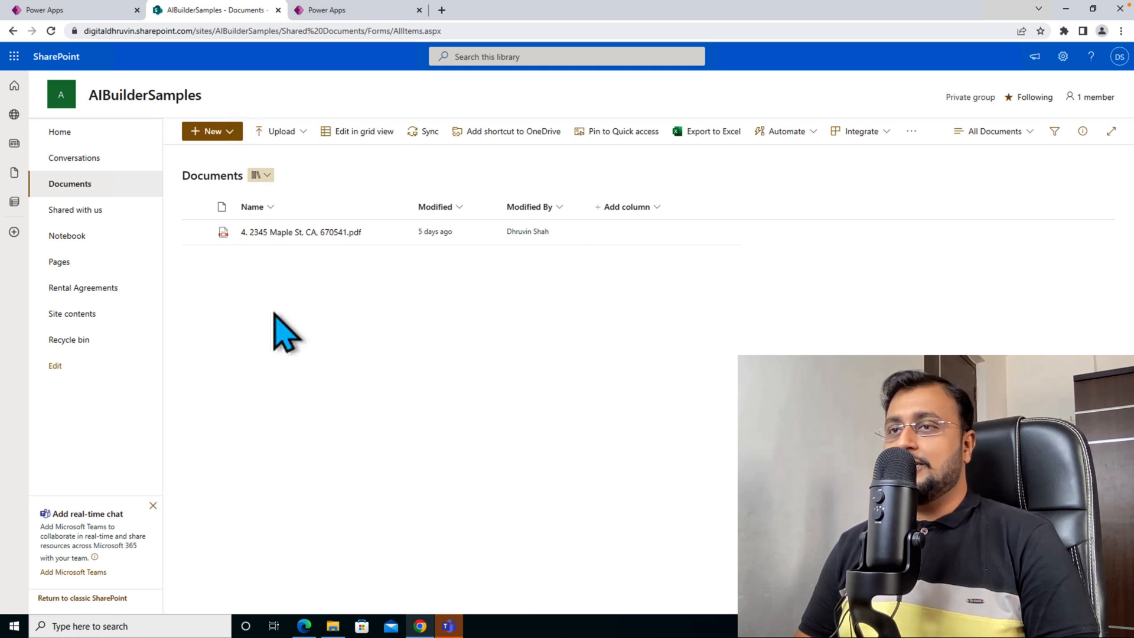
{"action": "mouse_move", "coordinate": [67, 235]}
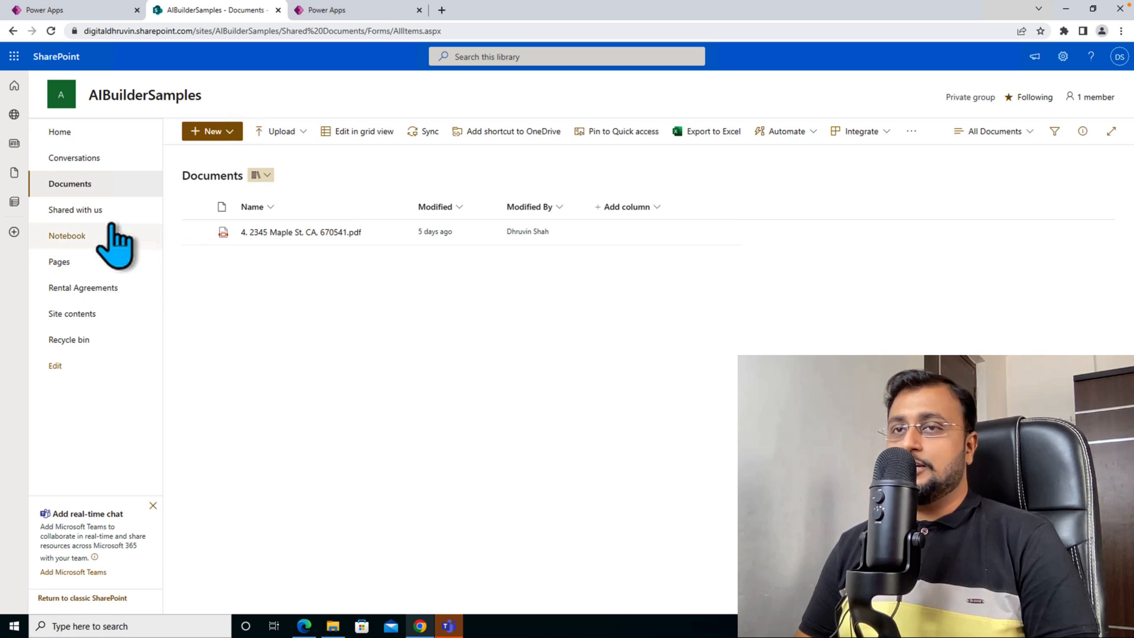
{"action": "left_click", "coordinate": [83, 287]}
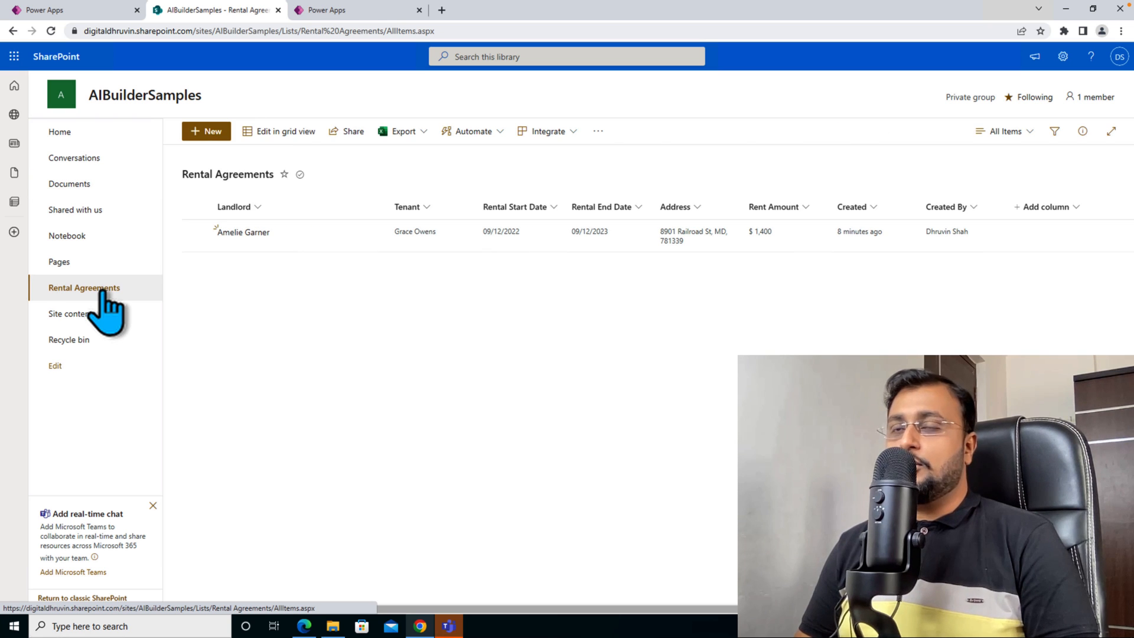
{"action": "left_click", "coordinate": [70, 183]}
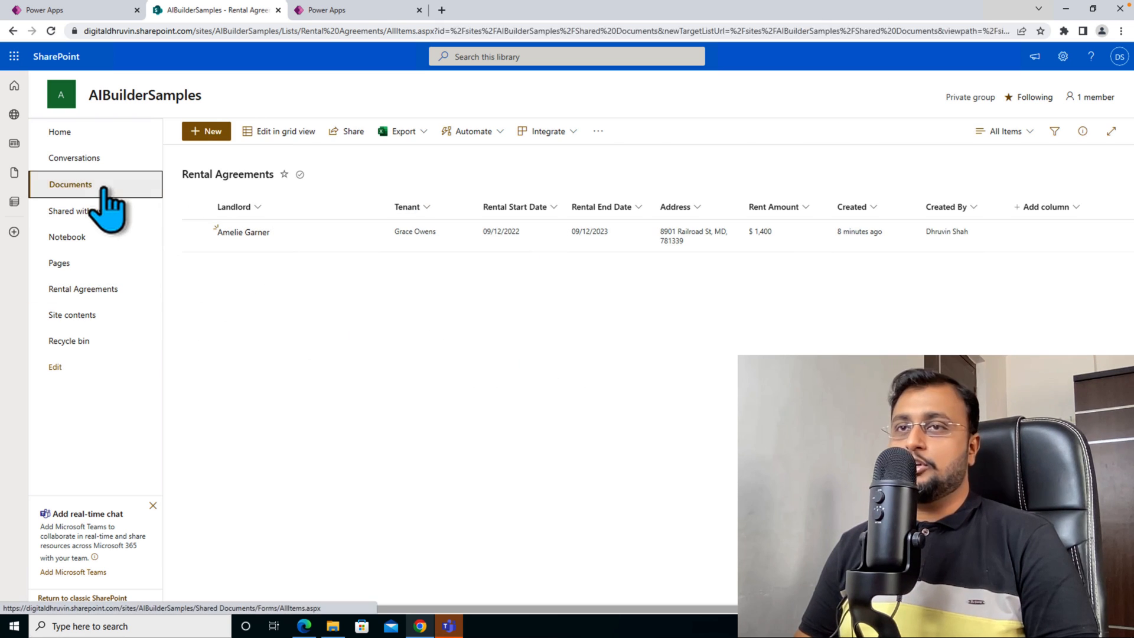
{"action": "left_click", "coordinate": [70, 184]}
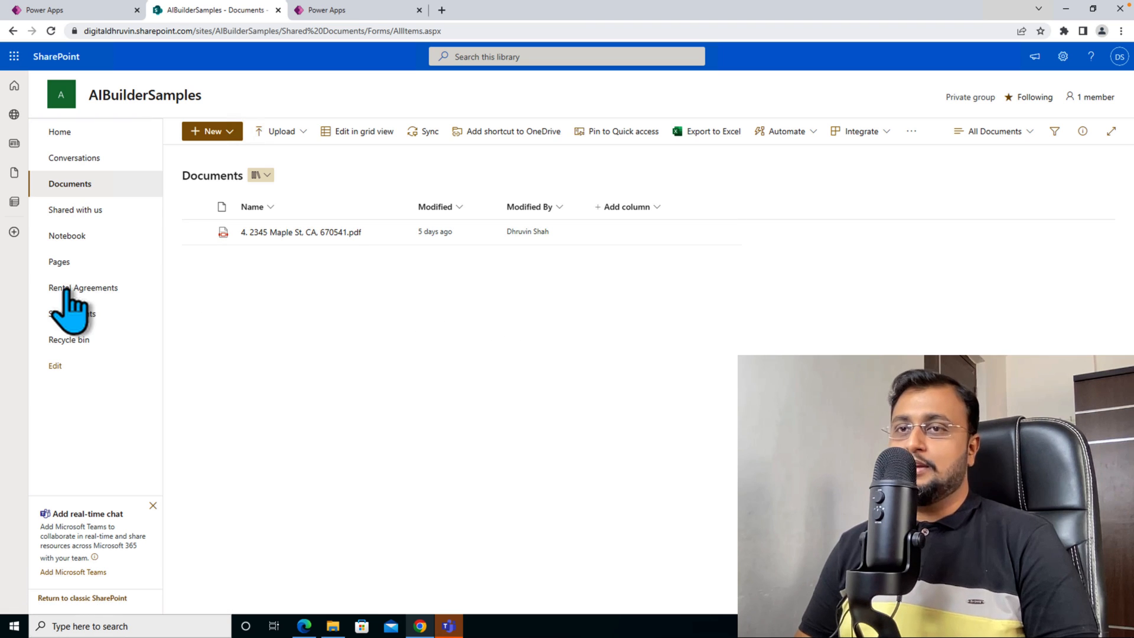
{"action": "left_click", "coordinate": [83, 287]}
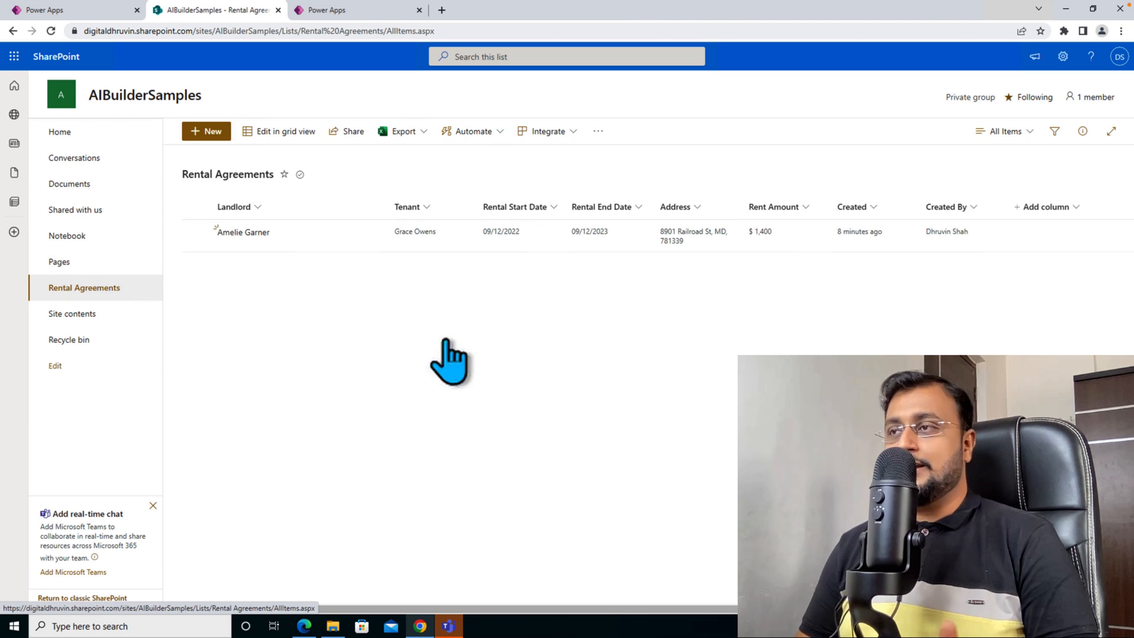
{"action": "mouse_move", "coordinate": [550, 318]}
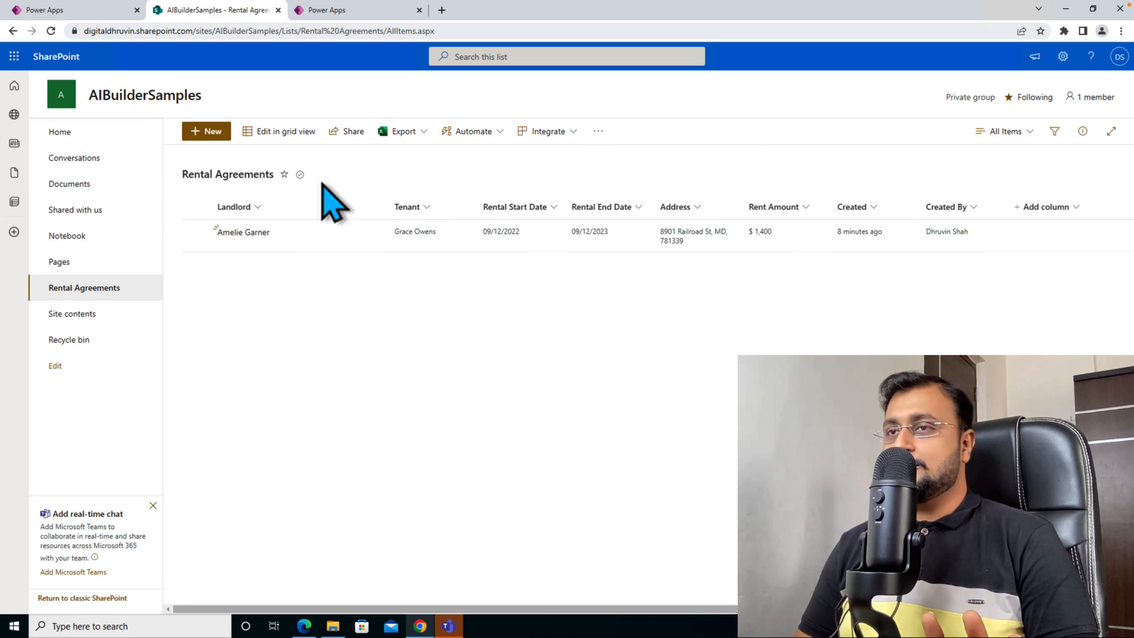
{"action": "mouse_move", "coordinate": [86, 249]}
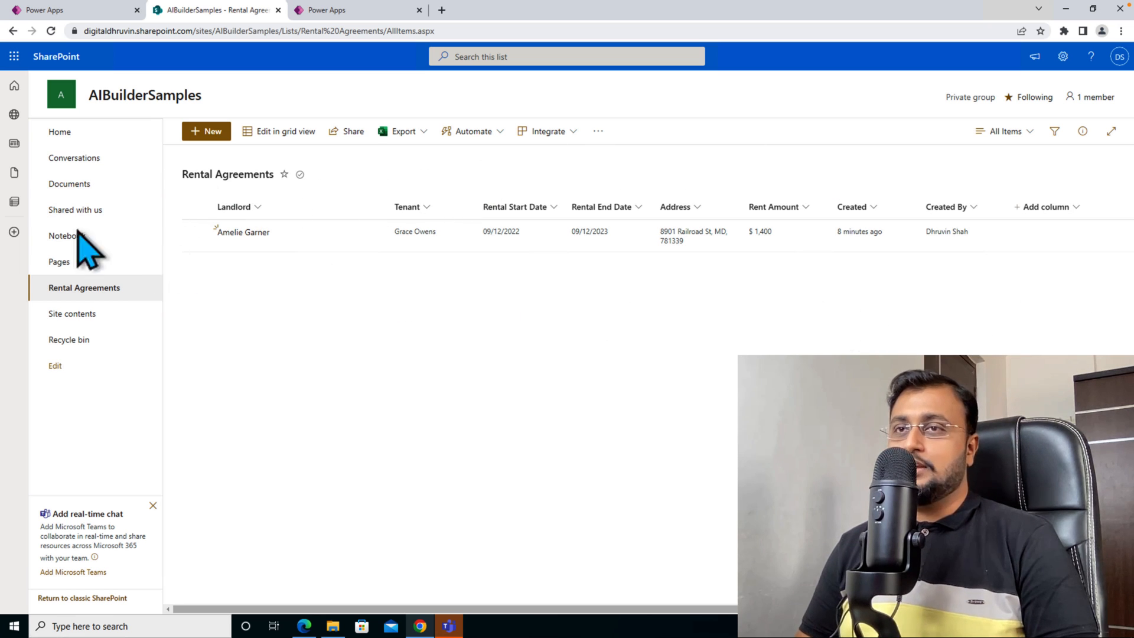
{"action": "left_click", "coordinate": [69, 184]}
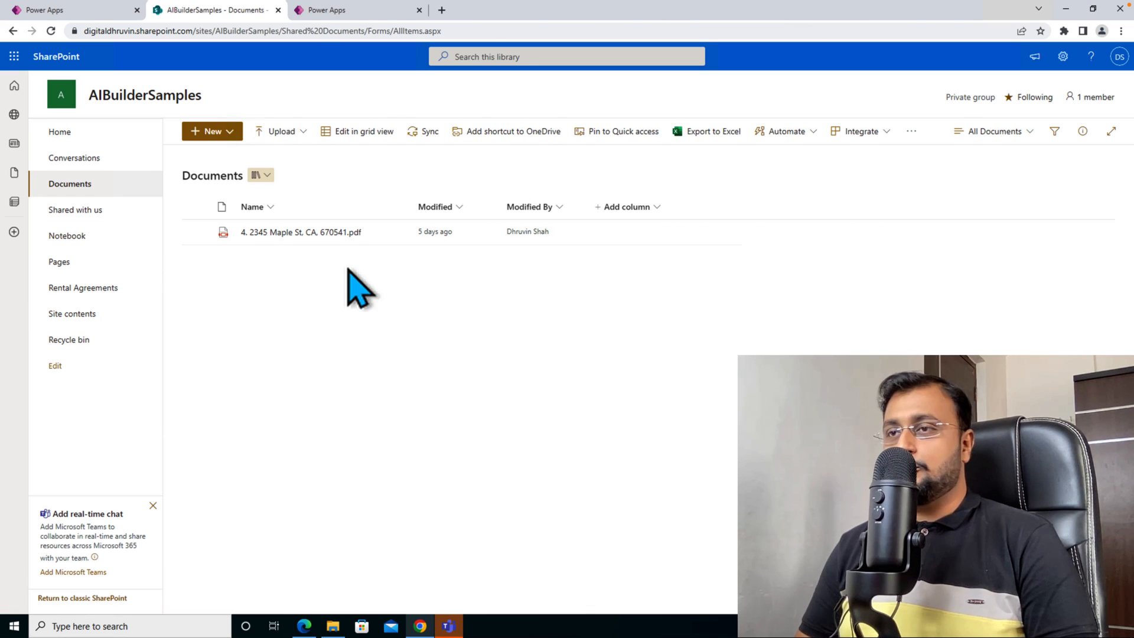
{"action": "mouse_move", "coordinate": [355, 300]}
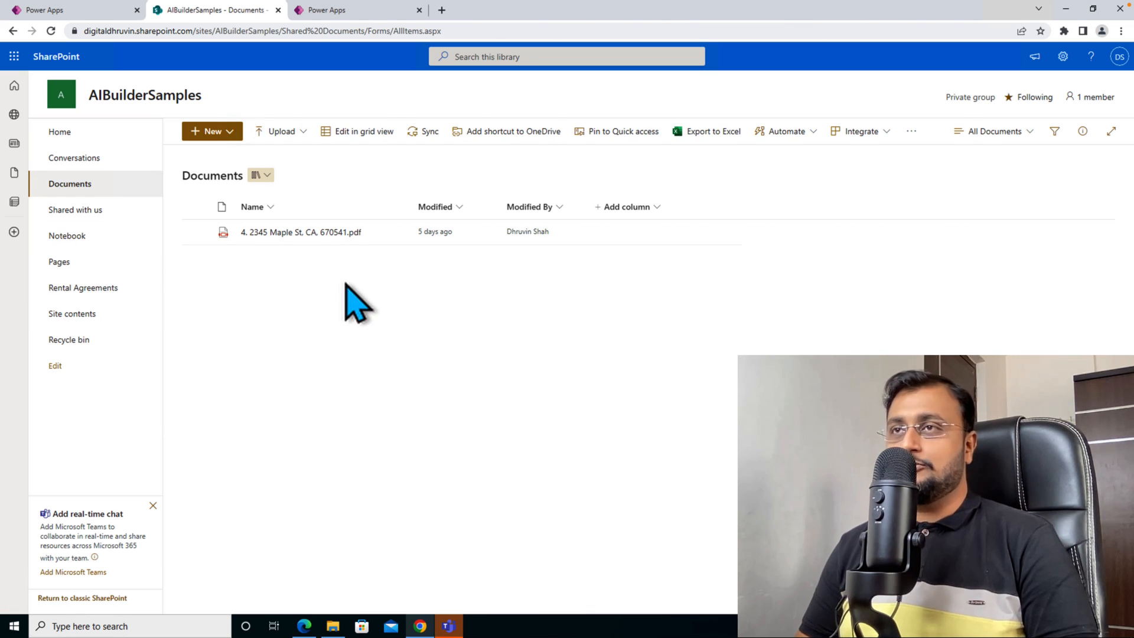
{"action": "mouse_move", "coordinate": [343, 39]}
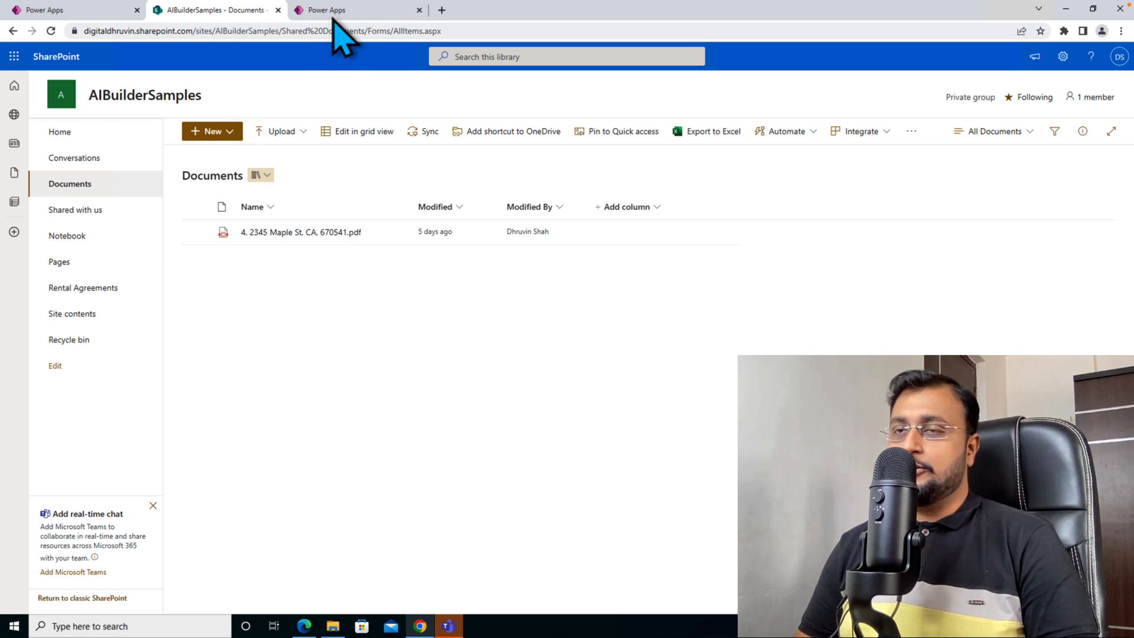
{"action": "mouse_move", "coordinate": [96, 239]}
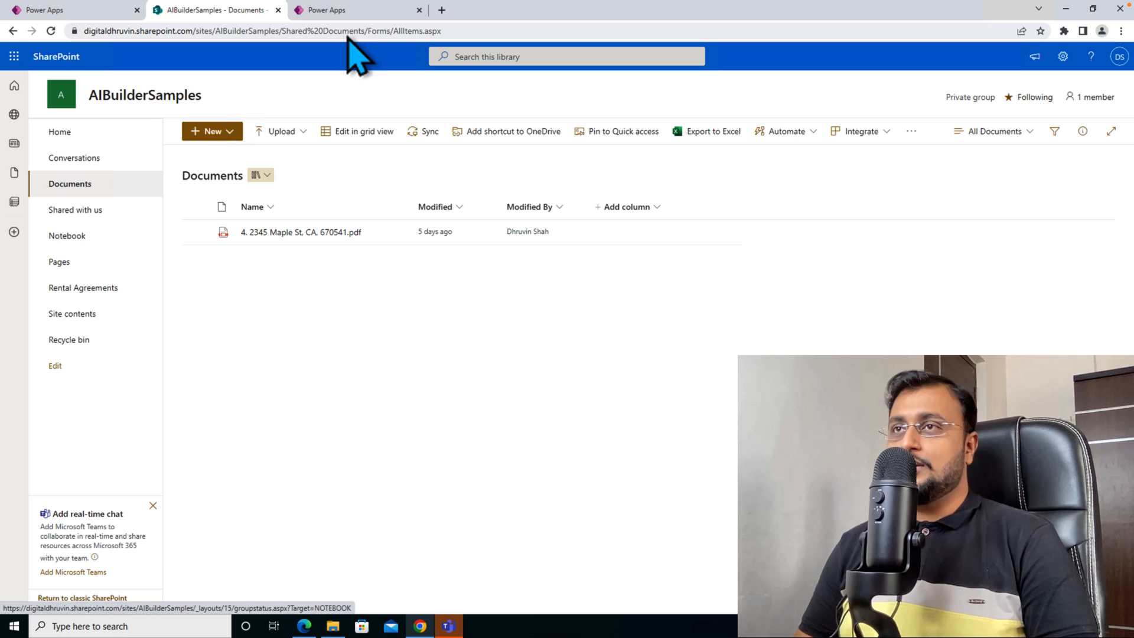
Step: Use the model in a new flow triggered by documents uploaded to a SharePoint library
{"action": "left_click", "coordinate": [355, 9]}
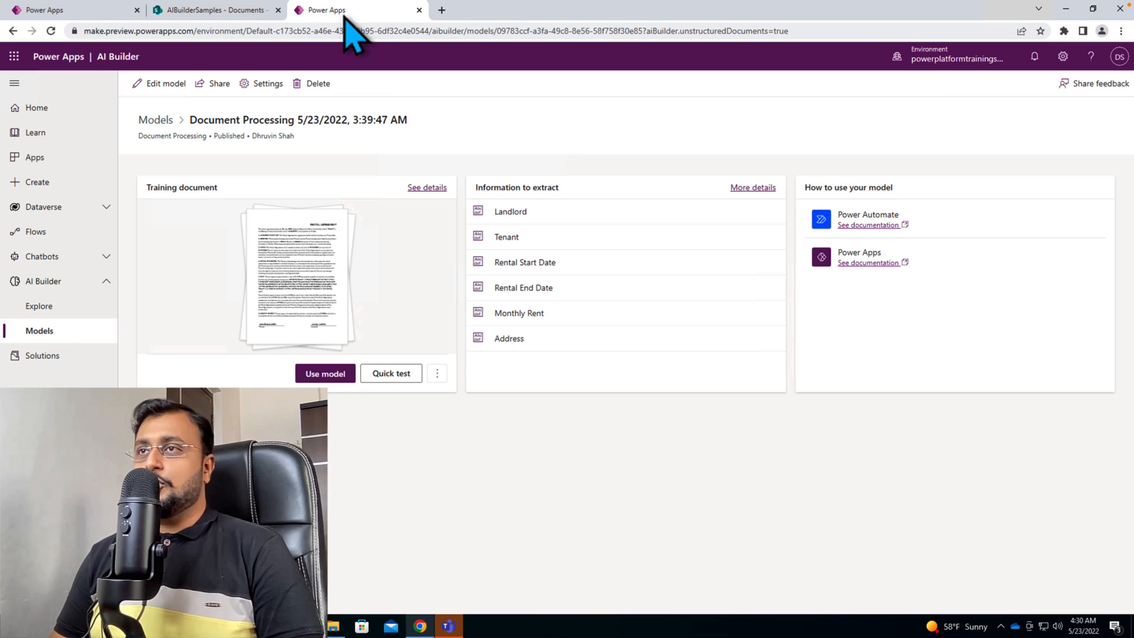
{"action": "mouse_move", "coordinate": [412, 129]}
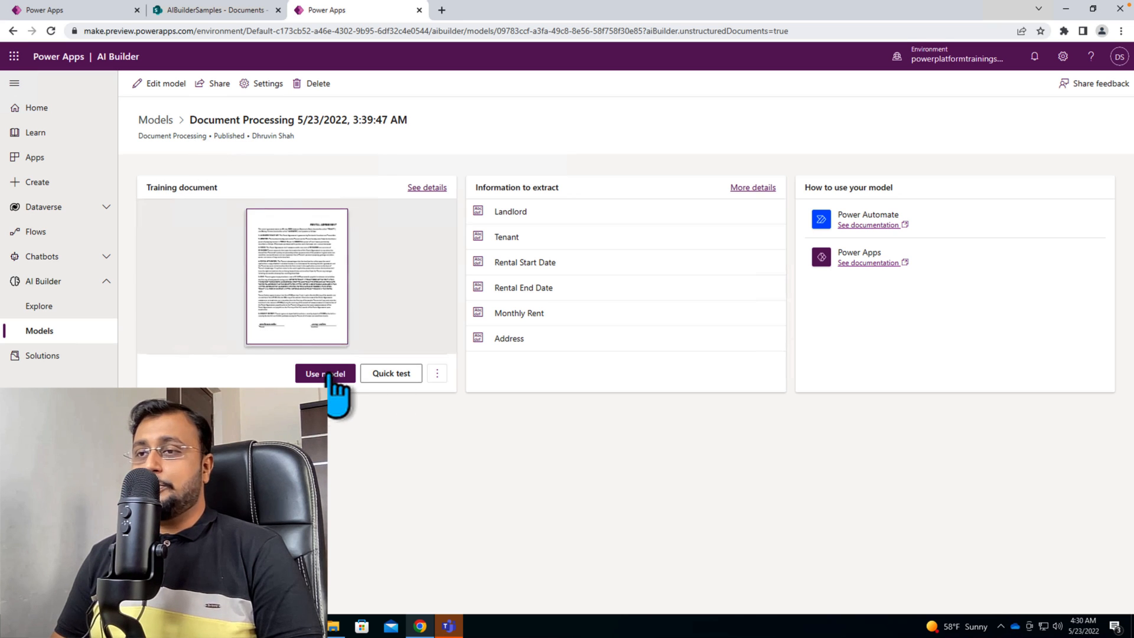
{"action": "left_click", "coordinate": [325, 373]}
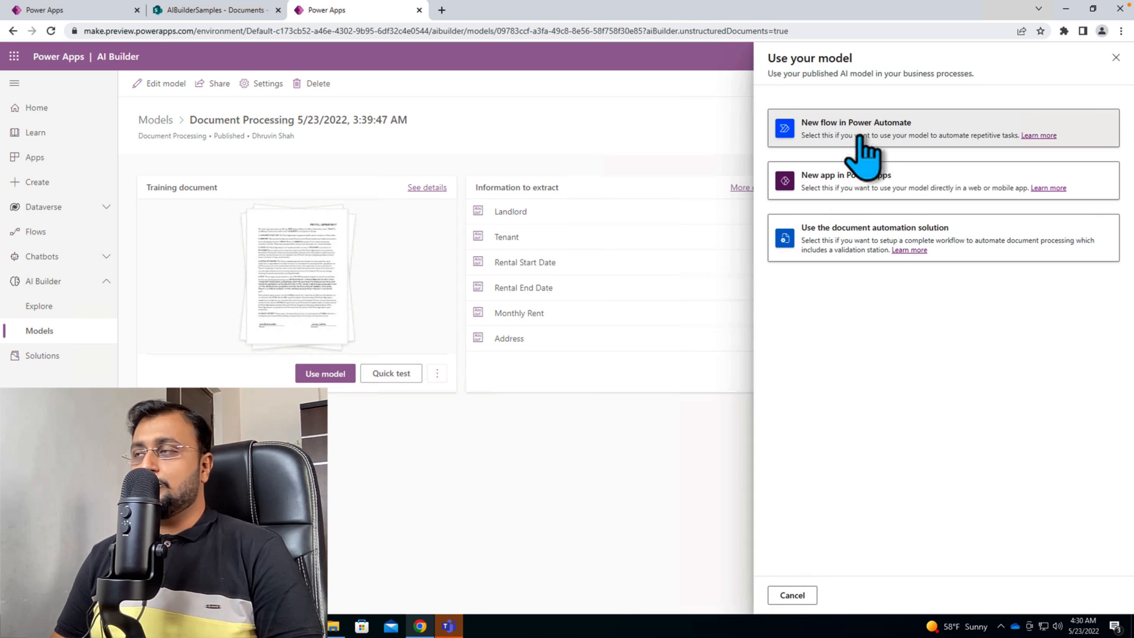
{"action": "left_click", "coordinate": [855, 128]}
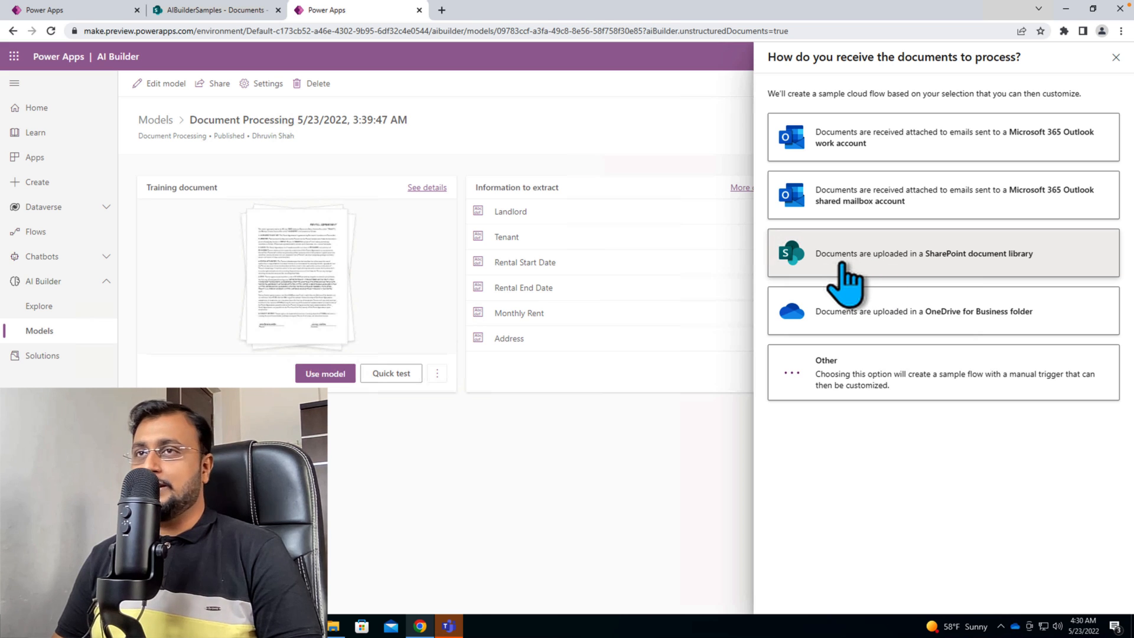
{"action": "left_click", "coordinate": [924, 253]}
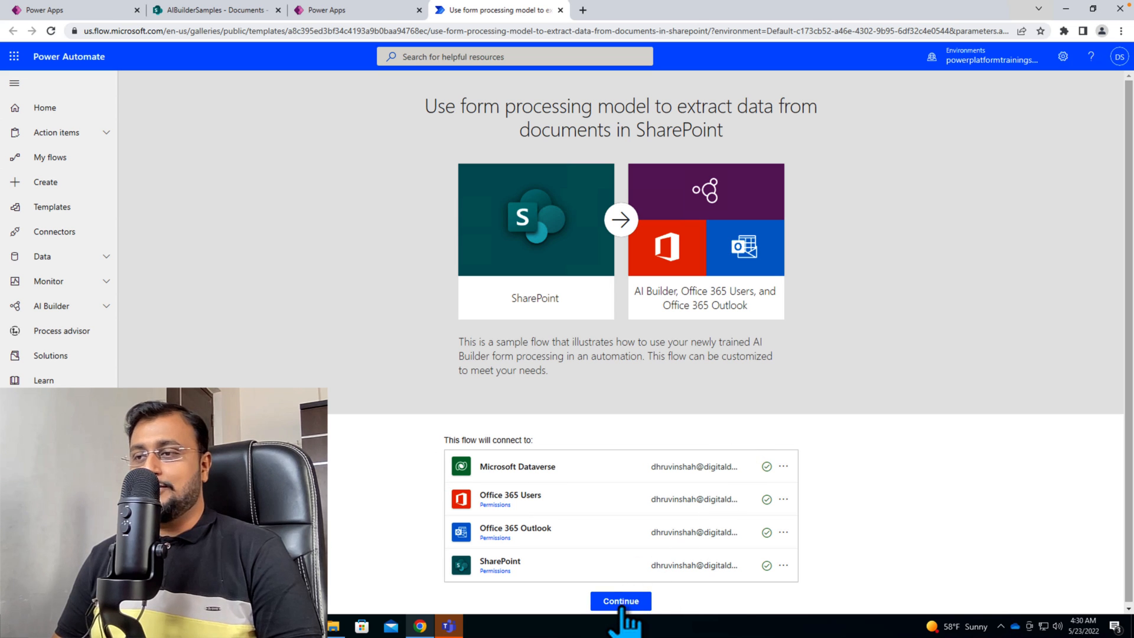
Step: Accept the template's connections and search the trigger's Site Address list for AIBuilderSamples
{"action": "left_click", "coordinate": [619, 601]}
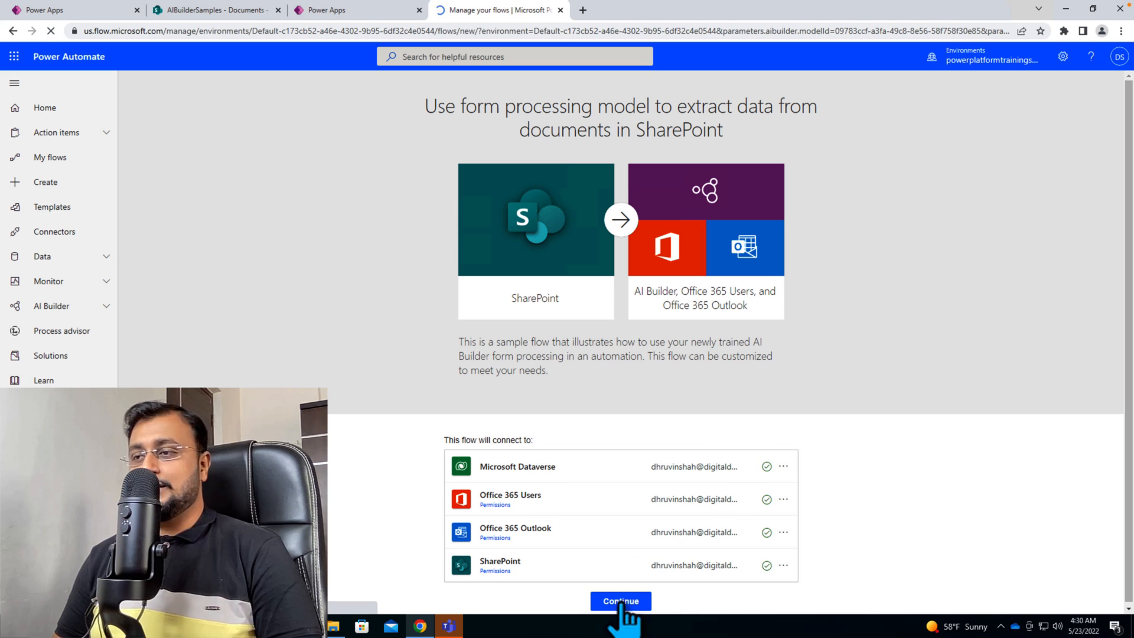
{"action": "left_click", "coordinate": [619, 601]}
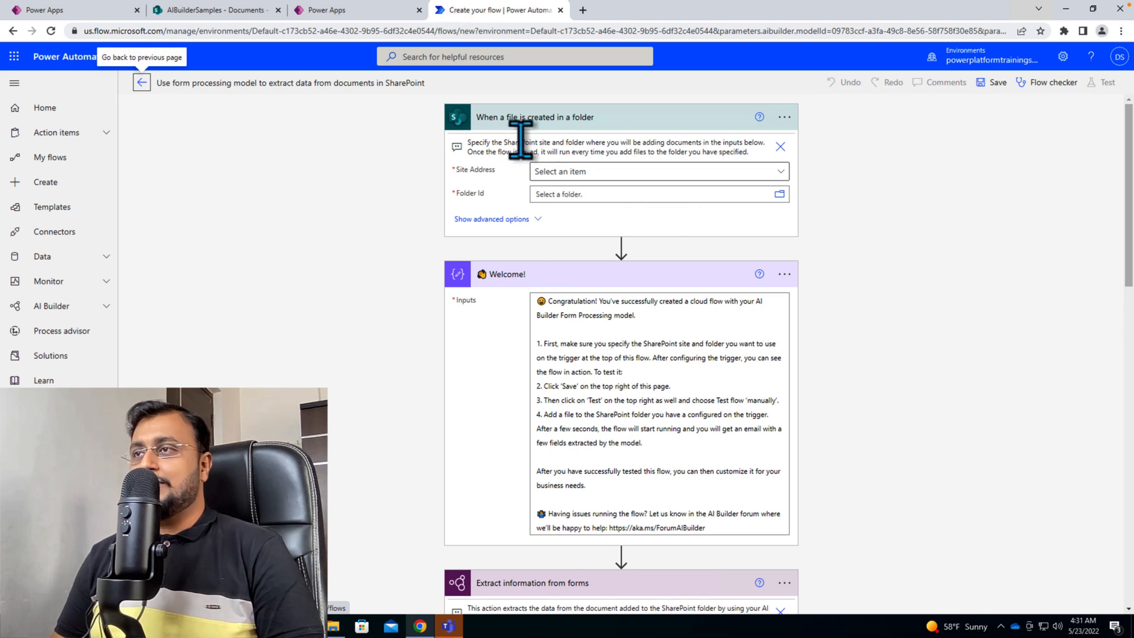
{"action": "left_click", "coordinate": [651, 171]}
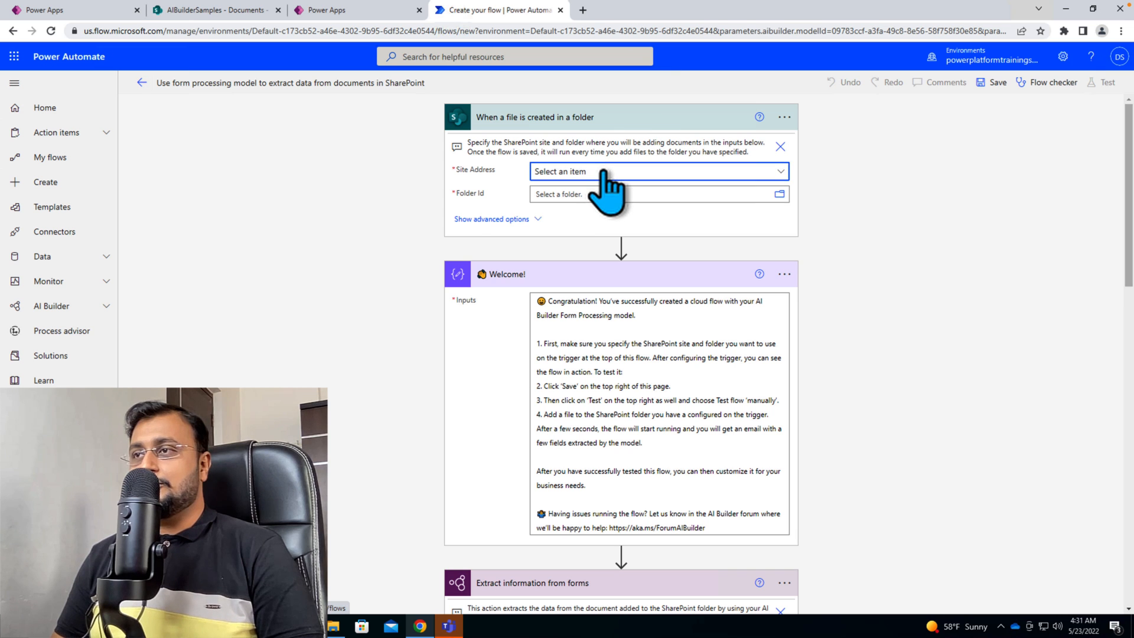
{"action": "left_click", "coordinate": [655, 172]}
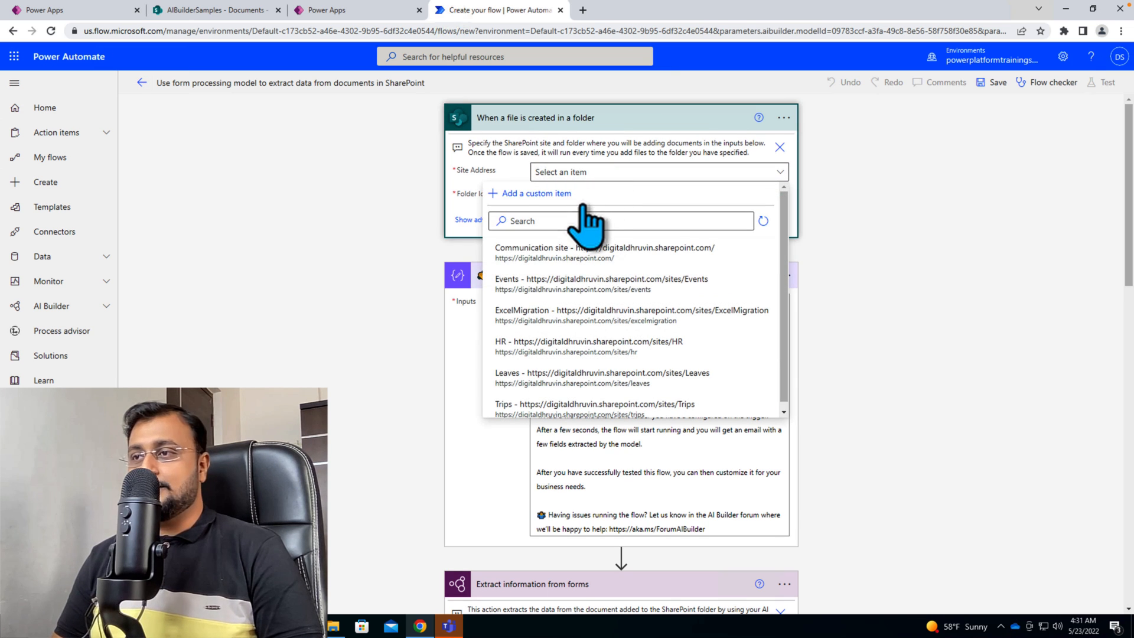
{"action": "left_click", "coordinate": [214, 10]}
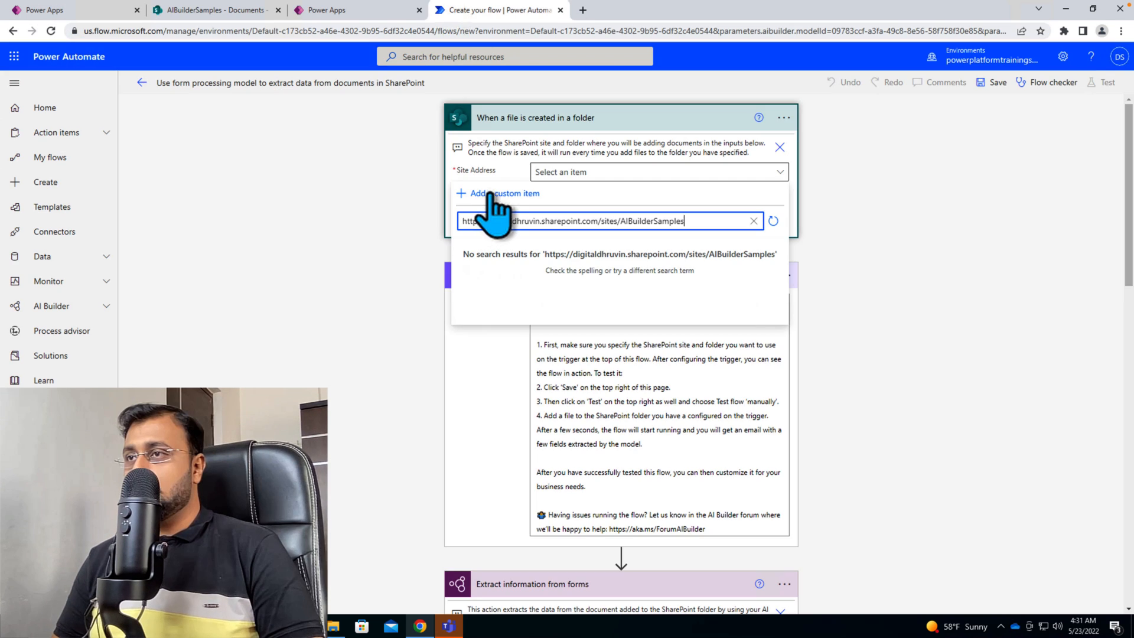
{"action": "left_click", "coordinate": [504, 193]}
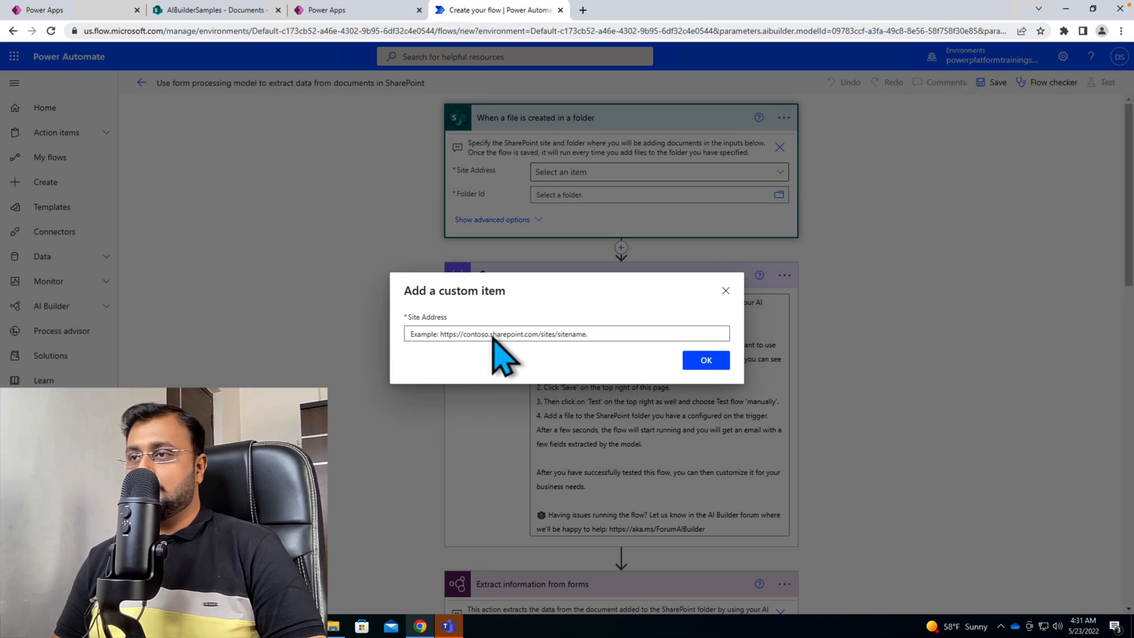
{"action": "type", "text": "https://digitaldhruvin.sharepoint.com/sites/AIBuilderSamples"}
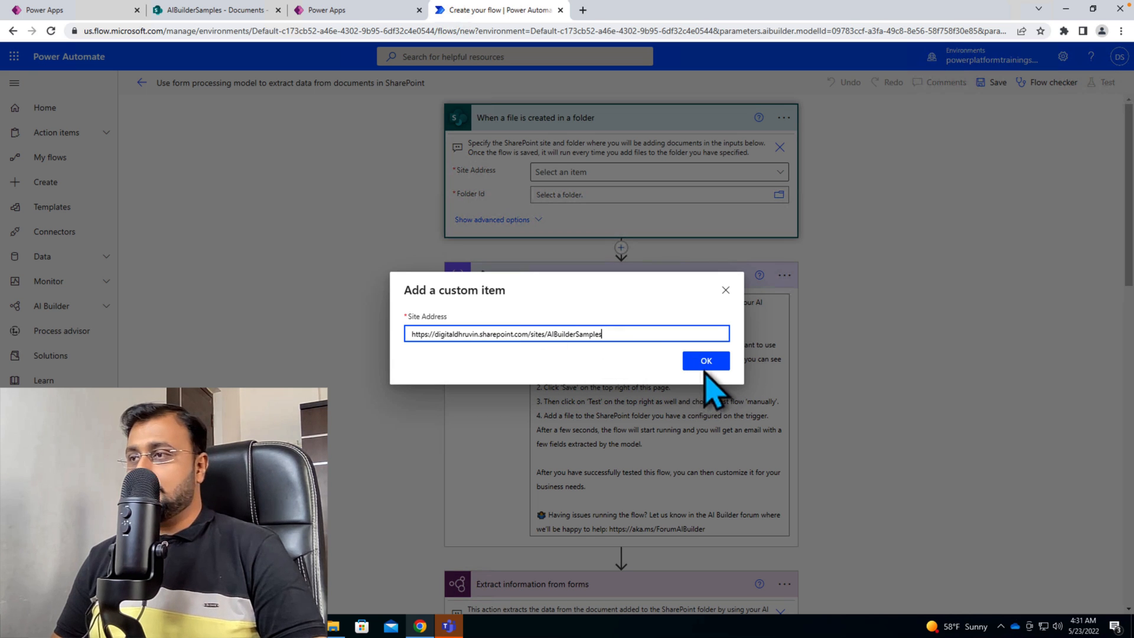
{"action": "left_click", "coordinate": [706, 360]}
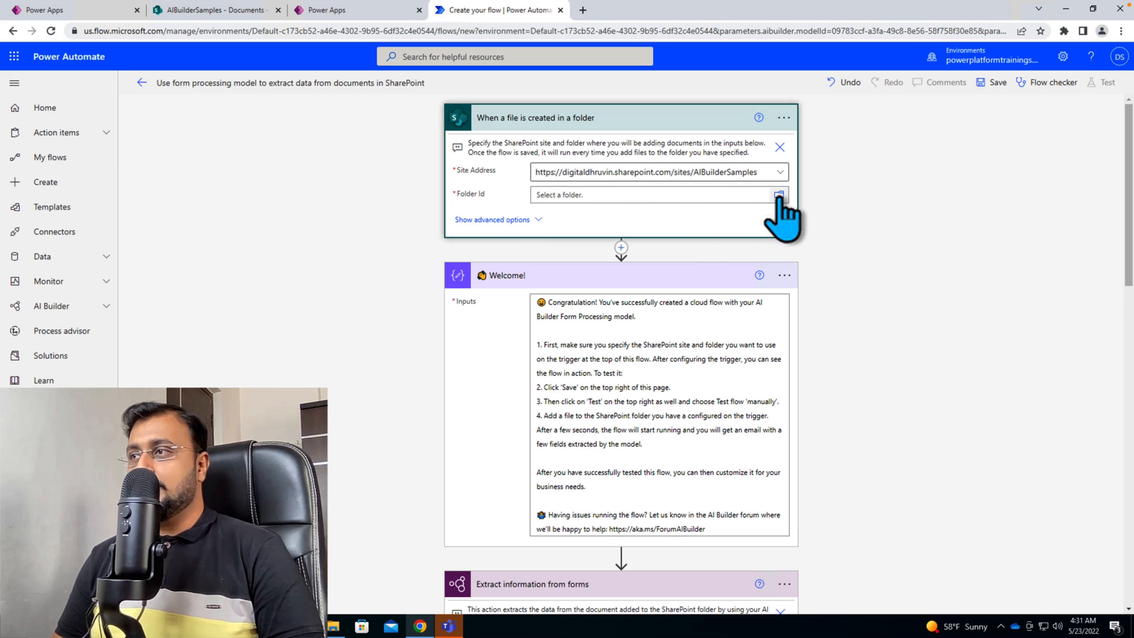
Step: Select Shared Documents as the trigger's Folder Id
{"action": "left_click", "coordinate": [779, 194]}
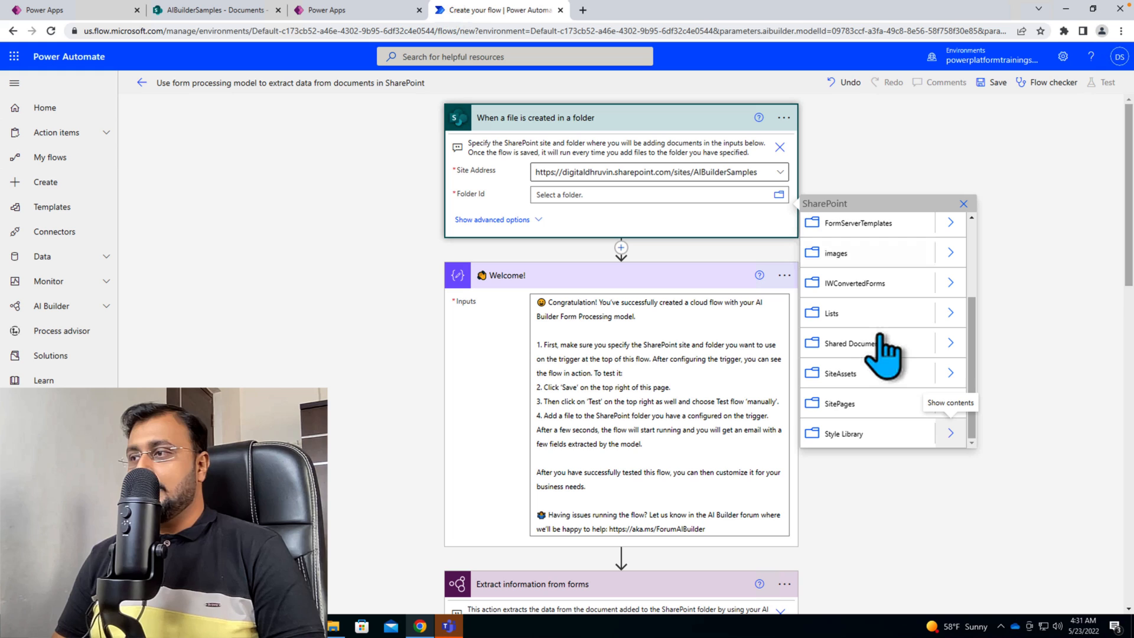
{"action": "mouse_move", "coordinate": [956, 365]}
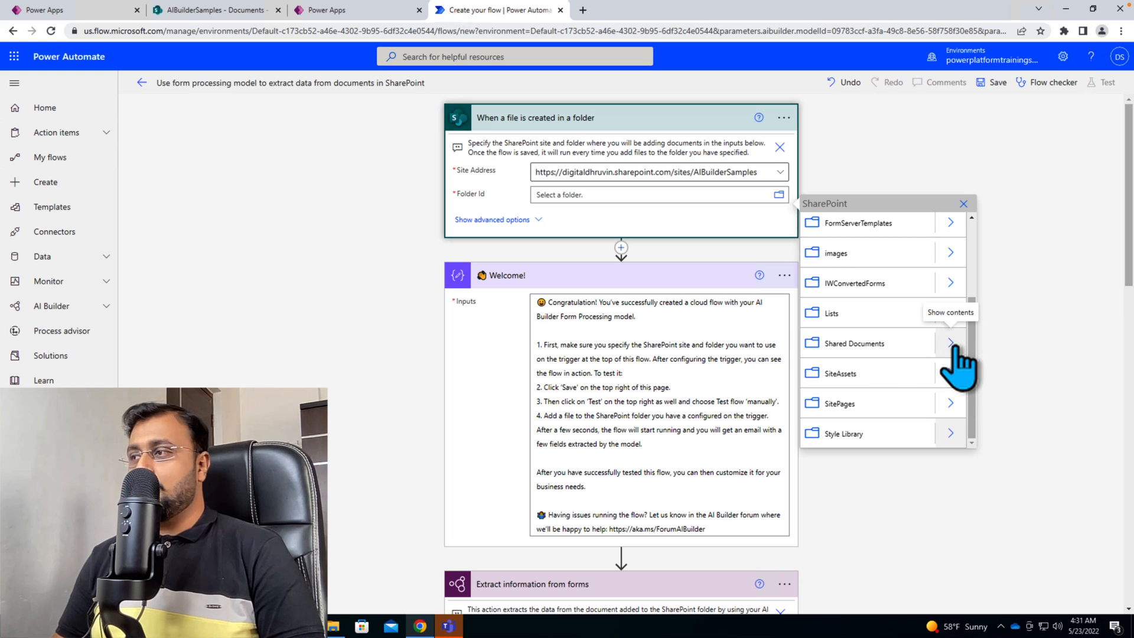
{"action": "left_click", "coordinate": [949, 343]}
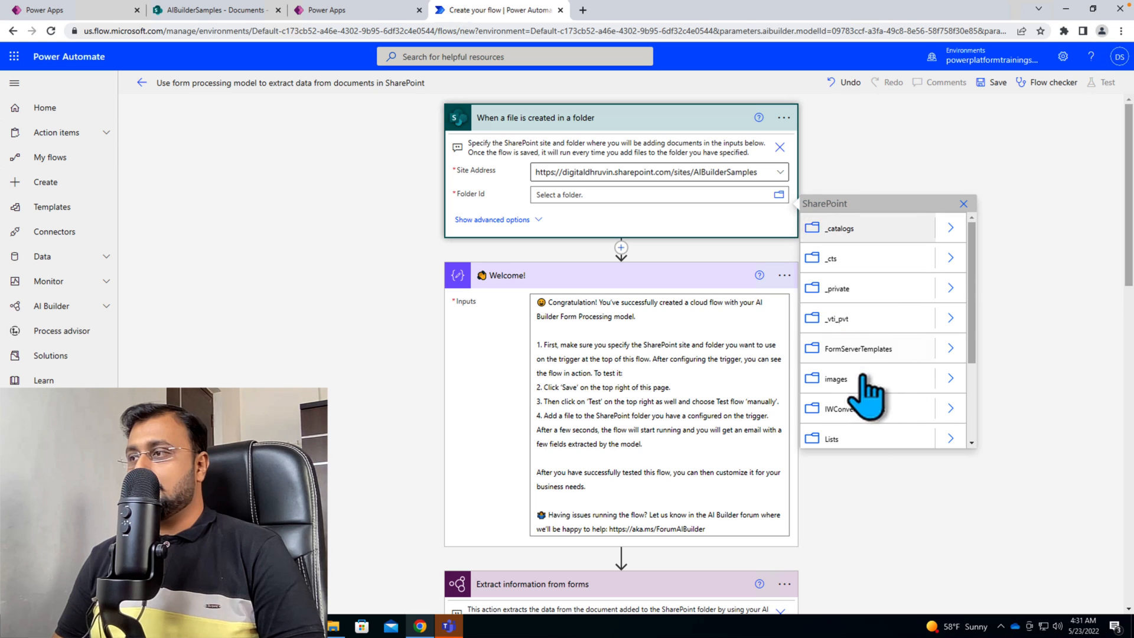
{"action": "scroll", "scroll_direction": "down", "scroll_amount": 3}
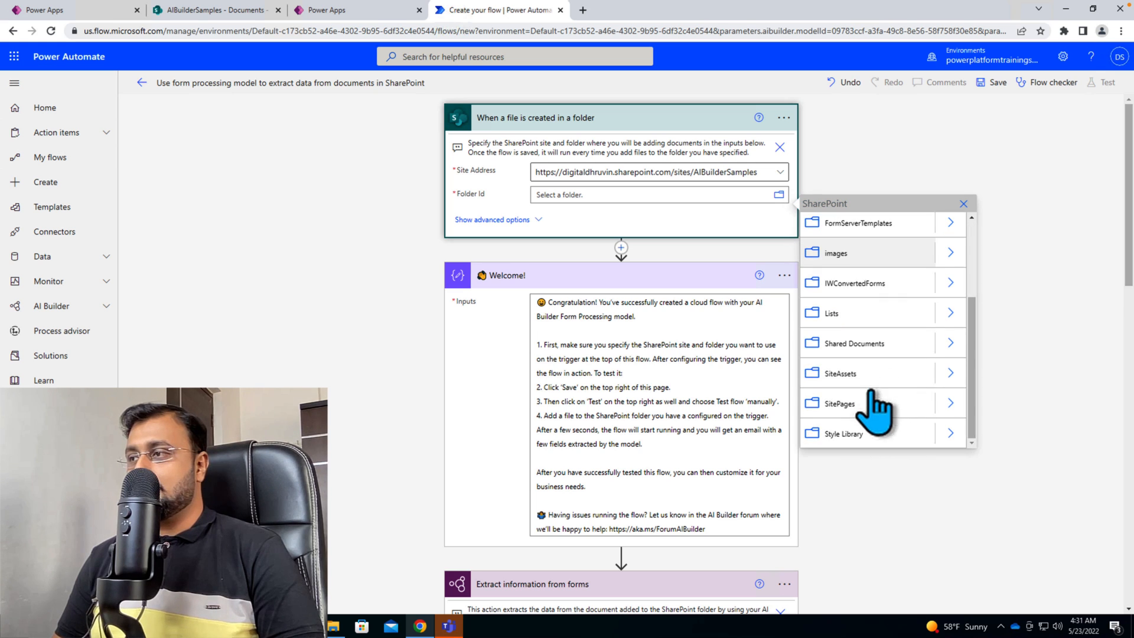
{"action": "left_click", "coordinate": [854, 343]}
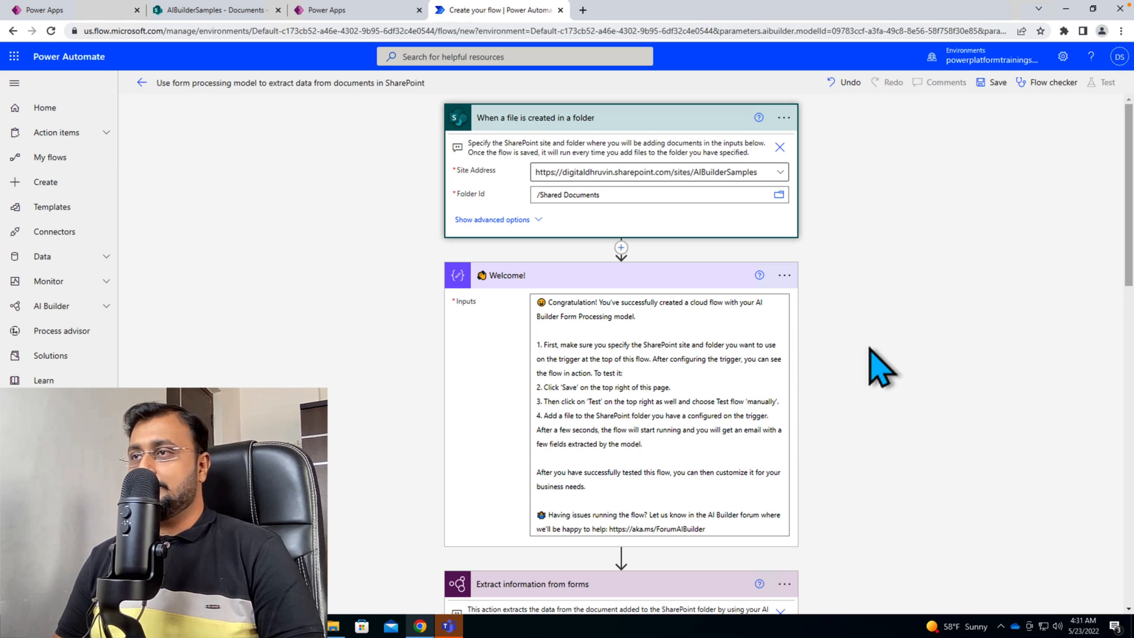
{"action": "mouse_move", "coordinate": [783, 280]}
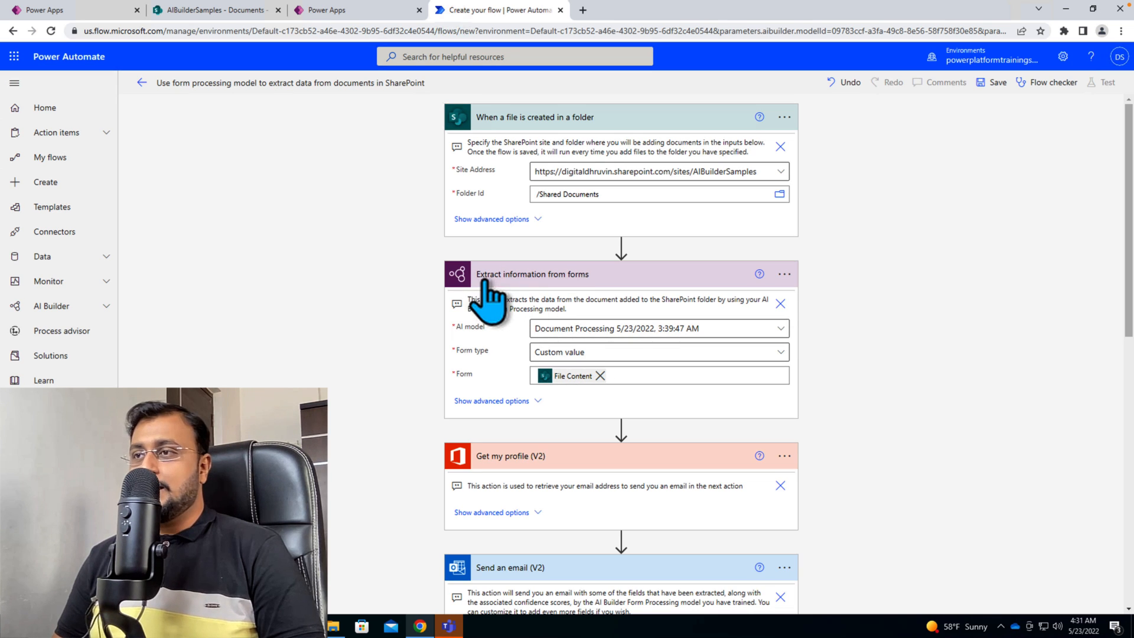
{"action": "mouse_move", "coordinate": [611, 303]}
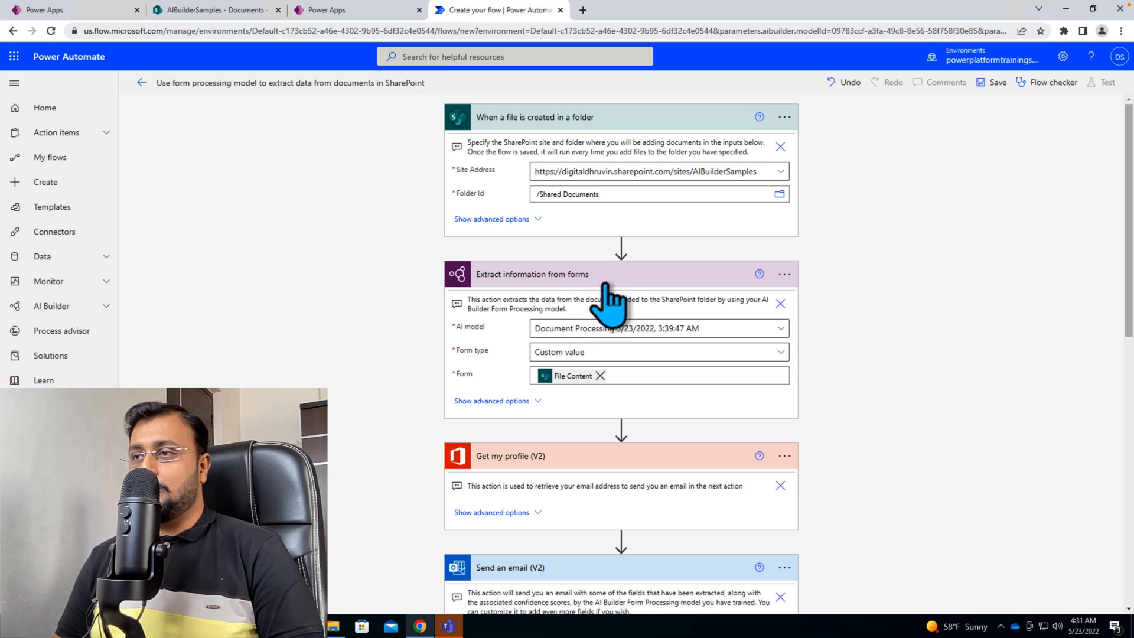
{"action": "mouse_move", "coordinate": [619, 355]}
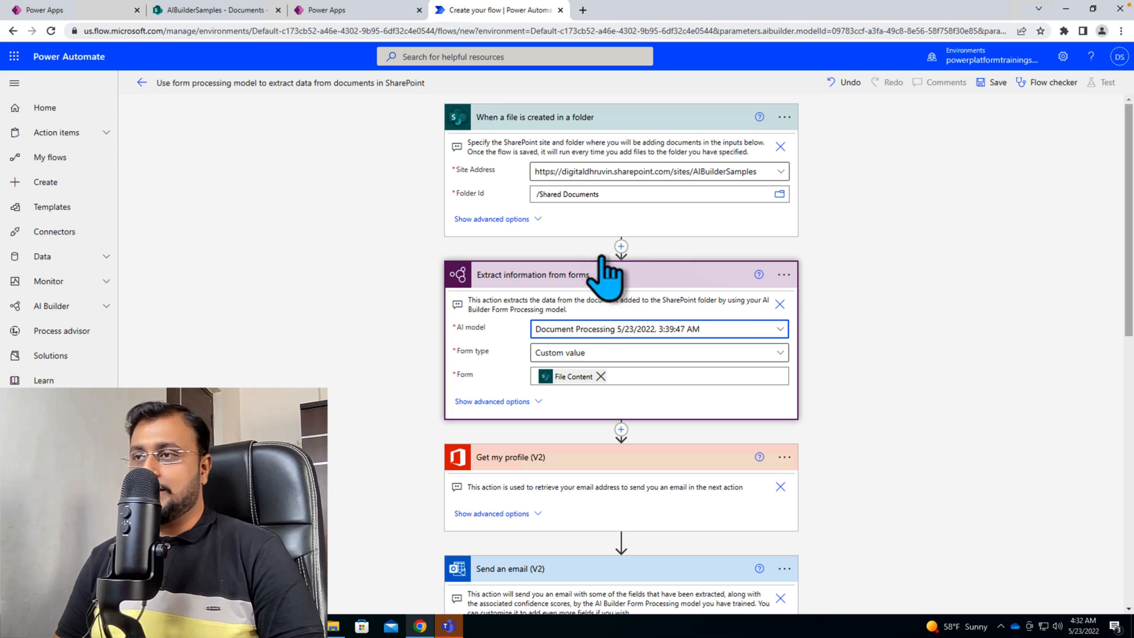
{"action": "left_click", "coordinate": [621, 246]}
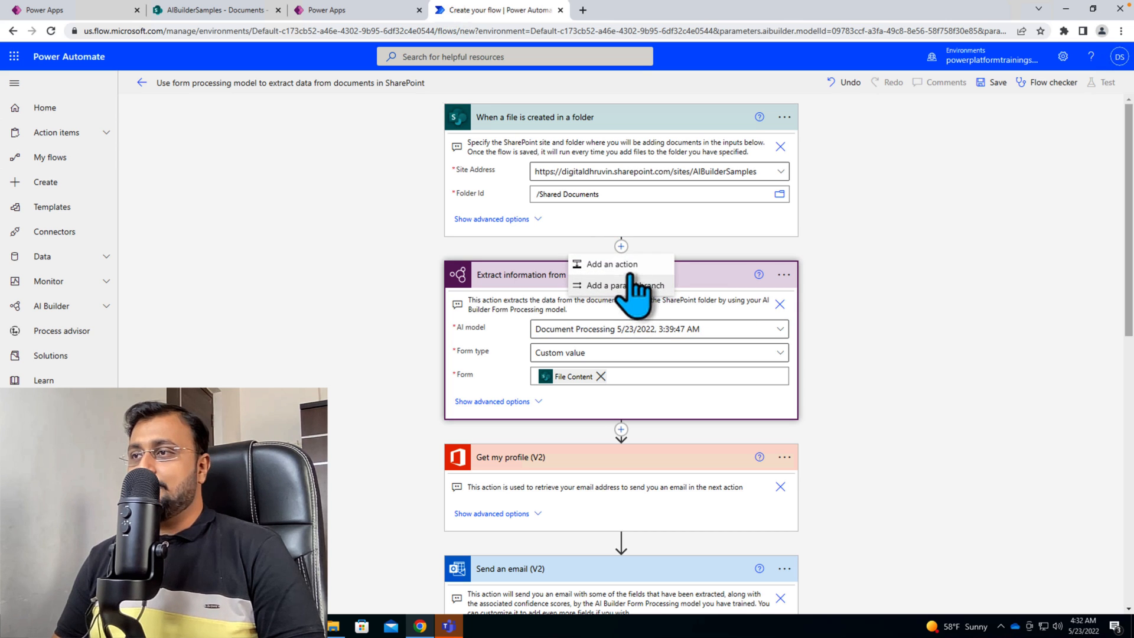
{"action": "left_click", "coordinate": [612, 264]}
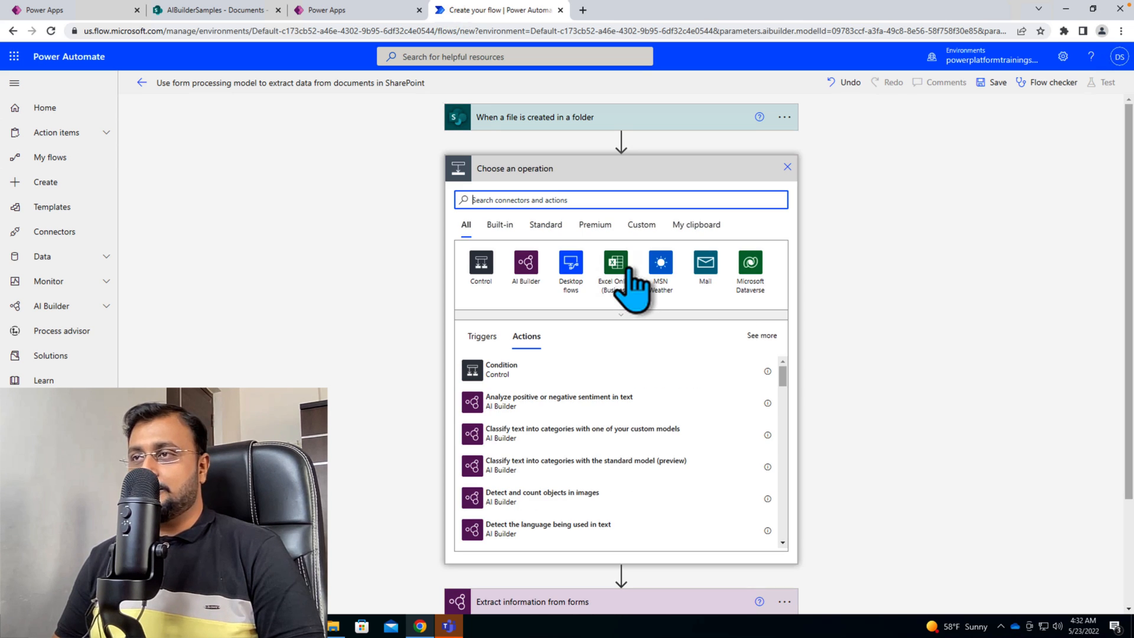
{"action": "mouse_move", "coordinate": [525, 267]}
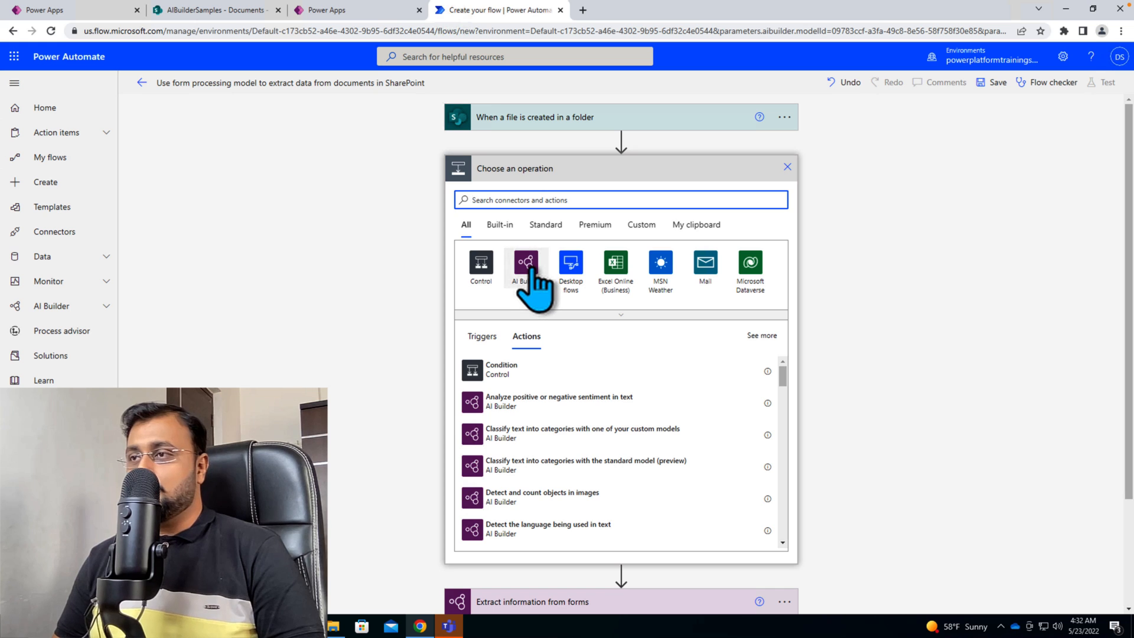
{"action": "left_click", "coordinate": [526, 266]}
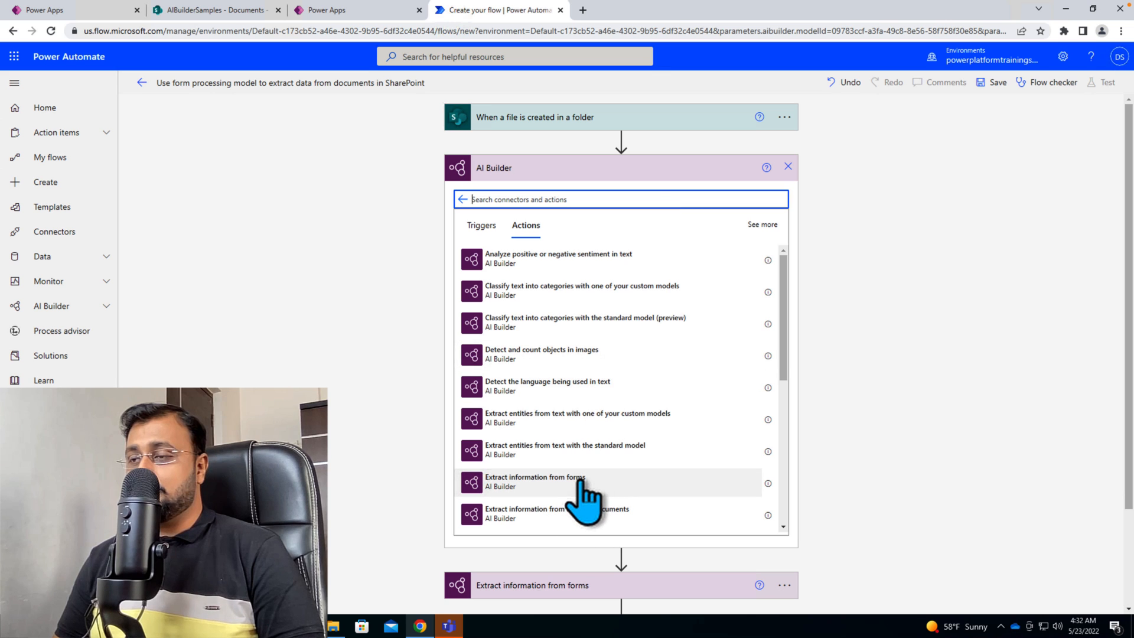
{"action": "left_click", "coordinate": [535, 481]}
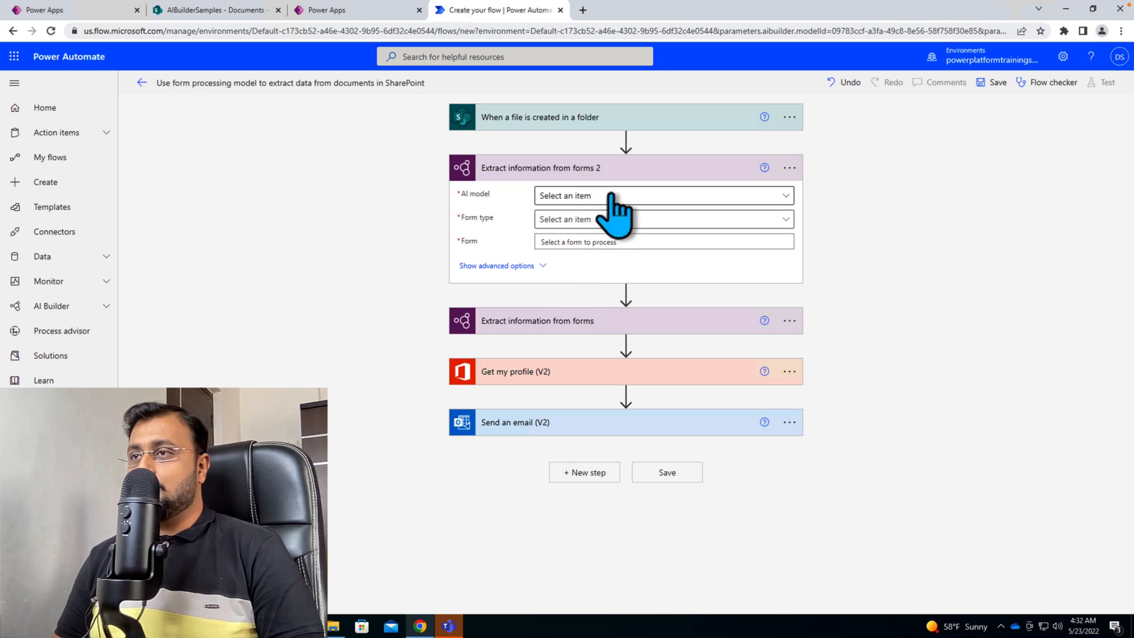
{"action": "left_click", "coordinate": [658, 195]}
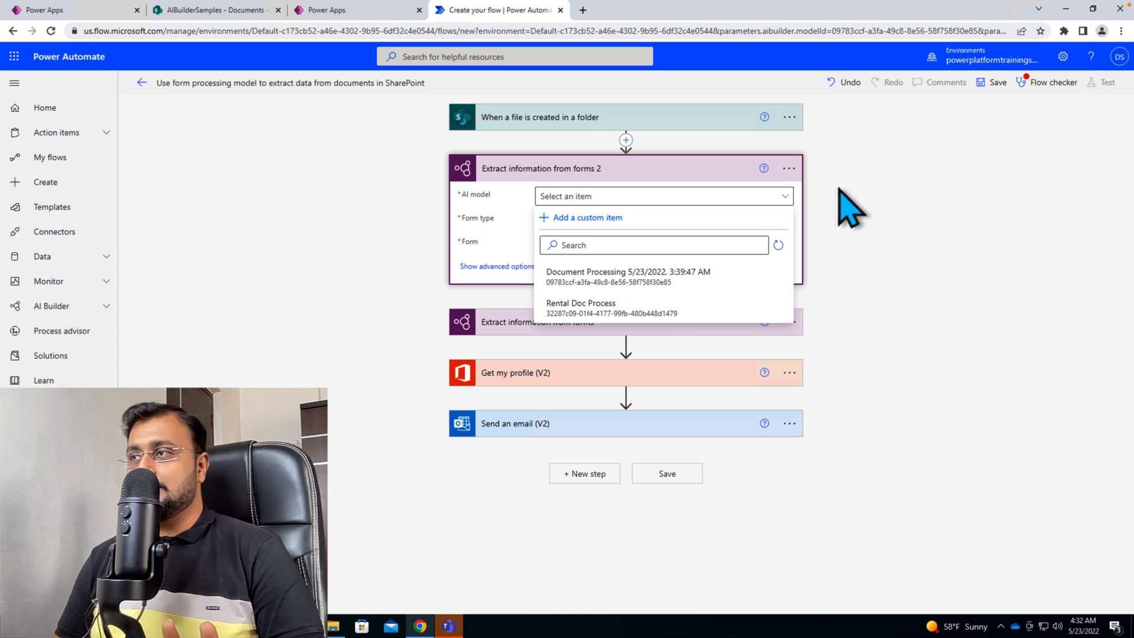
{"action": "left_click", "coordinate": [789, 168]}
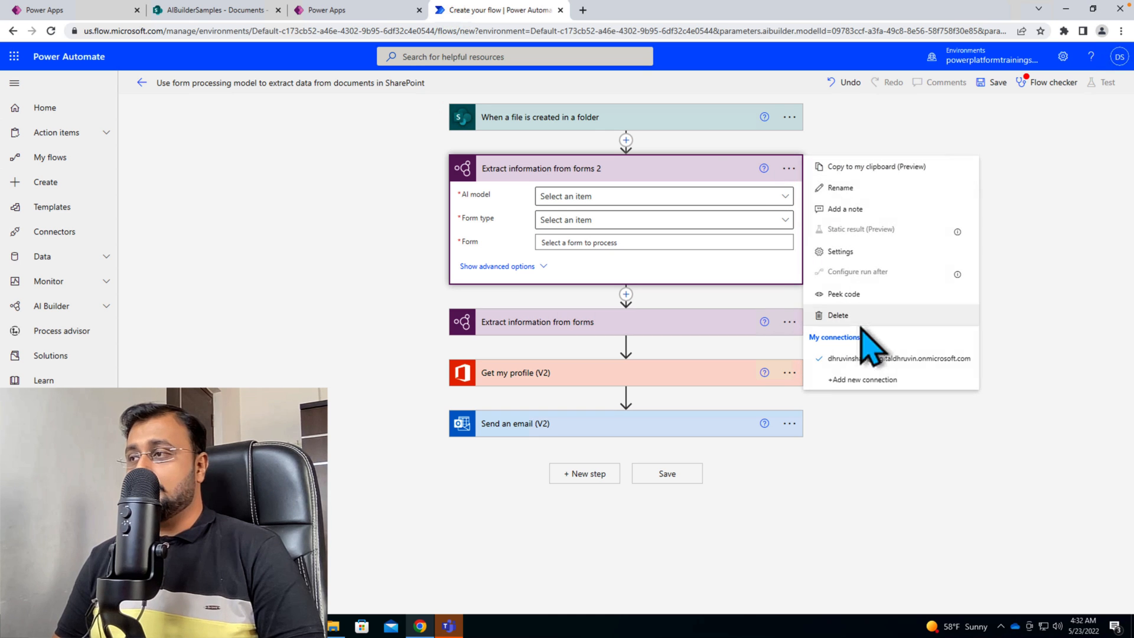
{"action": "left_click", "coordinate": [837, 315]}
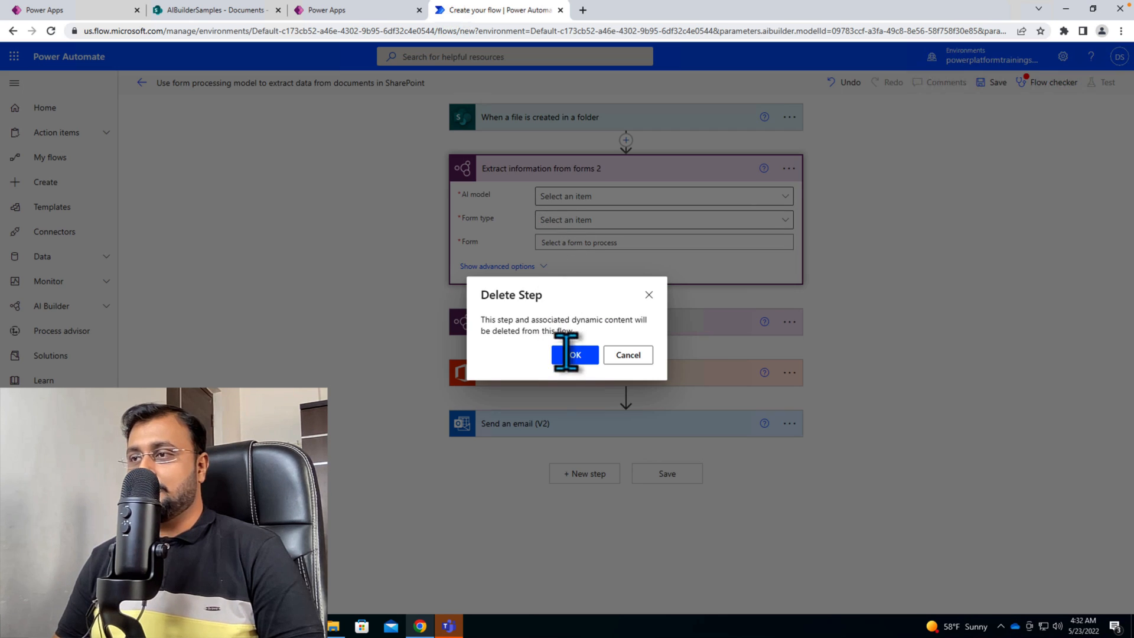
{"action": "left_click", "coordinate": [575, 355]}
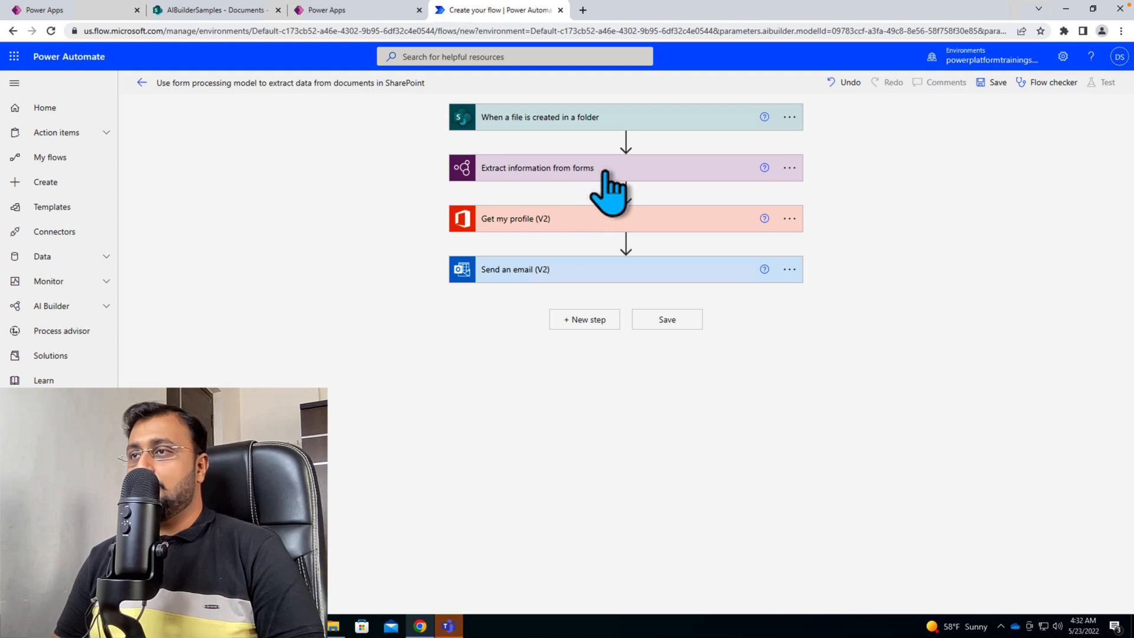
{"action": "left_click", "coordinate": [537, 168]}
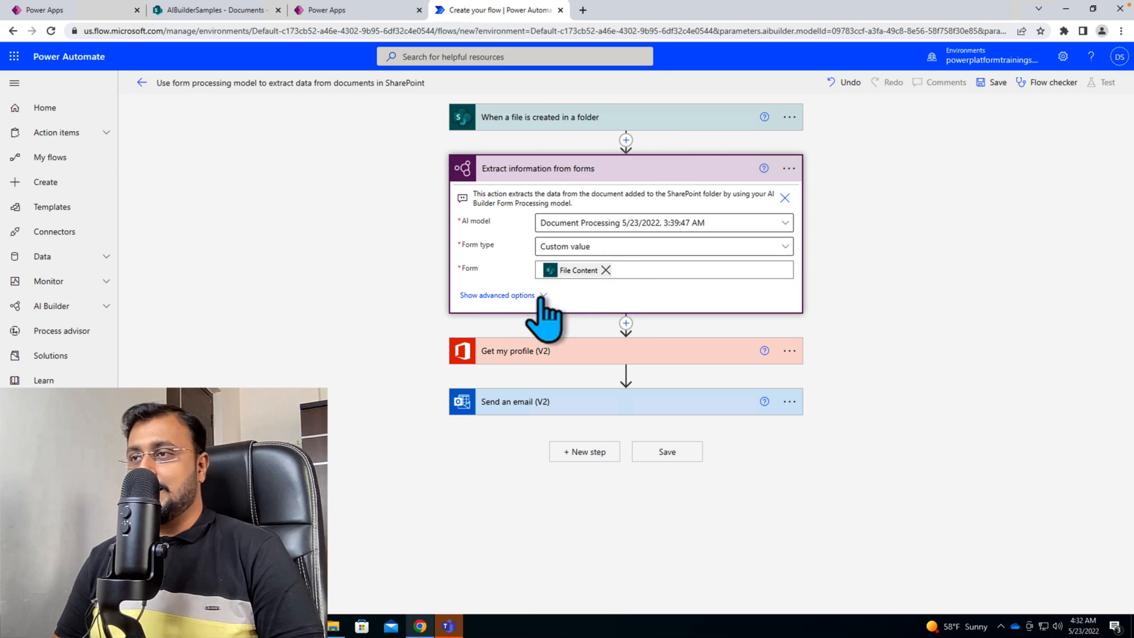
Step: Delete the Get my profile (V2) step
{"action": "left_click", "coordinate": [497, 296]}
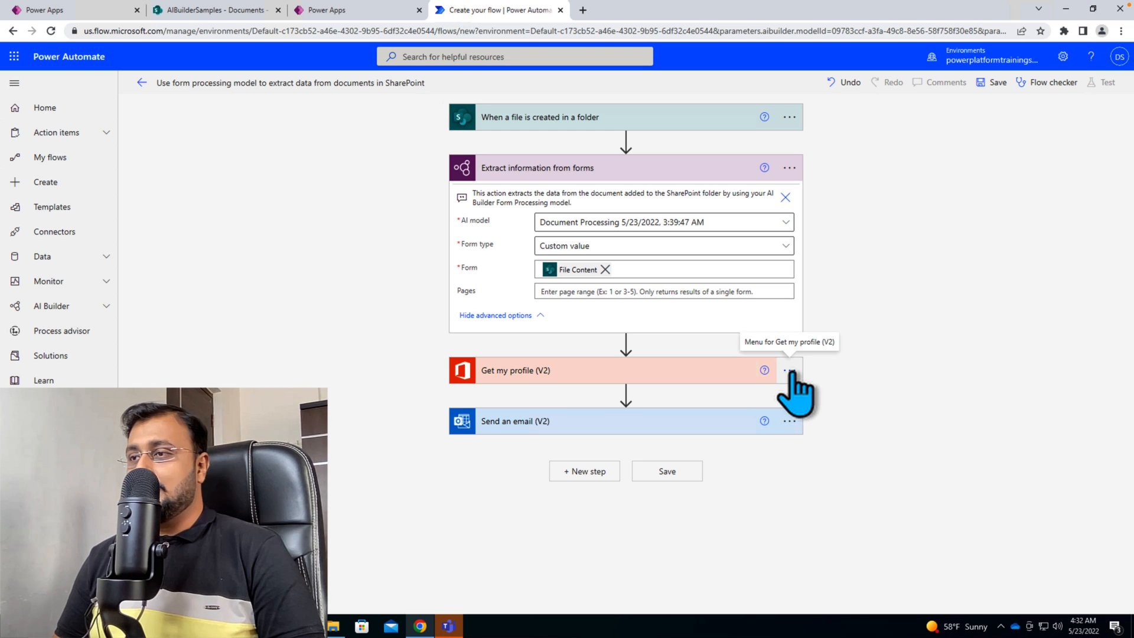
{"action": "left_click", "coordinate": [789, 370]}
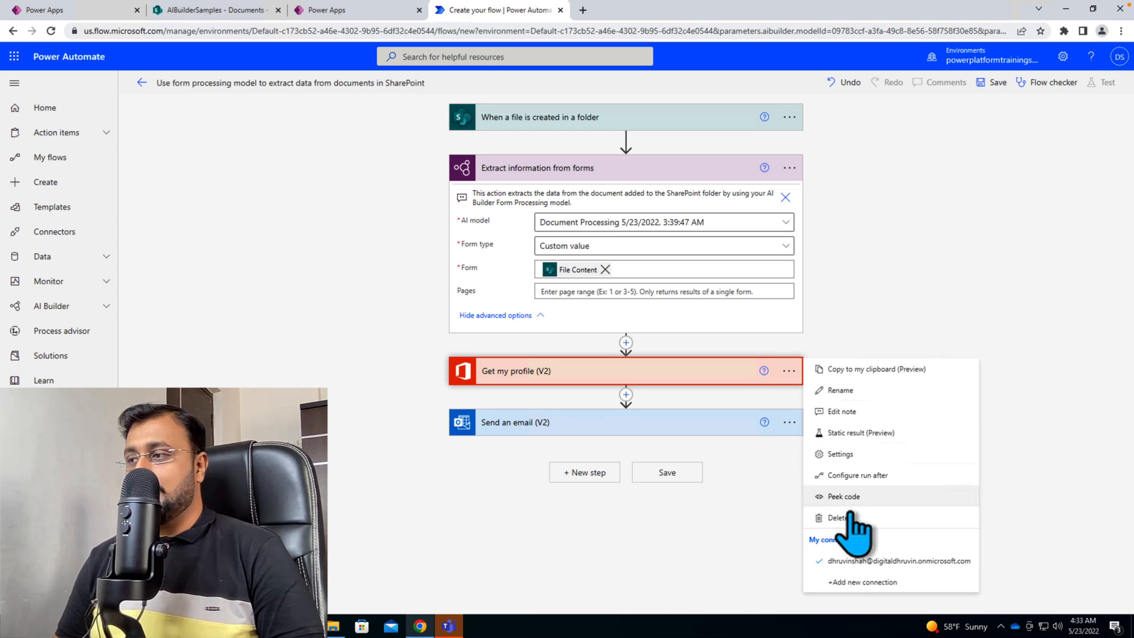
{"action": "left_click", "coordinate": [838, 517]}
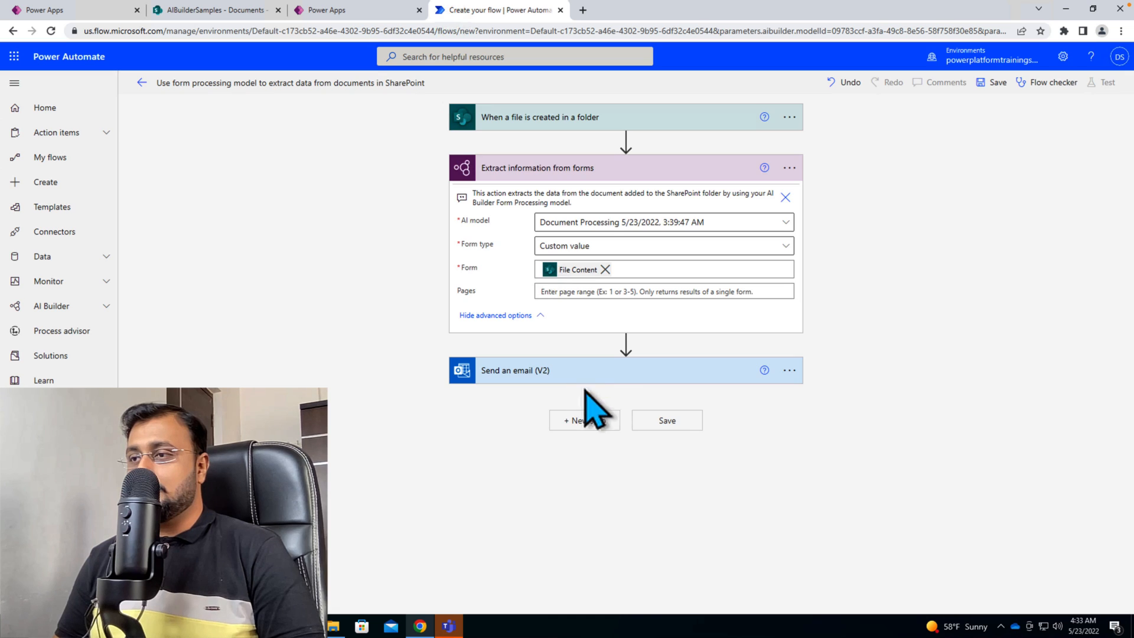
Step: Delete the Send an email (V2) step and confirm the removal
{"action": "left_click", "coordinate": [515, 370]}
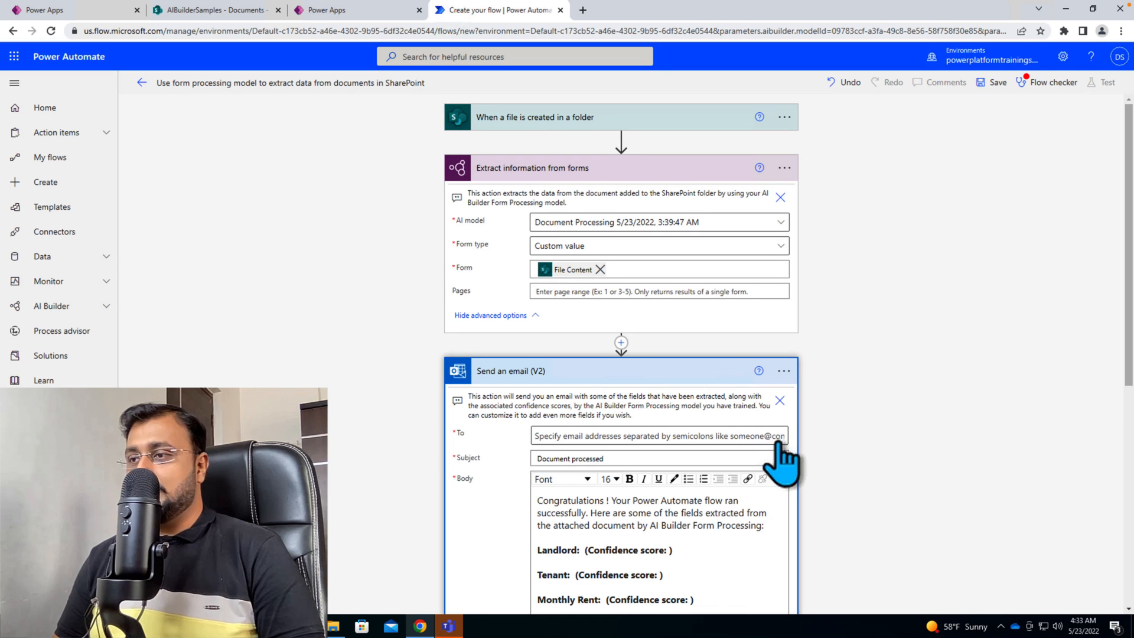
{"action": "scroll", "scroll_direction": "down", "scroll_amount": 3}
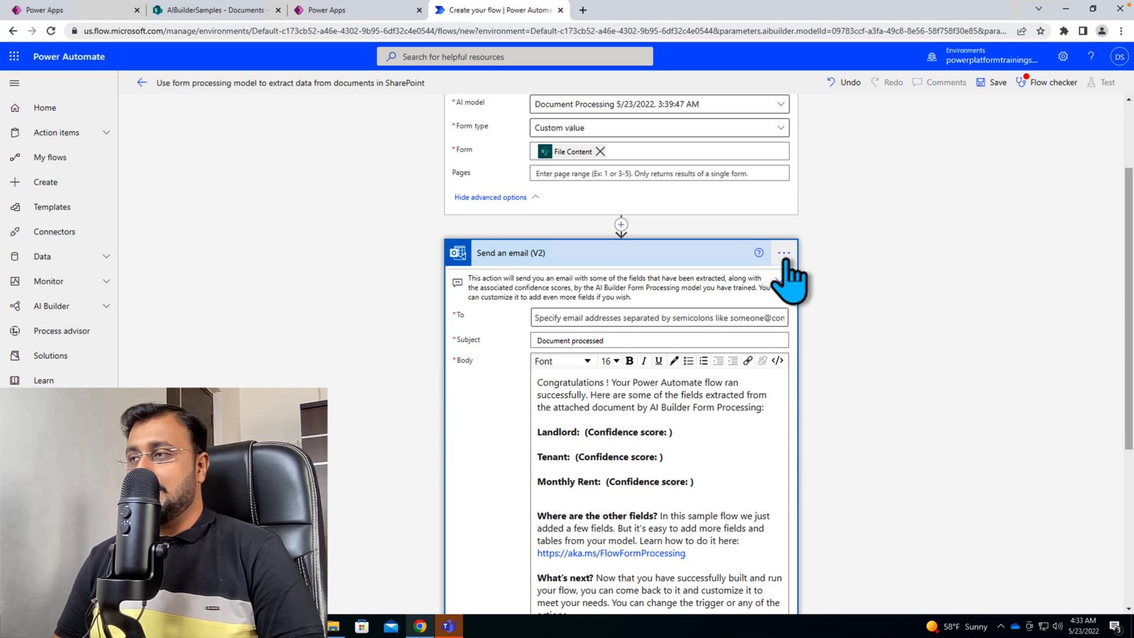
{"action": "left_click", "coordinate": [784, 252]}
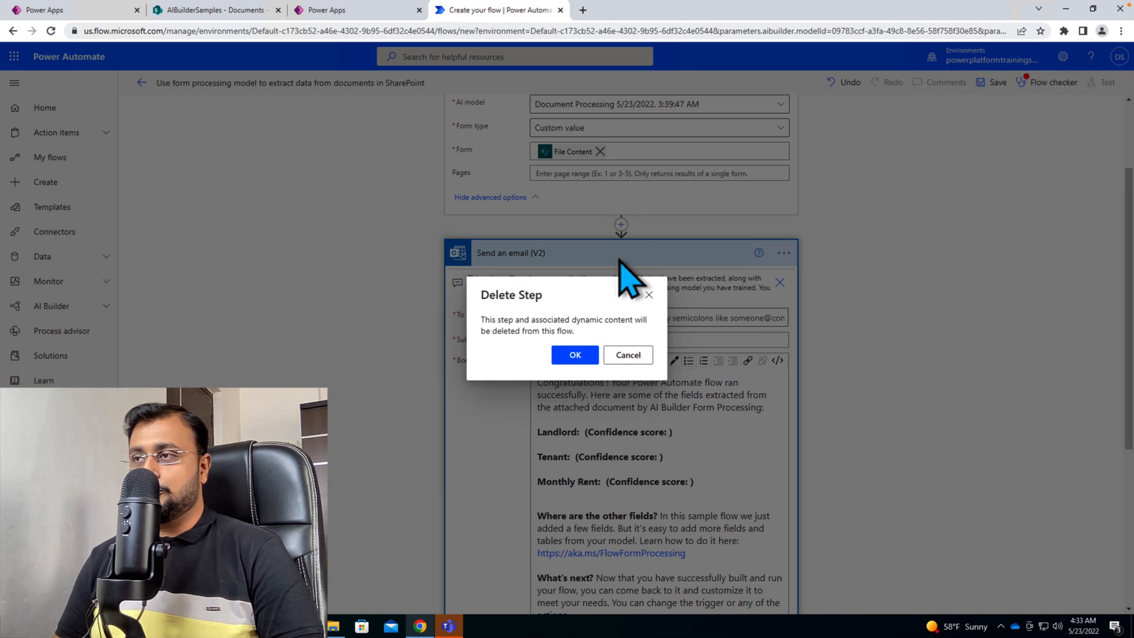
{"action": "left_click", "coordinate": [575, 354]}
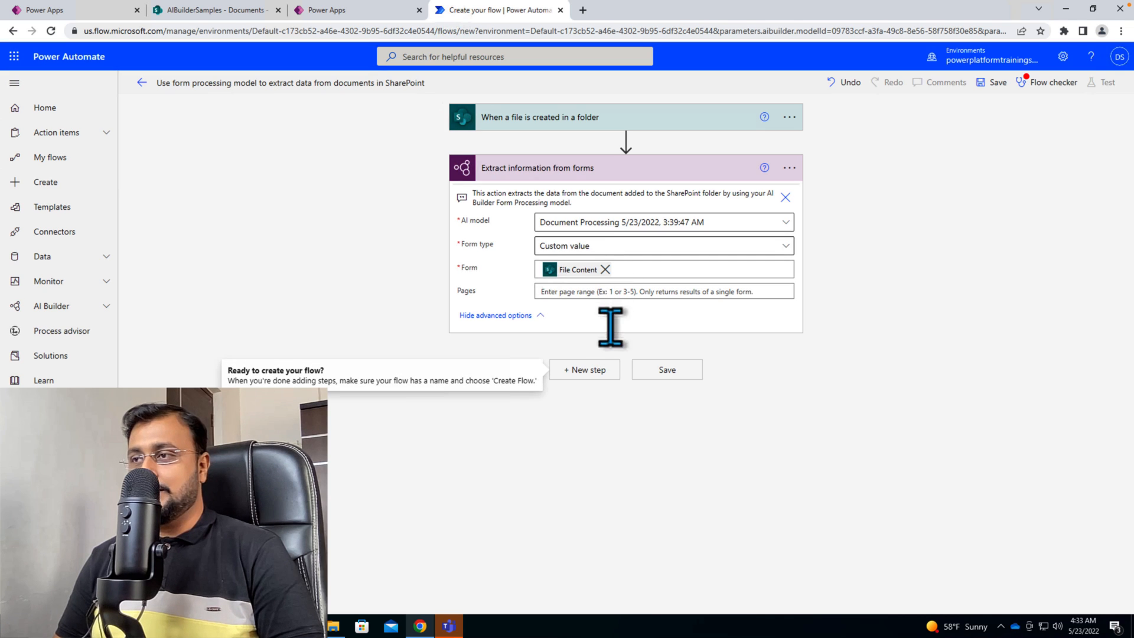
{"action": "left_click", "coordinate": [583, 370]}
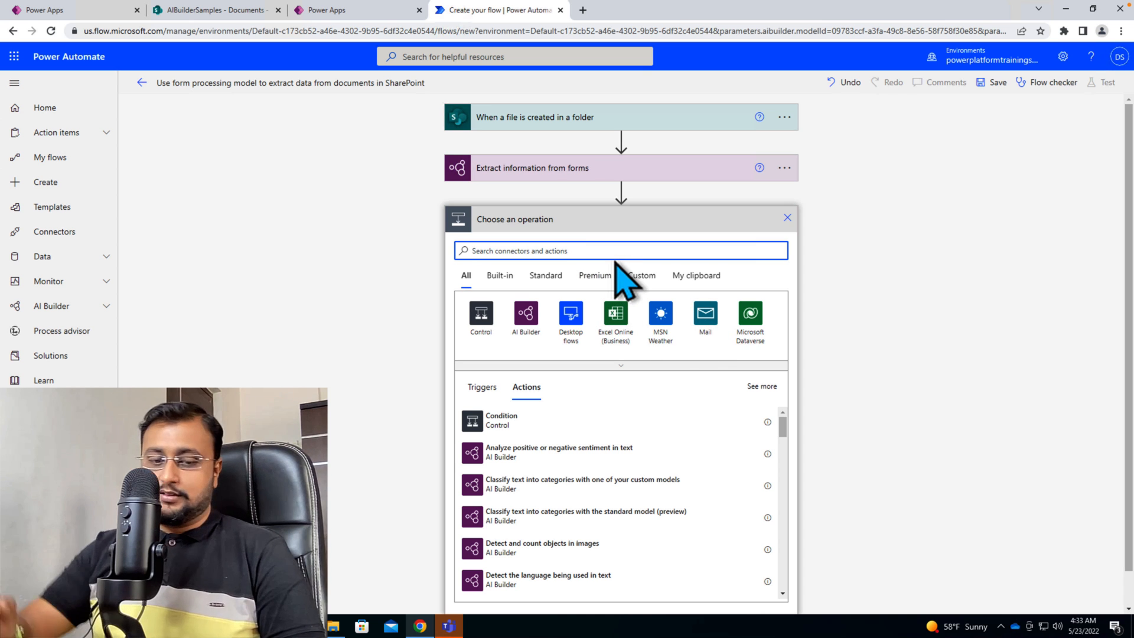
{"action": "type", "text": "share"}
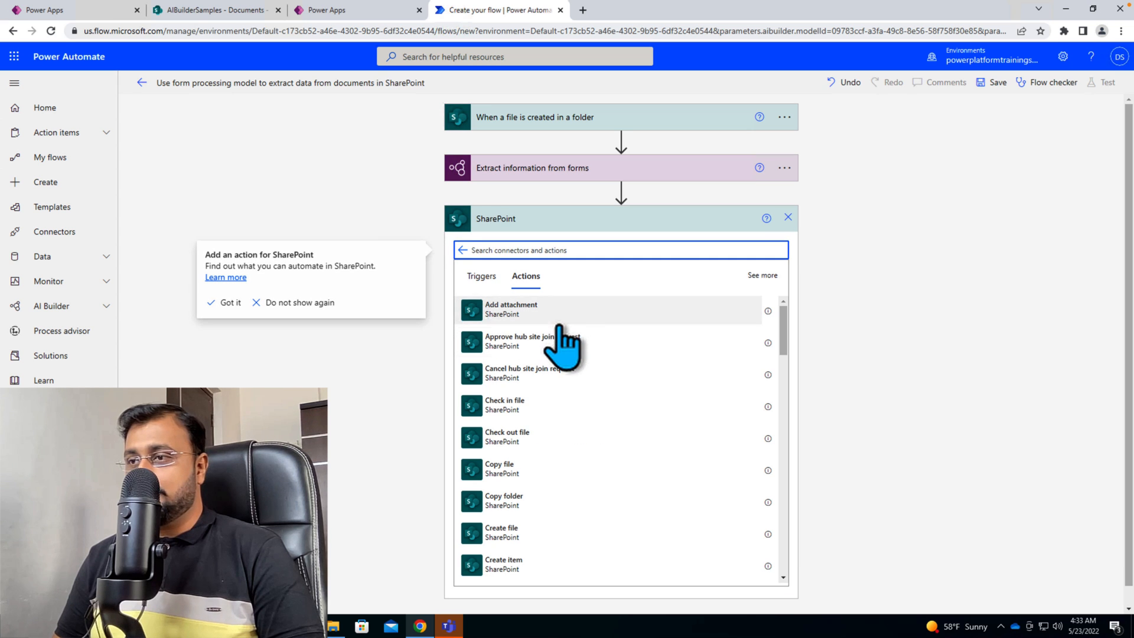
{"action": "type", "text": "create"}
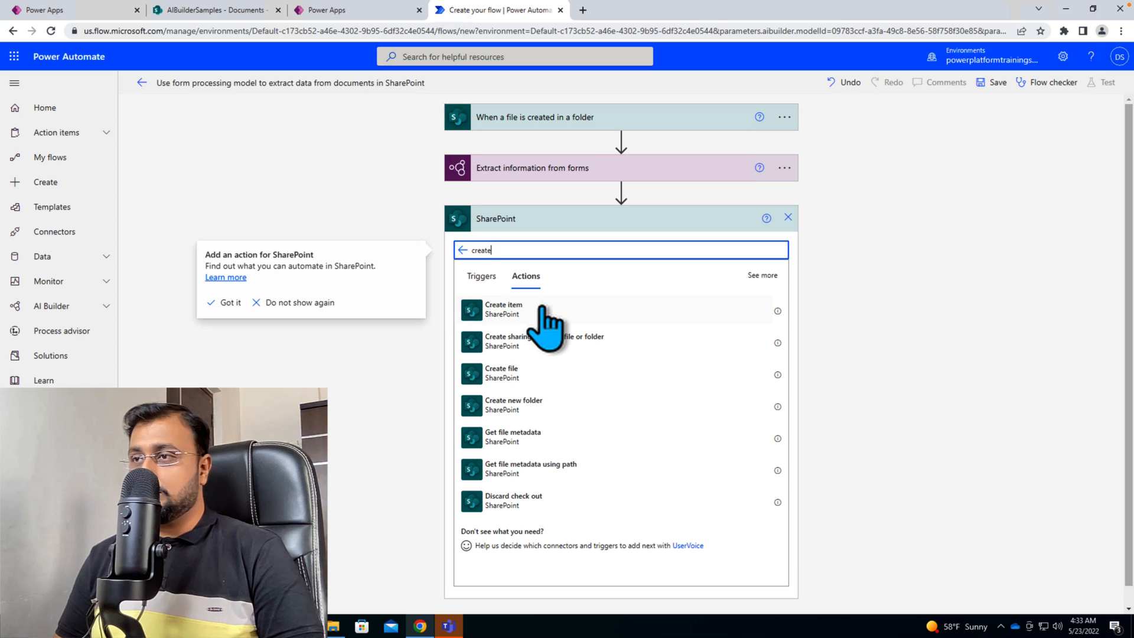
{"action": "left_click", "coordinate": [503, 309]}
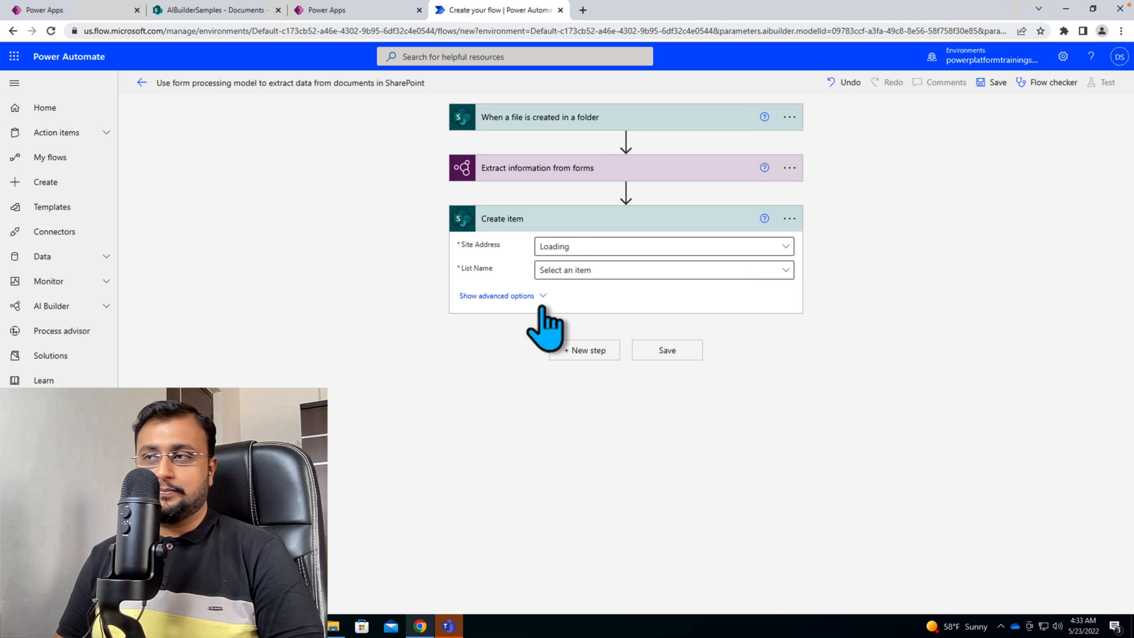
{"action": "left_click", "coordinate": [658, 246]}
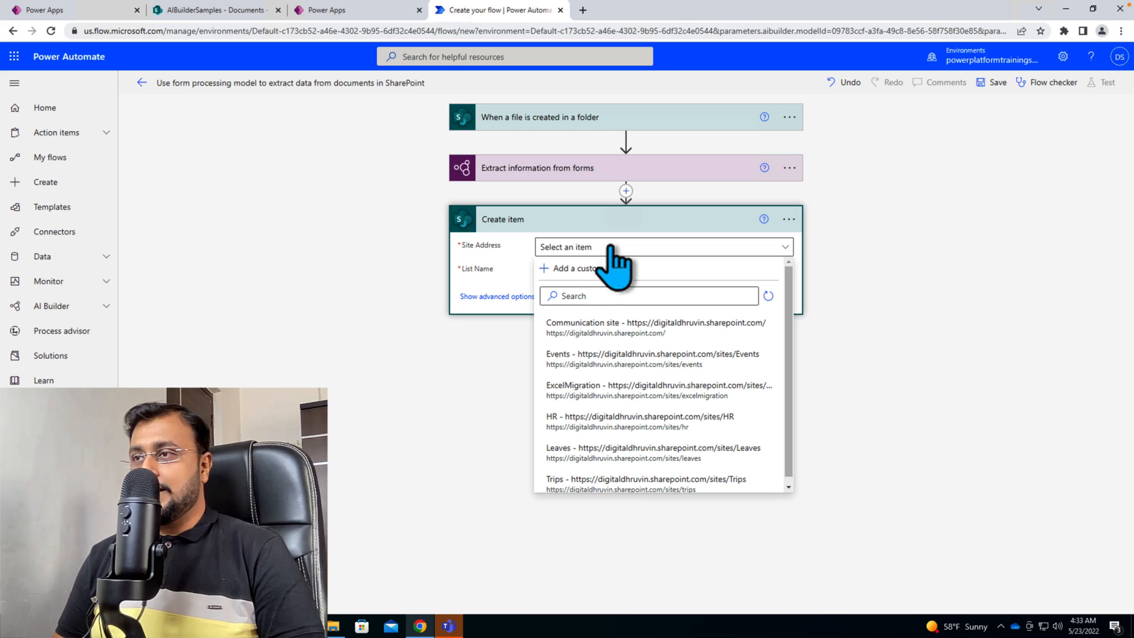
{"action": "left_click", "coordinate": [571, 269]}
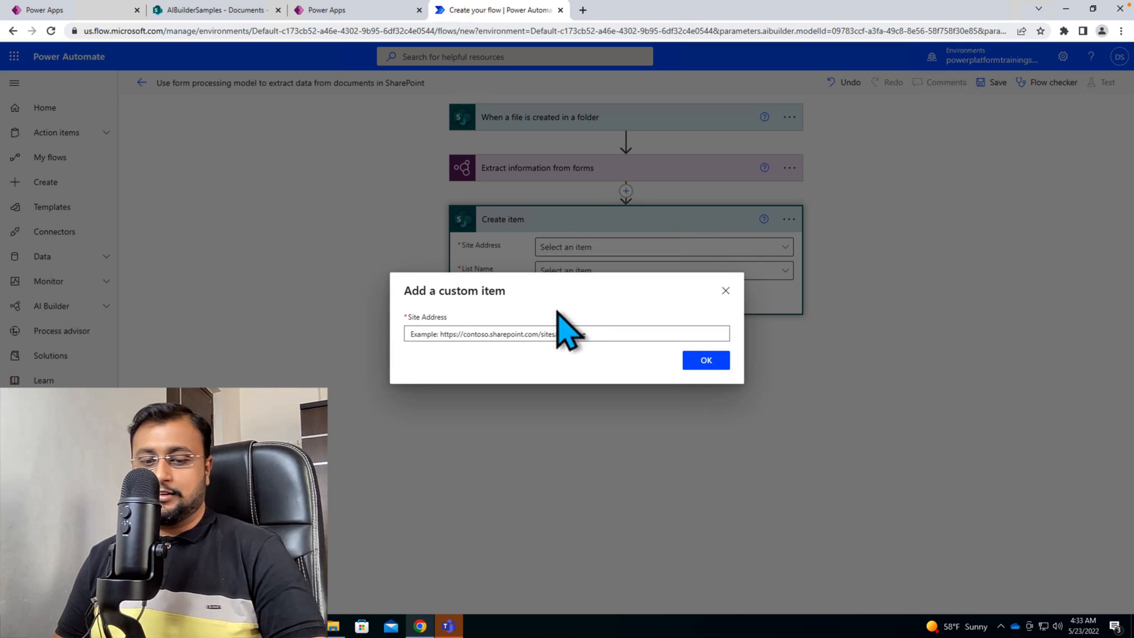
{"action": "type", "text": "https://digitaldhruvin.sharepoint.com/sites/AIBuilderSamples"}
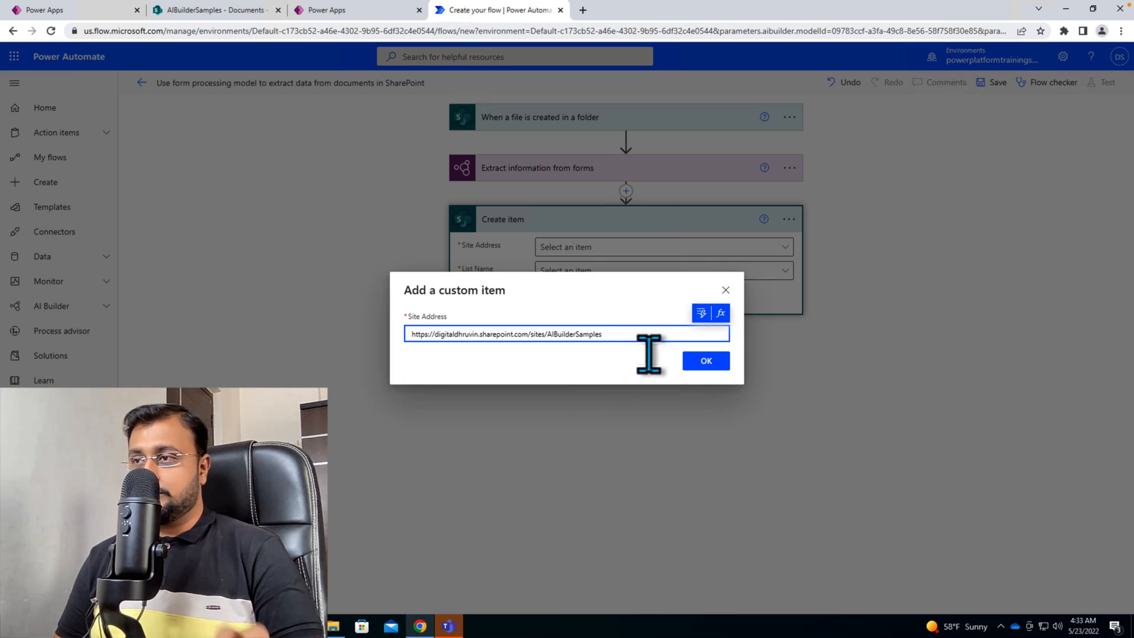
{"action": "left_click", "coordinate": [705, 360]}
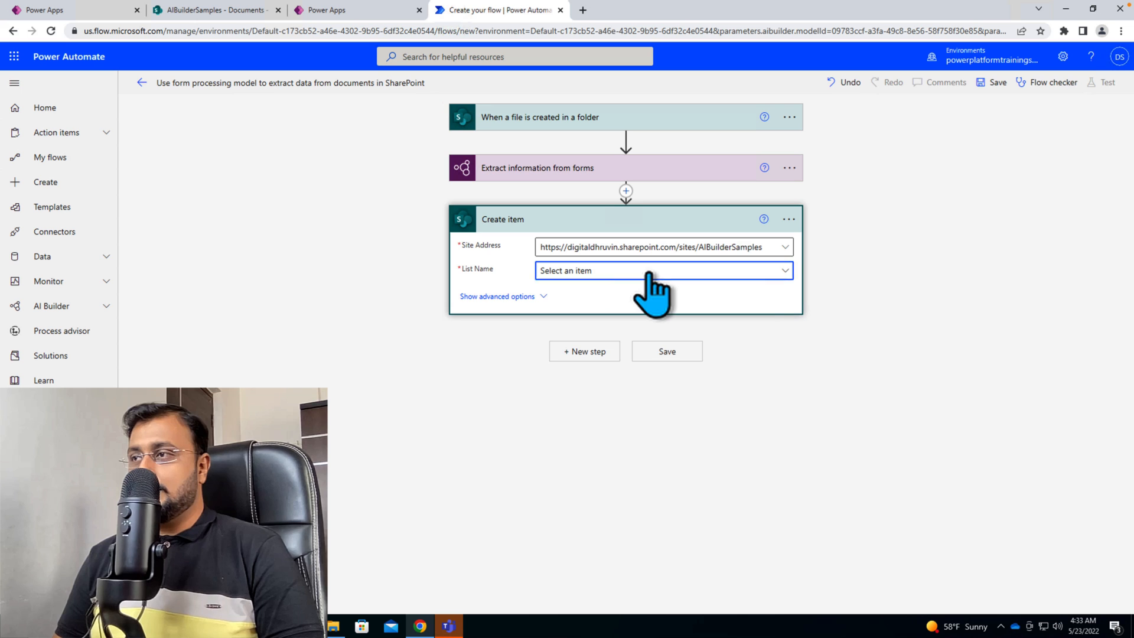
Step: Target the Rental Agreements list and show its advanced column options
{"action": "left_click", "coordinate": [661, 270]}
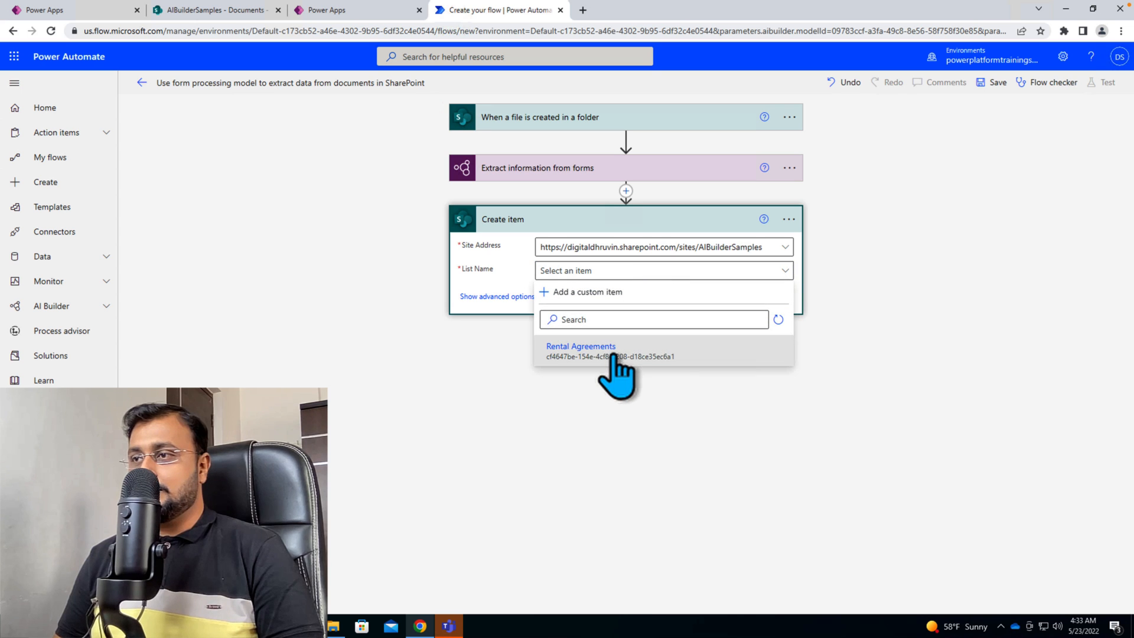
{"action": "left_click", "coordinate": [581, 346]}
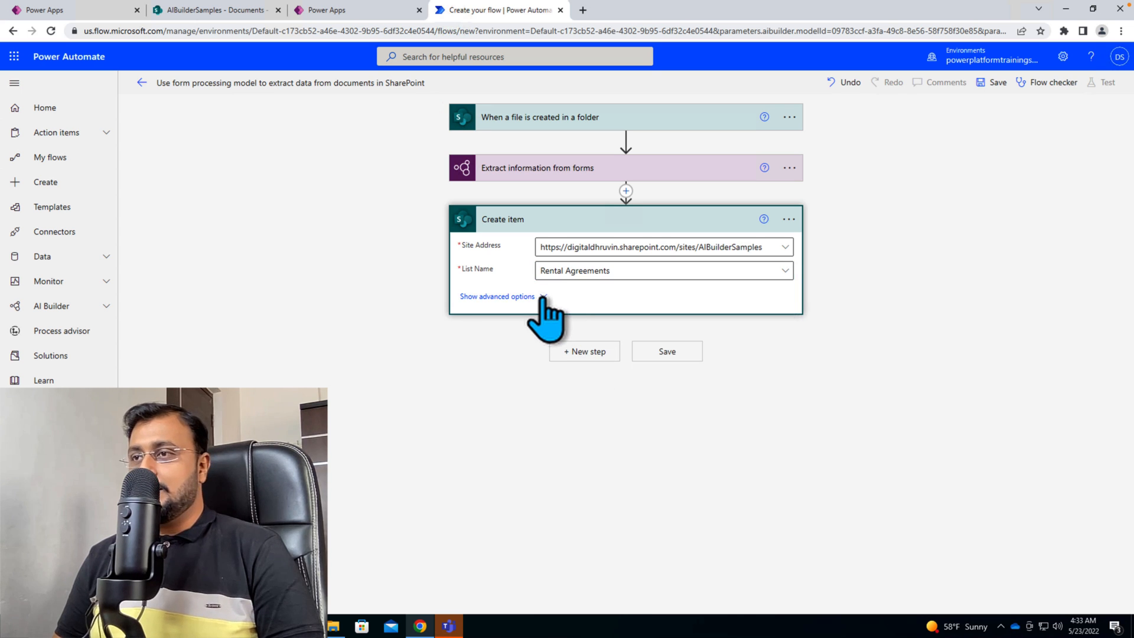
{"action": "left_click", "coordinate": [497, 296]}
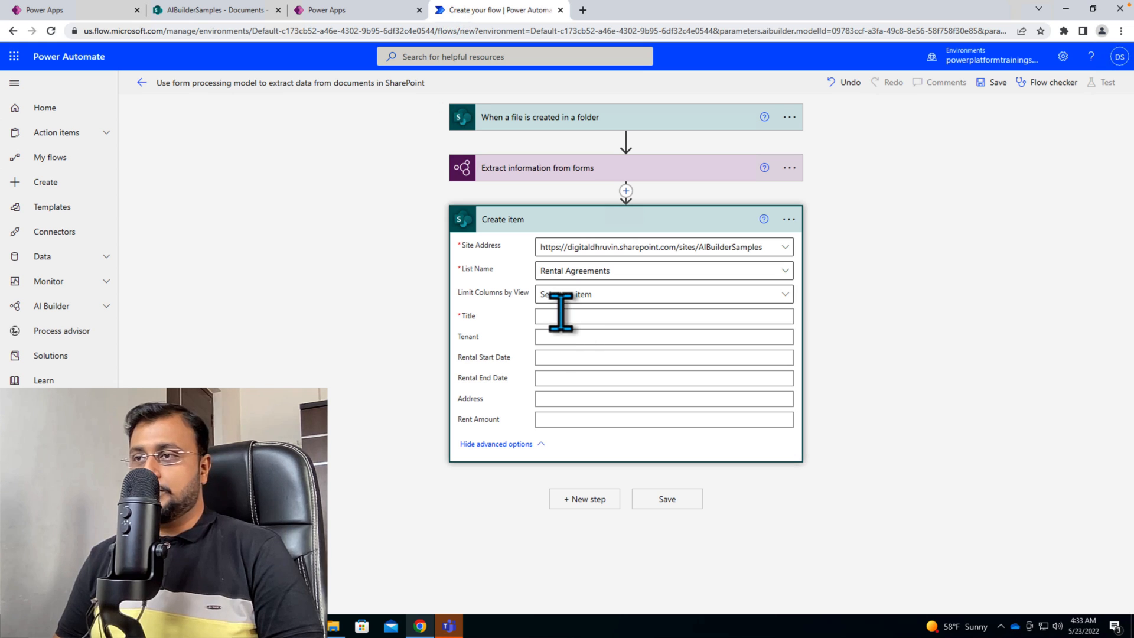
{"action": "left_click", "coordinate": [663, 316]}
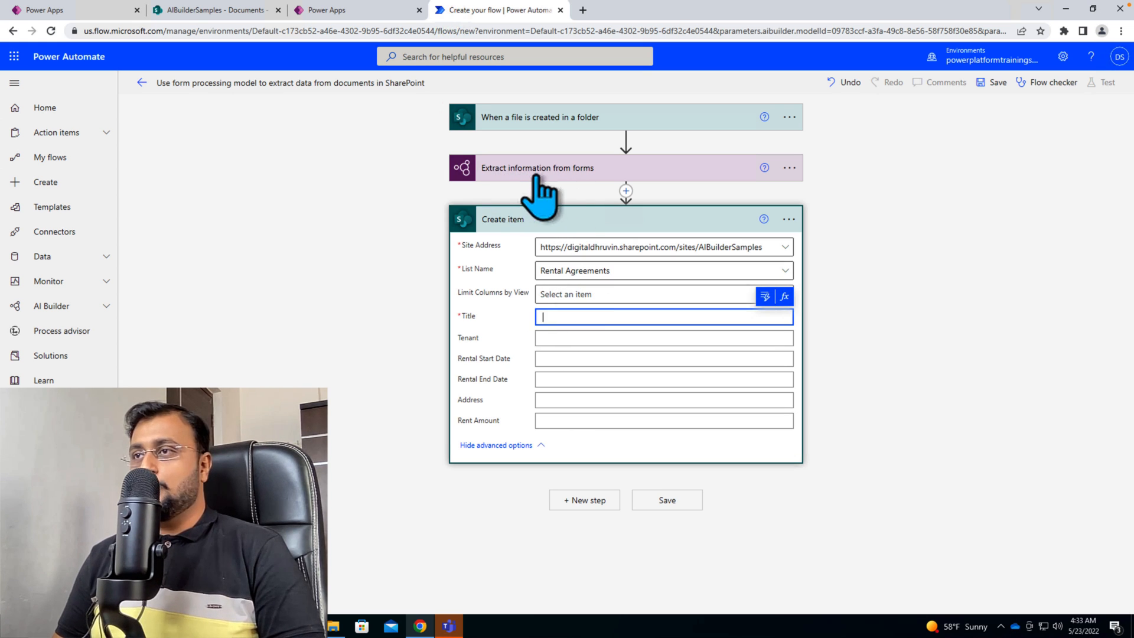
{"action": "mouse_move", "coordinate": [767, 315]}
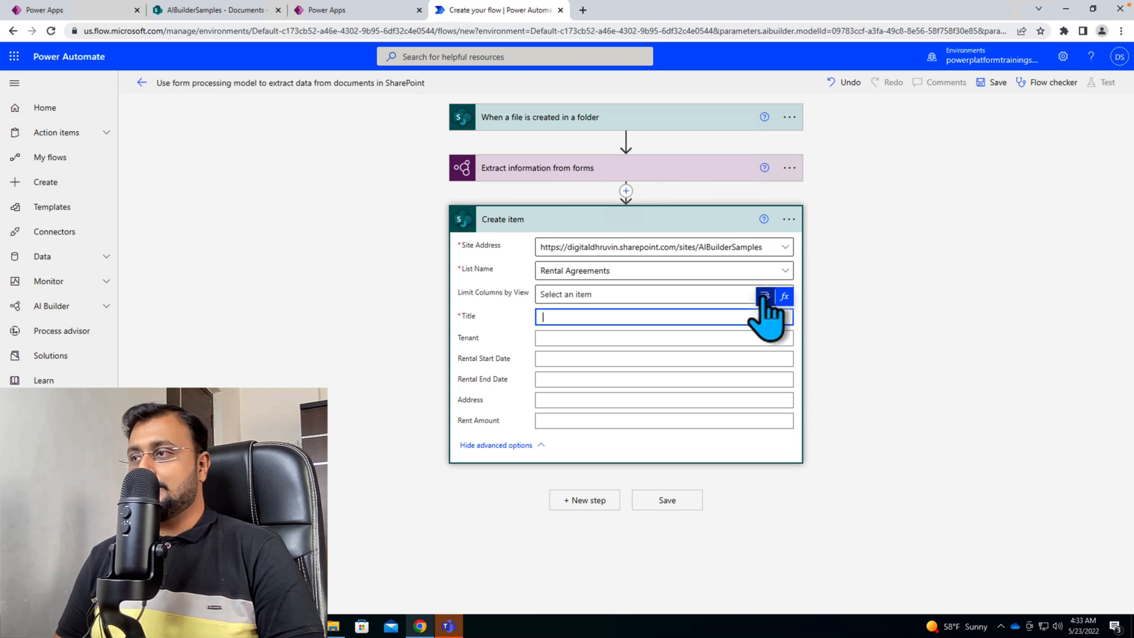
Step: Map extracted Landlord into Title, Tenant into Tenant, and Rental Start Date into its column
{"action": "left_click", "coordinate": [663, 317]}
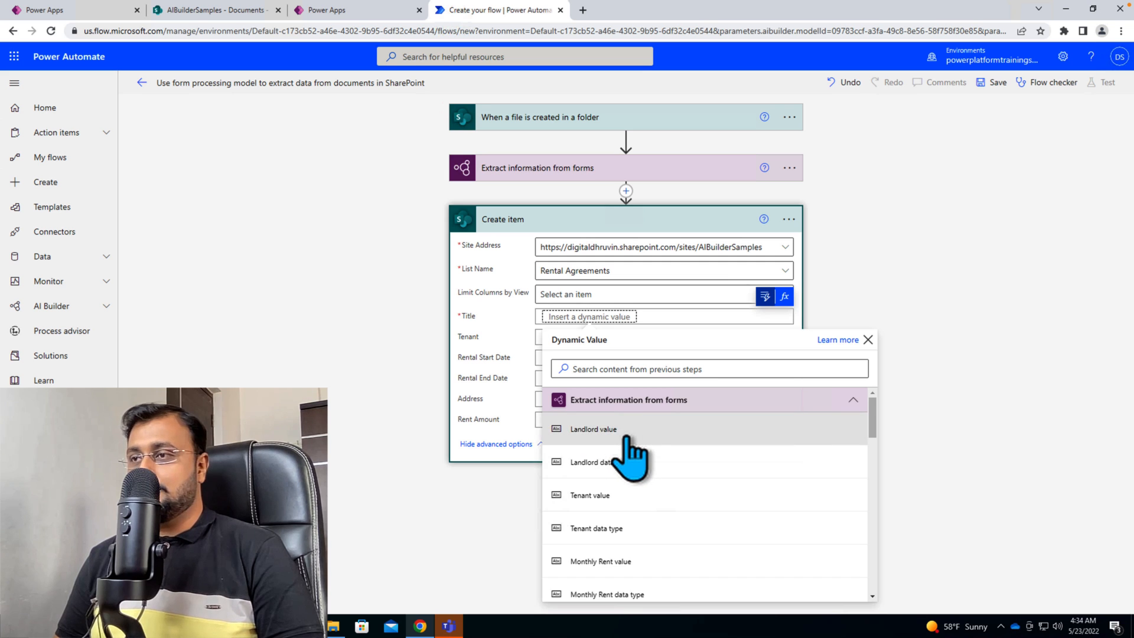
{"action": "left_click", "coordinate": [593, 429]}
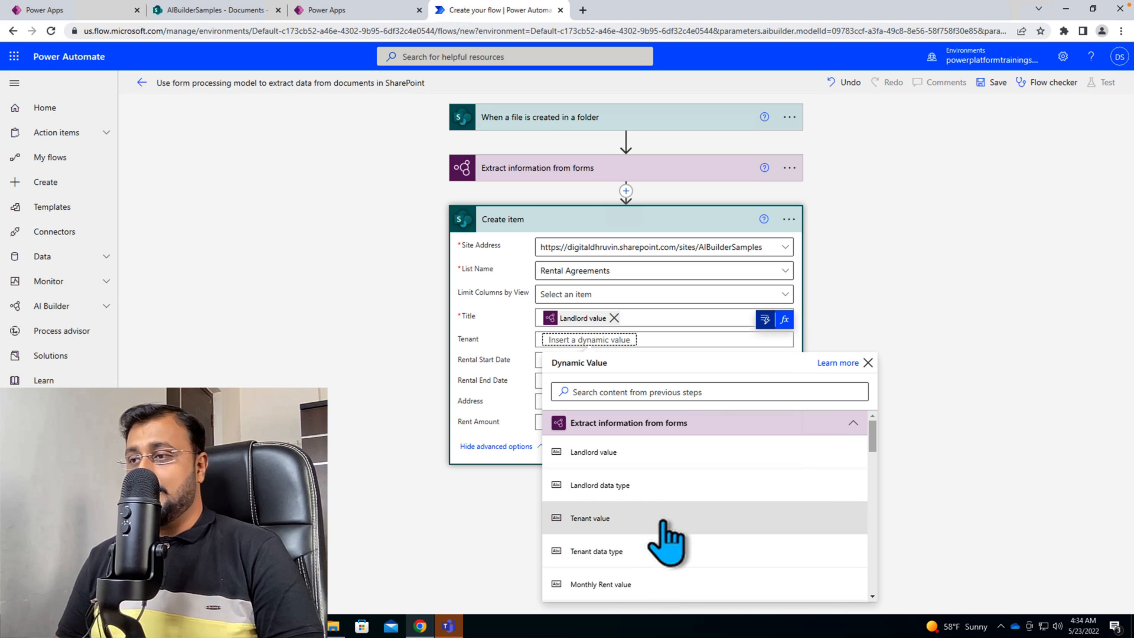
{"action": "left_click", "coordinate": [589, 518]}
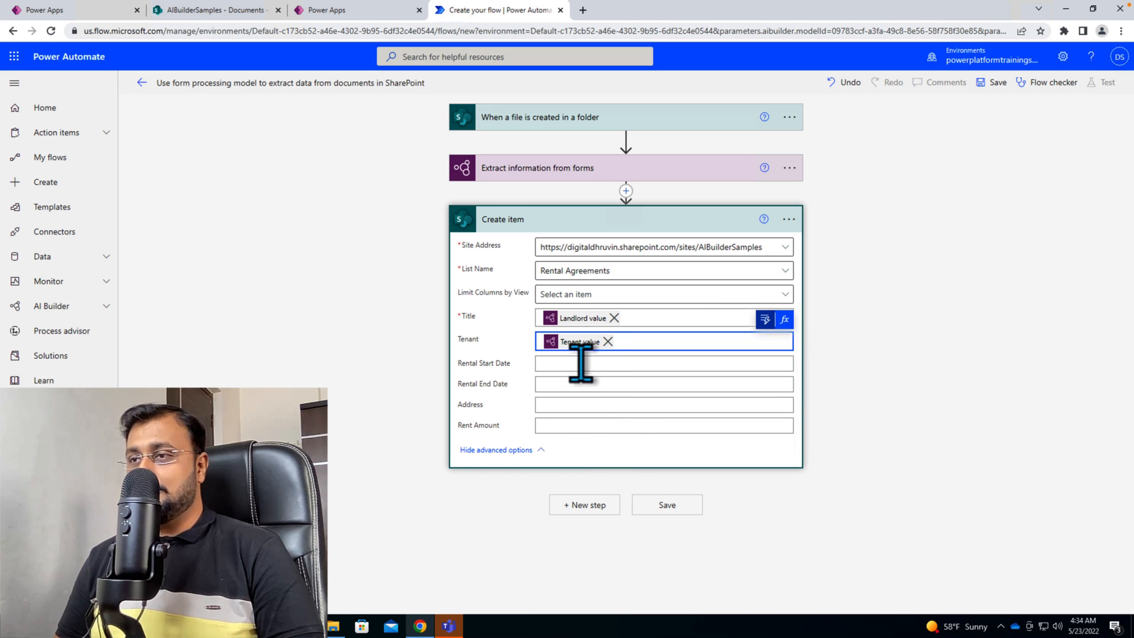
{"action": "left_click", "coordinate": [661, 362]}
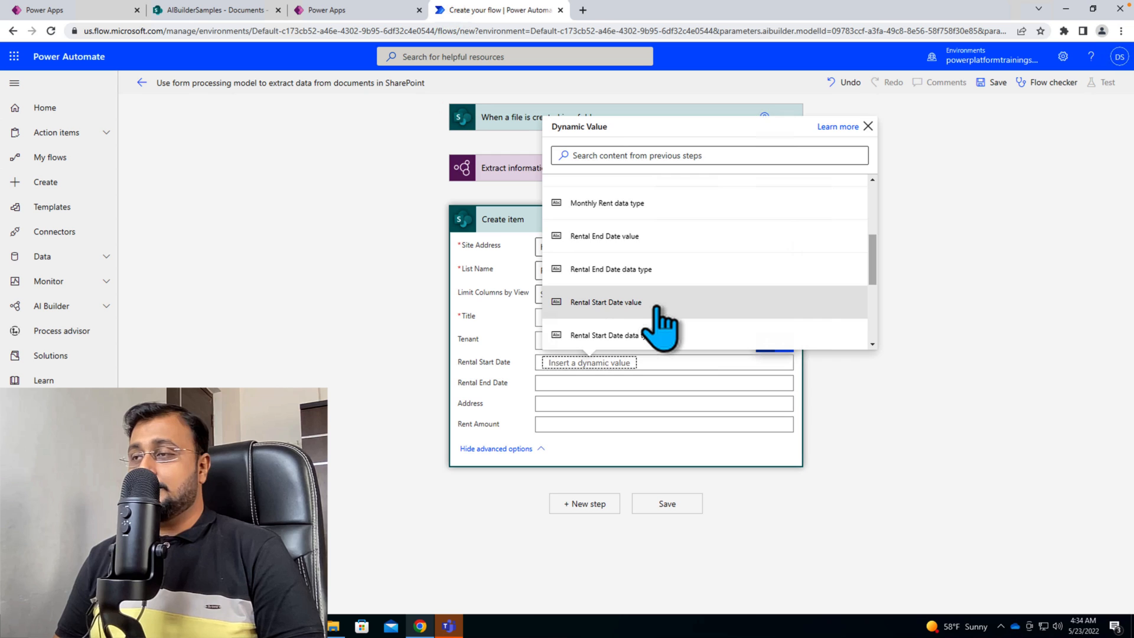
{"action": "left_click", "coordinate": [604, 302]}
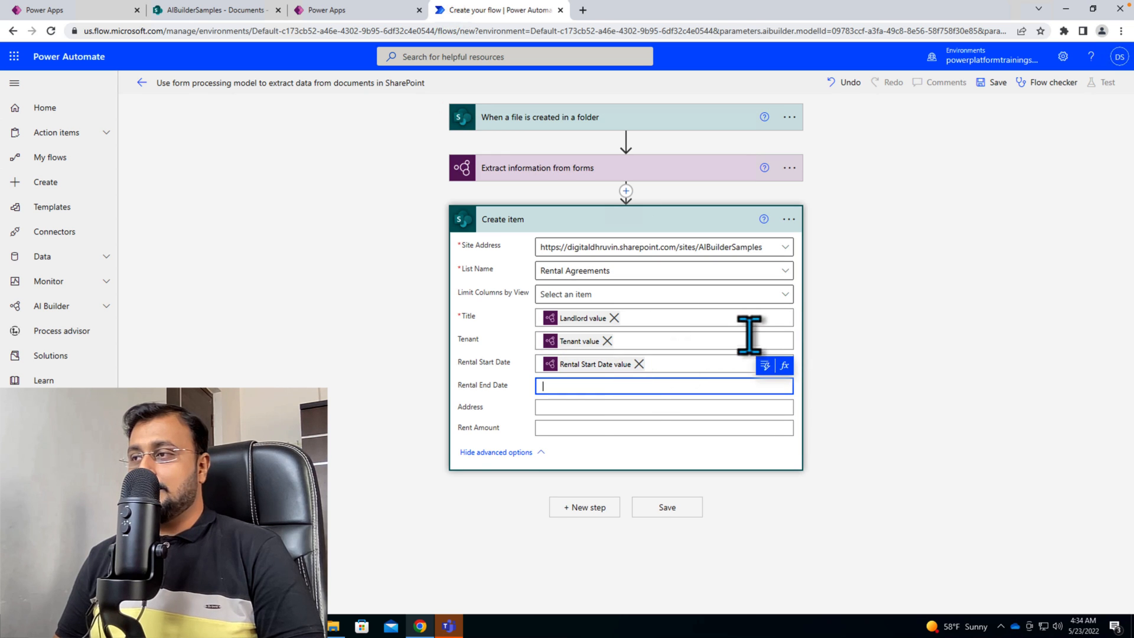
Step: Map extracted Rental End Date, Address, and Monthly Rent into Rent Amount
{"action": "left_click", "coordinate": [662, 385]}
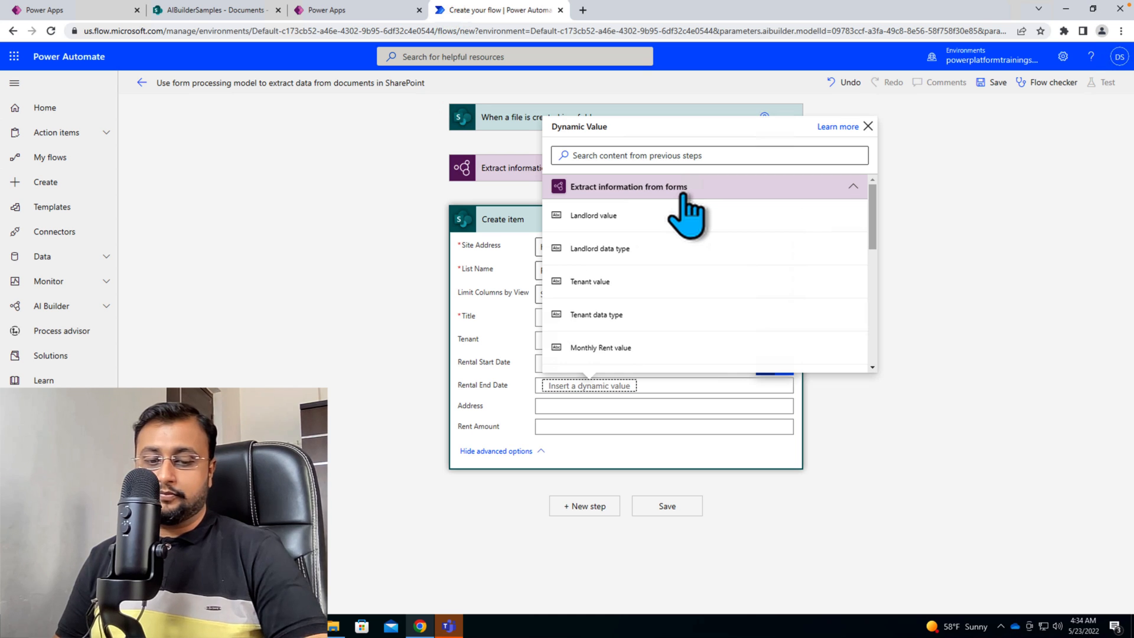
{"action": "type", "text": "e"}
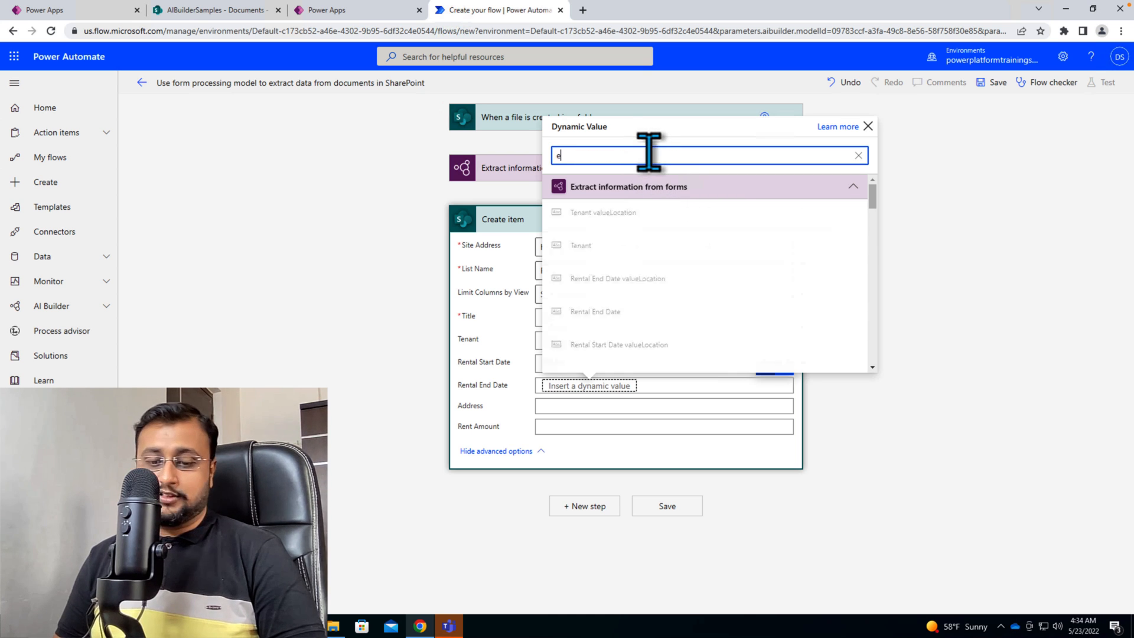
{"action": "type", "text": "nd"}
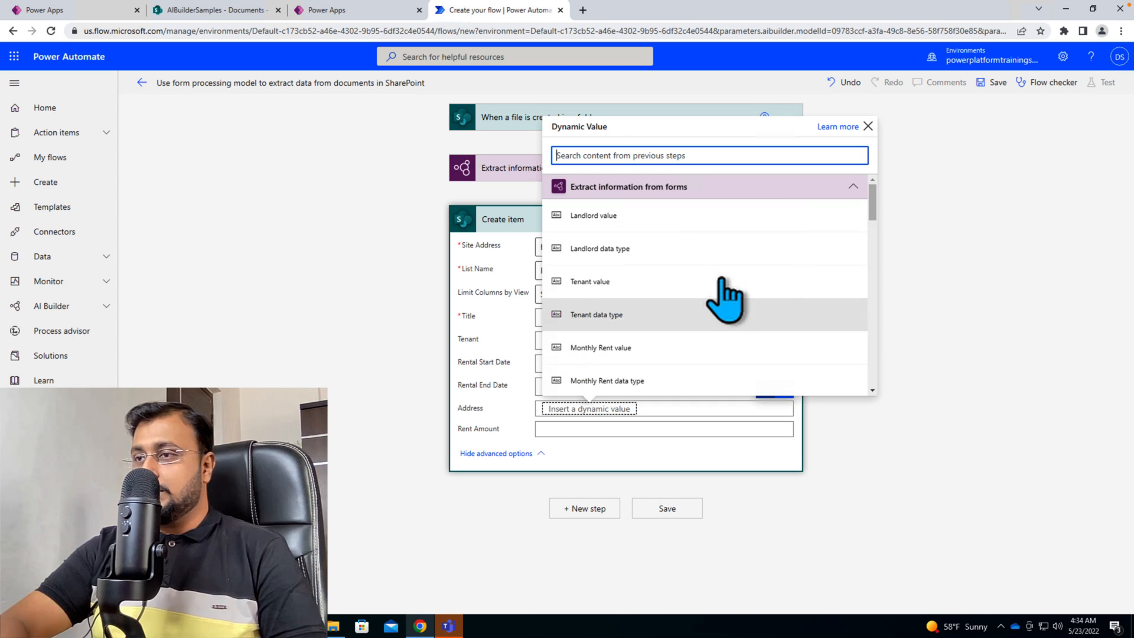
{"action": "type", "text": "add"}
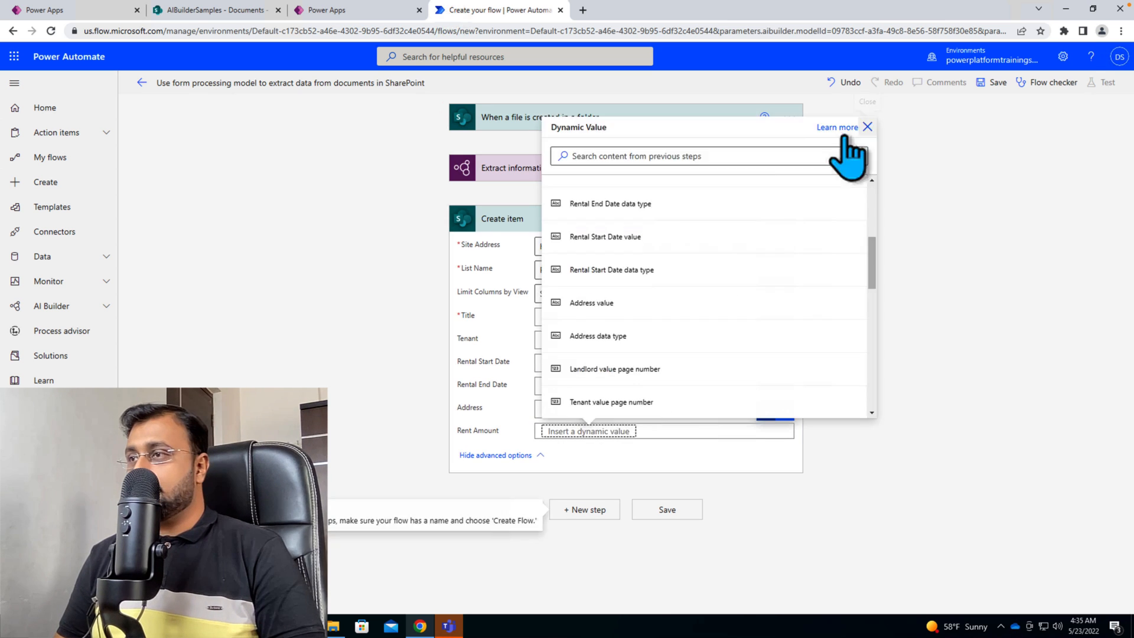
{"action": "left_click", "coordinate": [866, 126]}
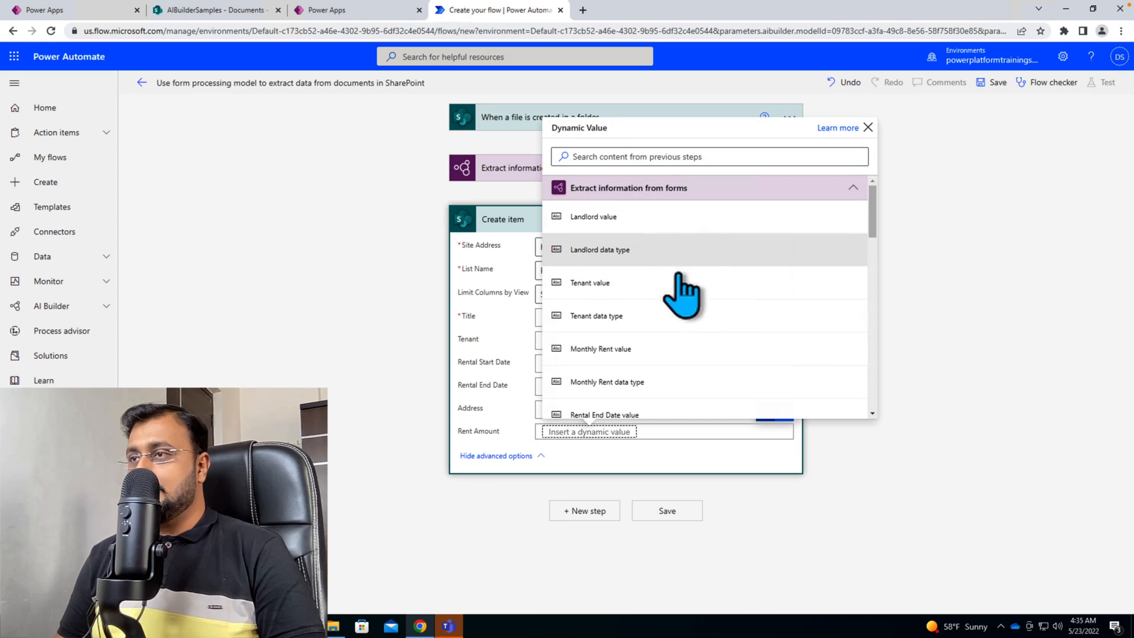
{"action": "scroll", "scroll_direction": "down", "scroll_amount": 3}
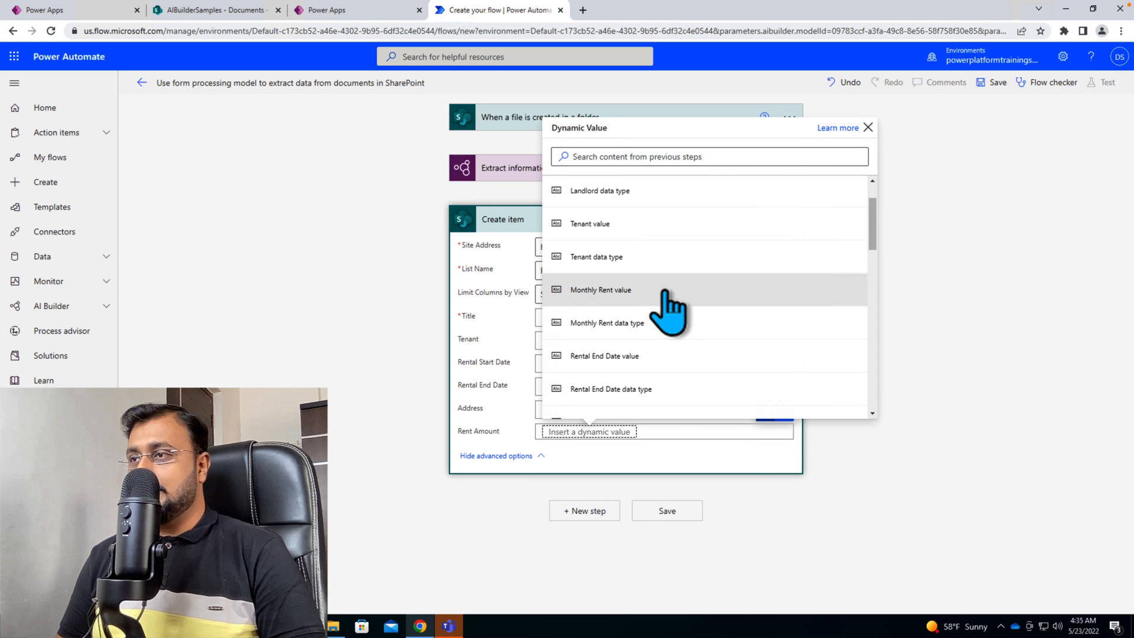
{"action": "left_click", "coordinate": [600, 289]}
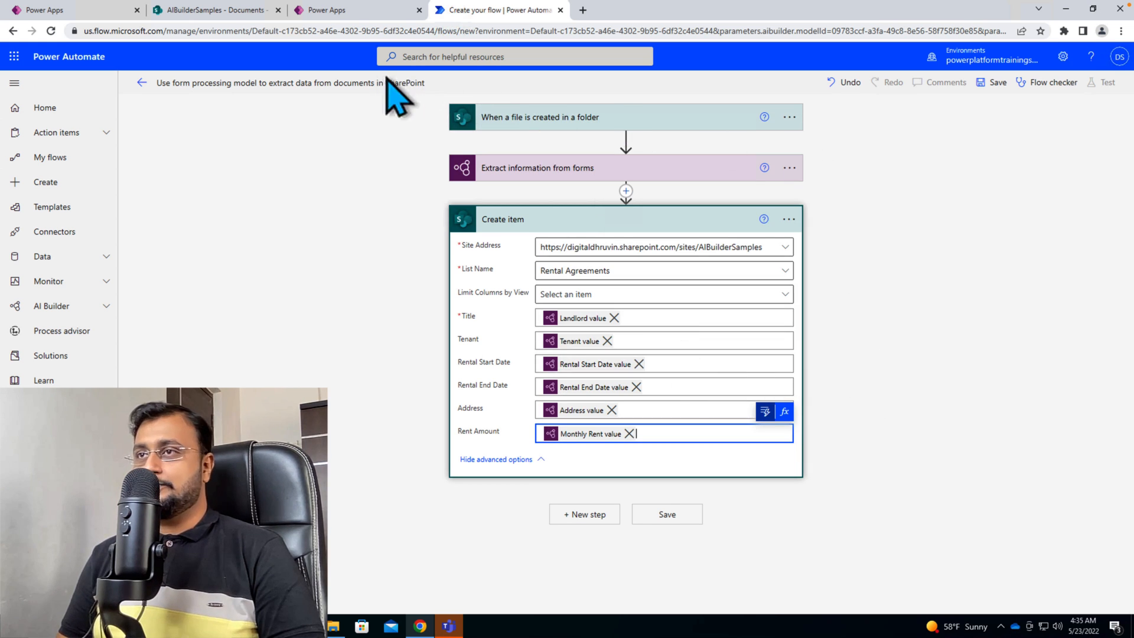
{"action": "mouse_move", "coordinate": [996, 81]}
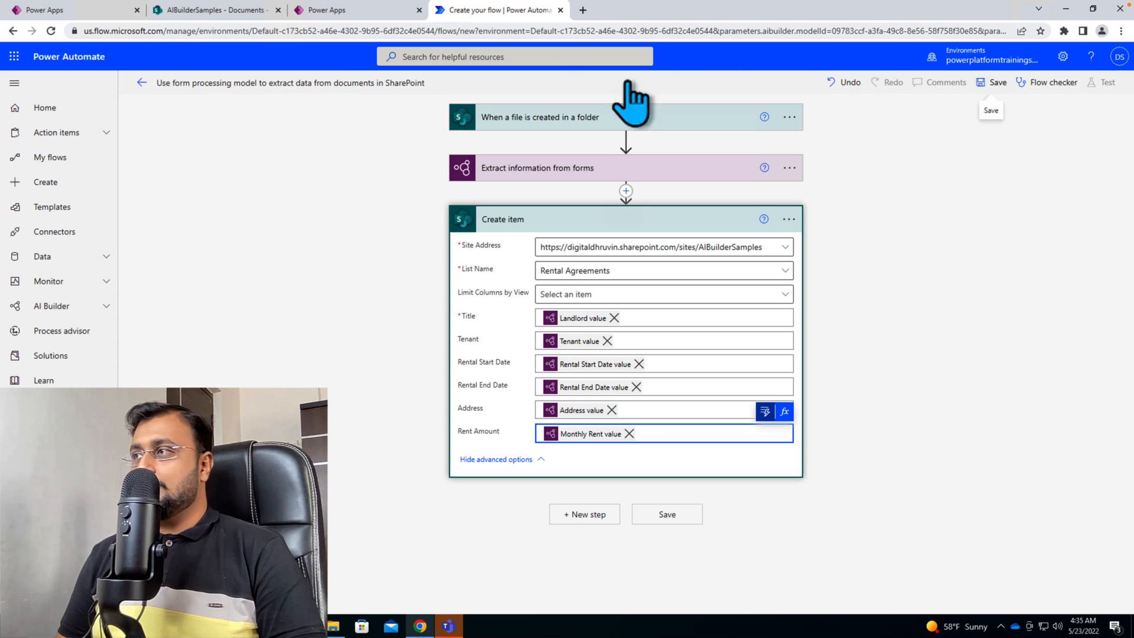
Step: Save the flow and dismiss the 'Your flow is ready to go' notice
{"action": "left_click", "coordinate": [998, 81]}
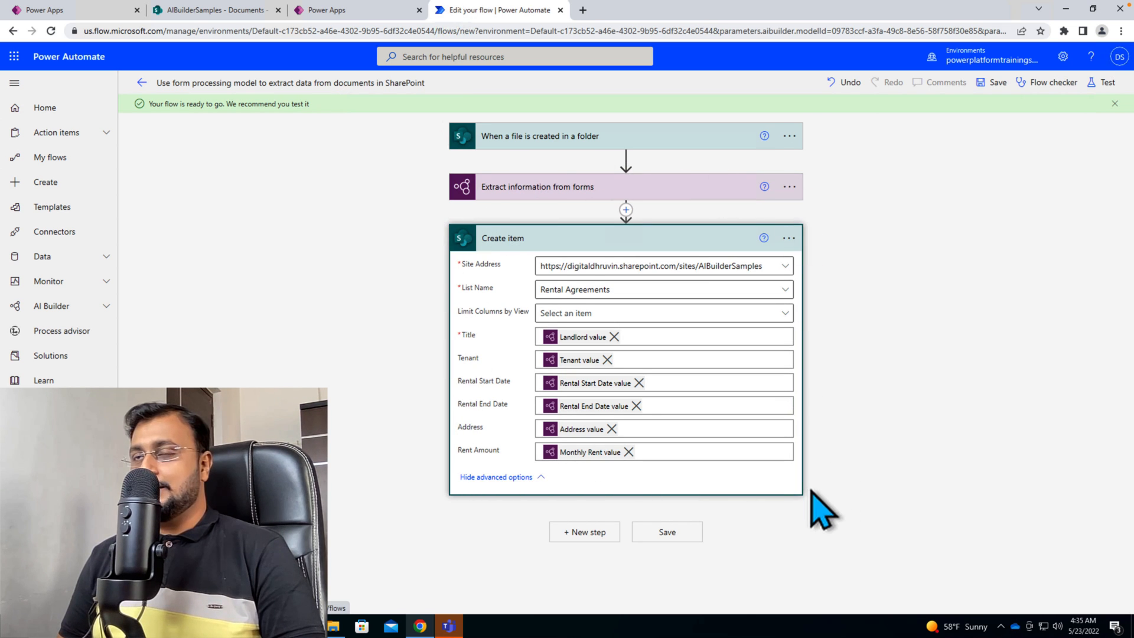
{"action": "mouse_move", "coordinate": [217, 94]}
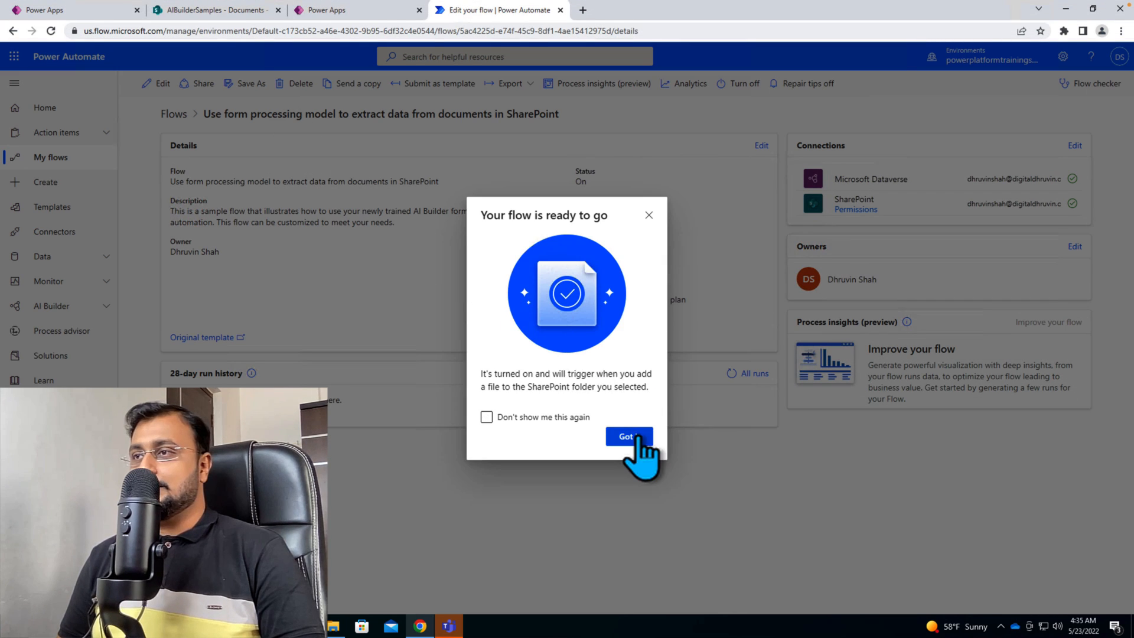
{"action": "left_click", "coordinate": [214, 9]}
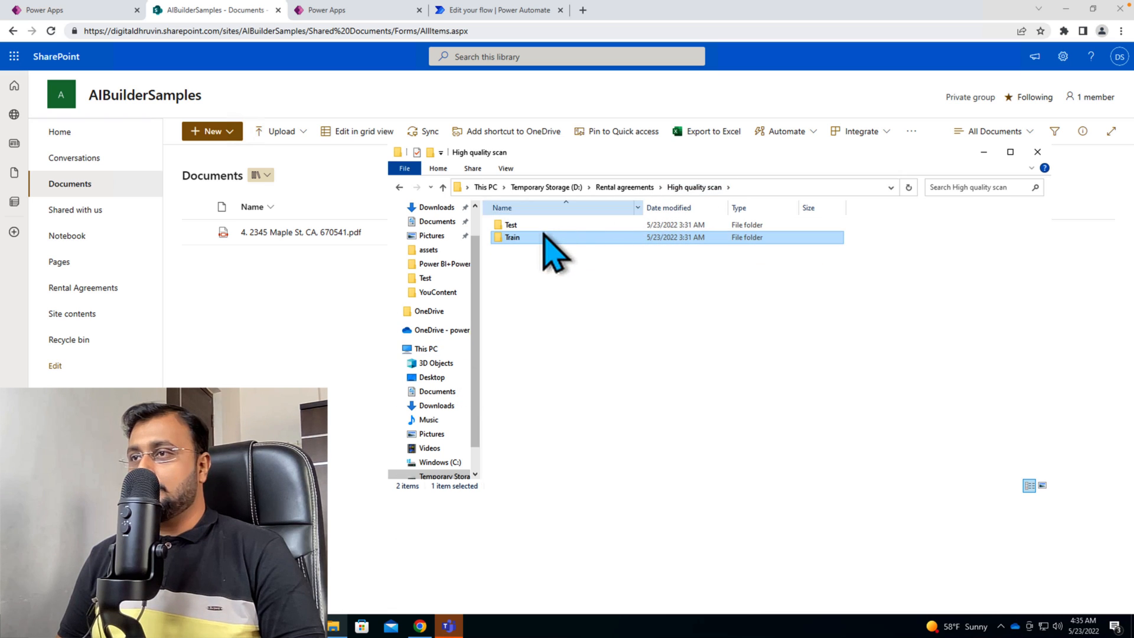
{"action": "double_click", "coordinate": [509, 225]}
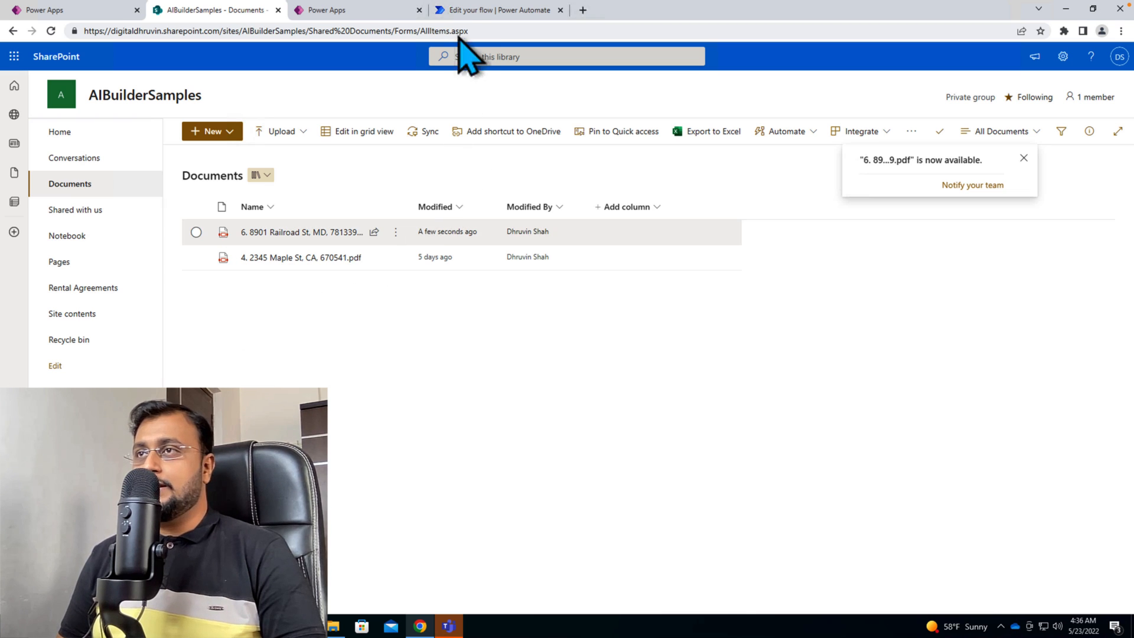
{"action": "left_click", "coordinate": [498, 10]}
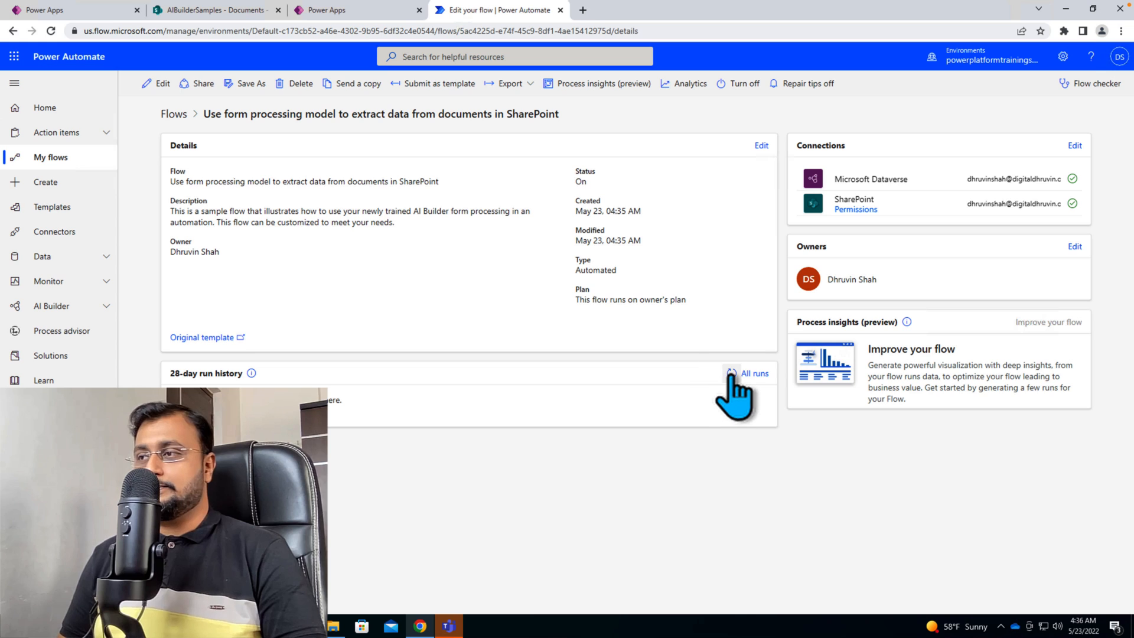
Step: Refresh run history and review the latest run's Create item inputs and outputs
{"action": "left_click", "coordinate": [731, 373]}
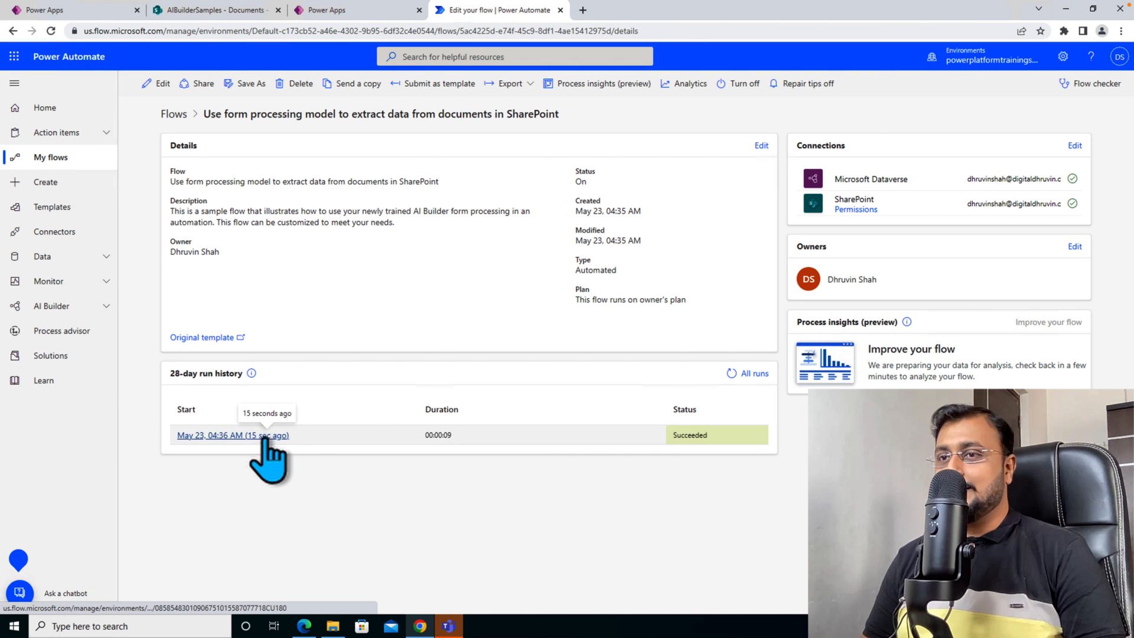
{"action": "left_click", "coordinate": [232, 434]}
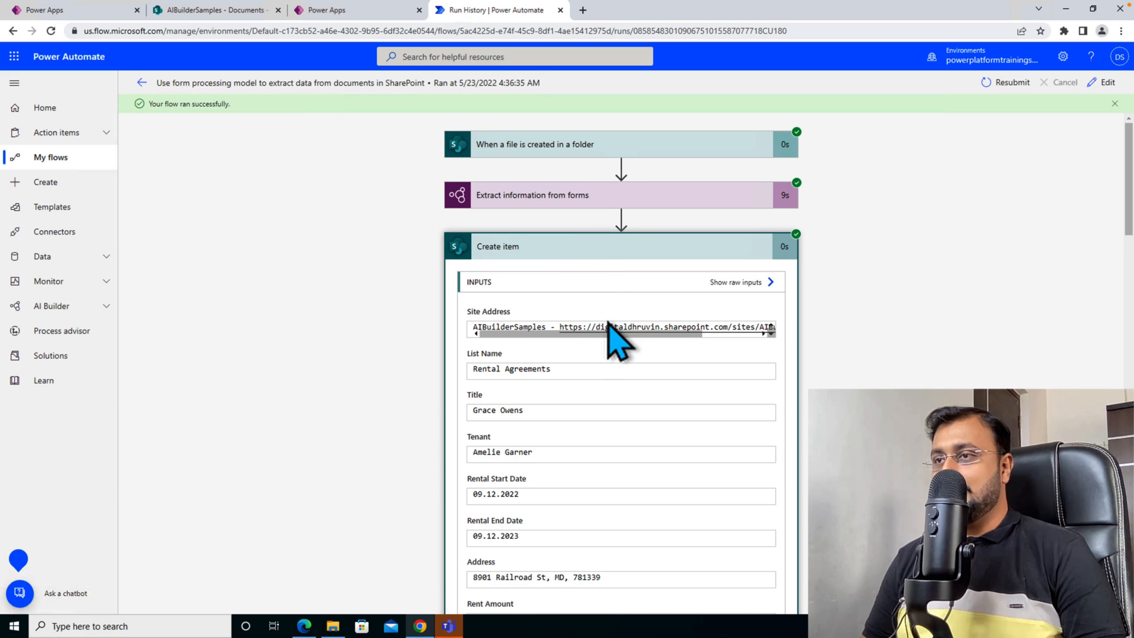
{"action": "scroll", "scroll_direction": "down", "scroll_amount": 3}
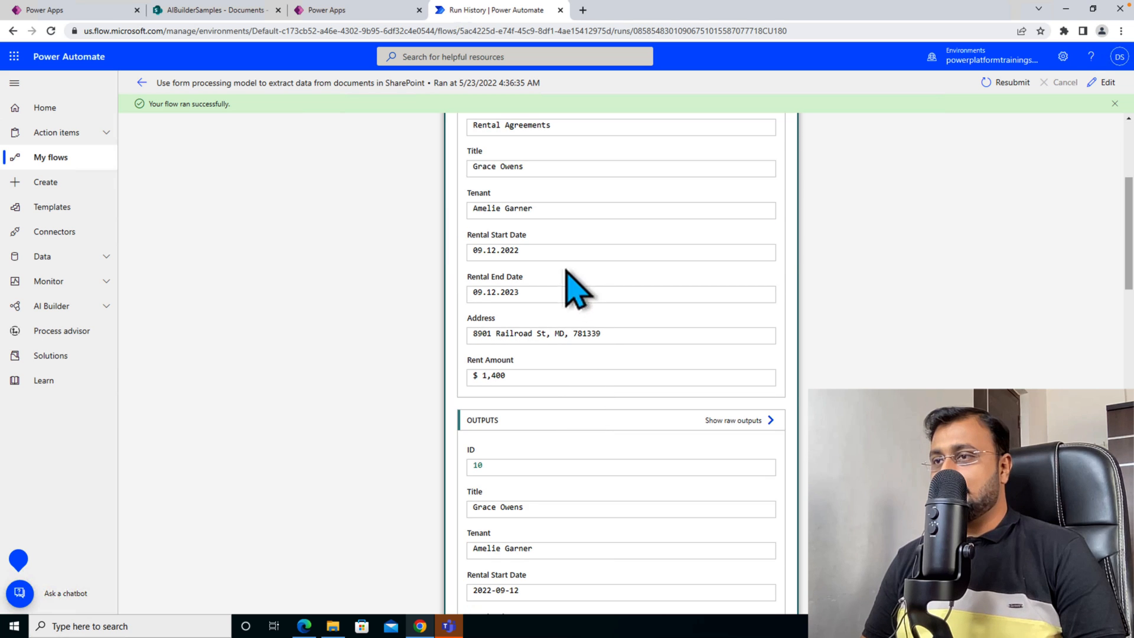
{"action": "mouse_move", "coordinate": [571, 379]}
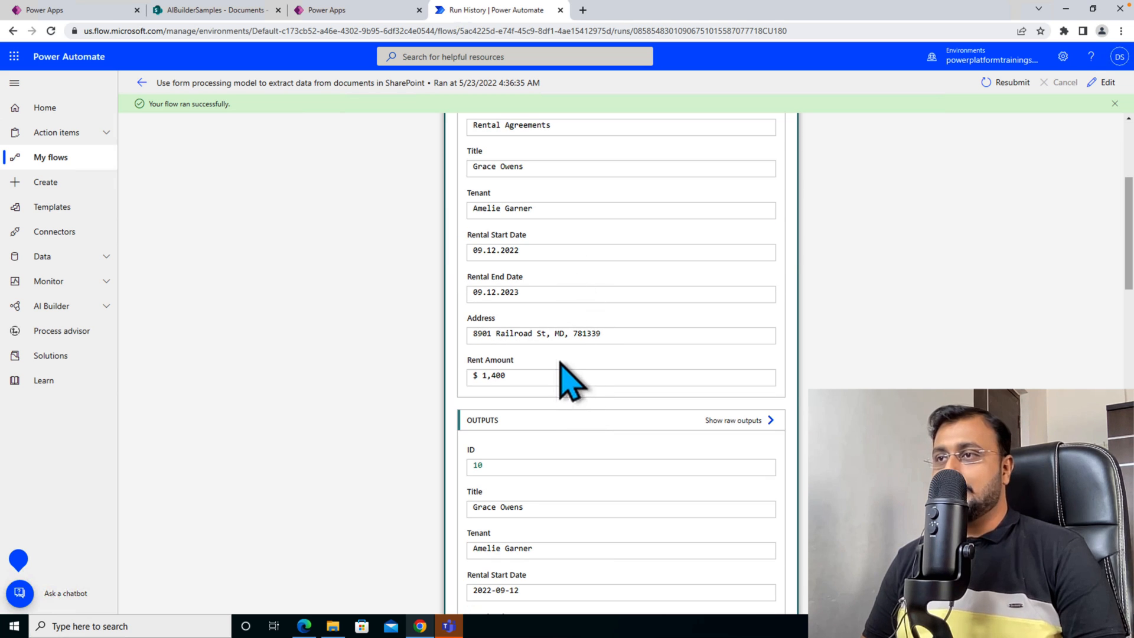
{"action": "left_click", "coordinate": [214, 9]}
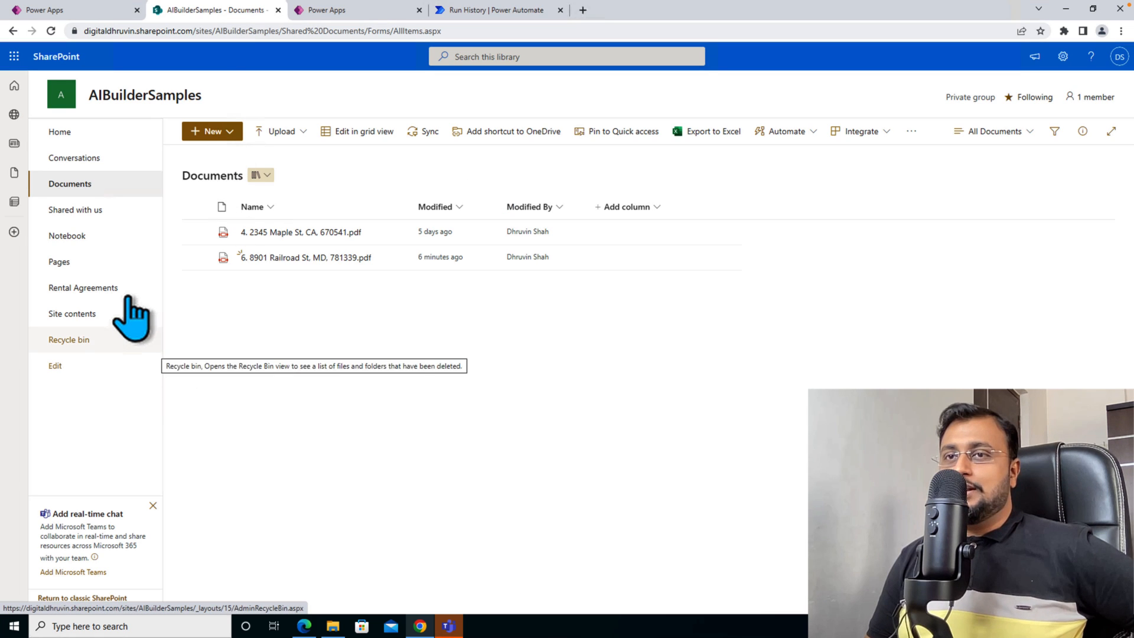
Step: Open Rental Agreements to compare the new record against the lease PDF
{"action": "left_click", "coordinate": [83, 287]}
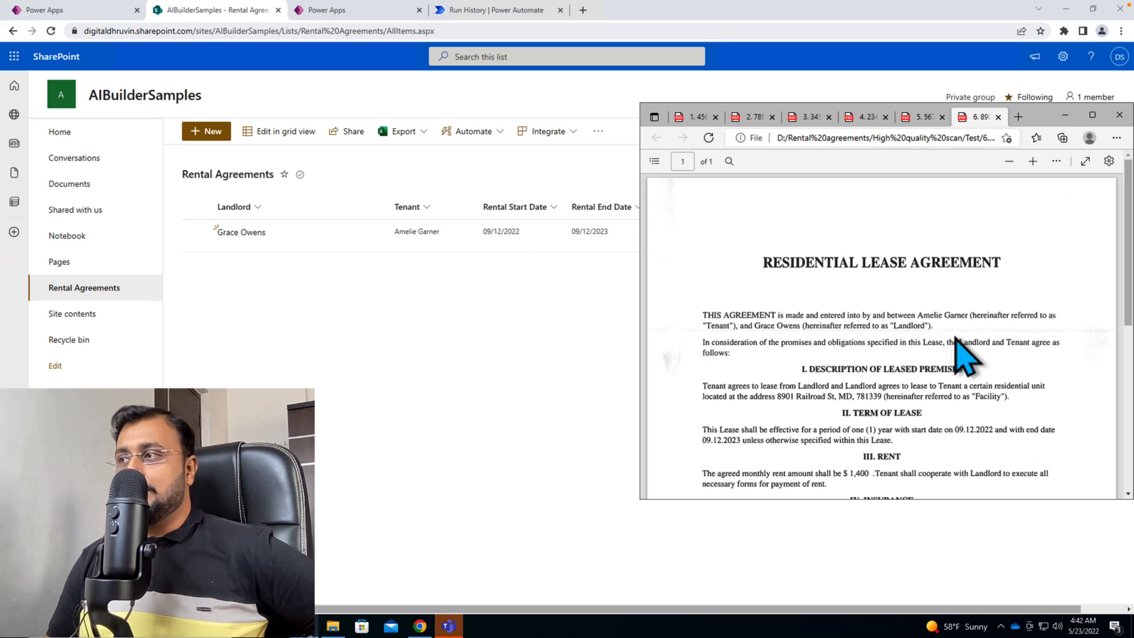
{"action": "mouse_move", "coordinate": [962, 348]}
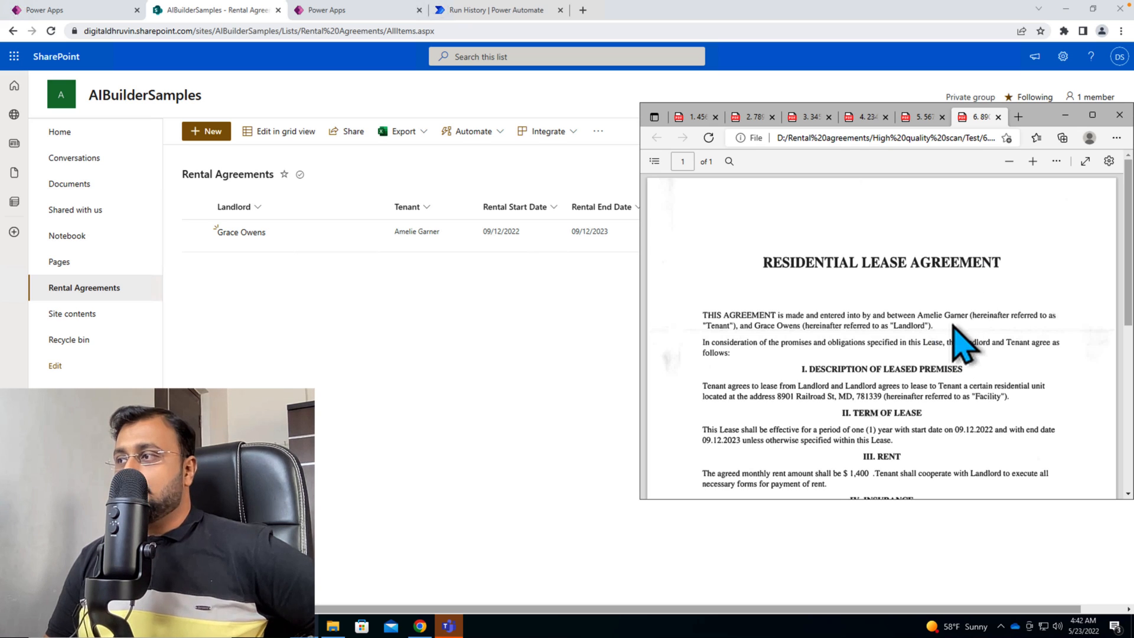
{"action": "mouse_move", "coordinate": [962, 347]}
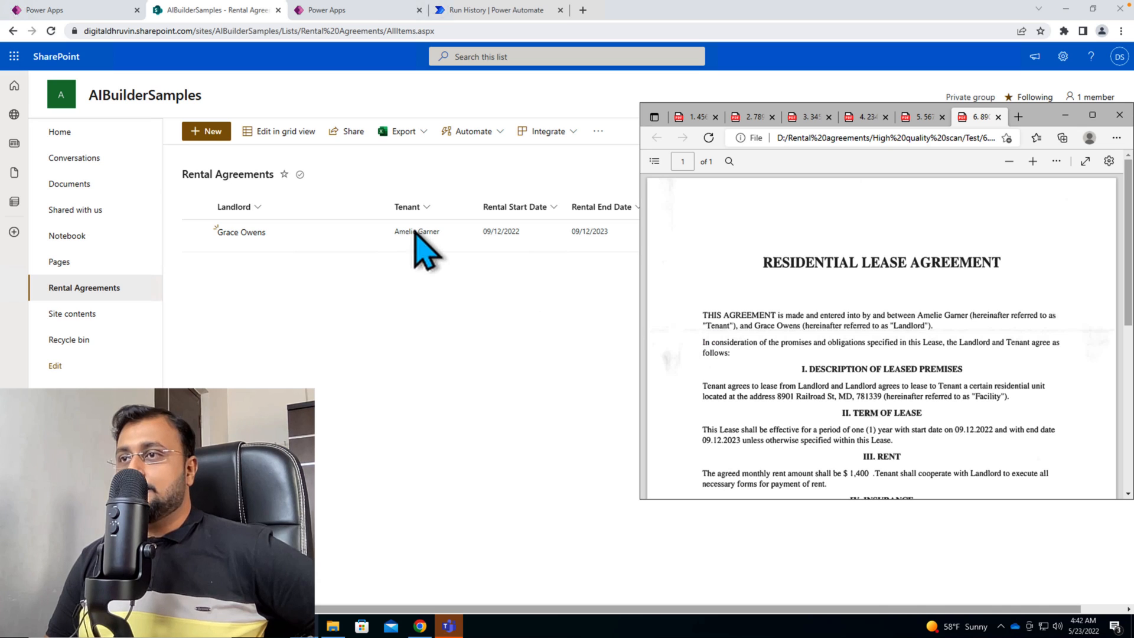
{"action": "mouse_move", "coordinate": [846, 347]}
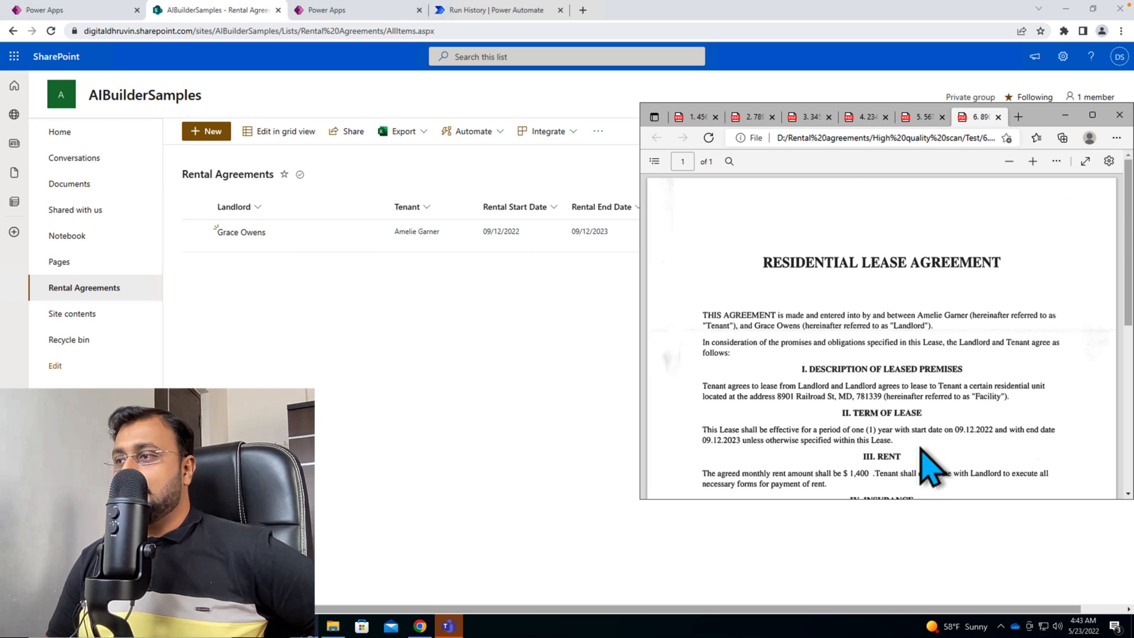
{"action": "mouse_move", "coordinate": [997, 455]}
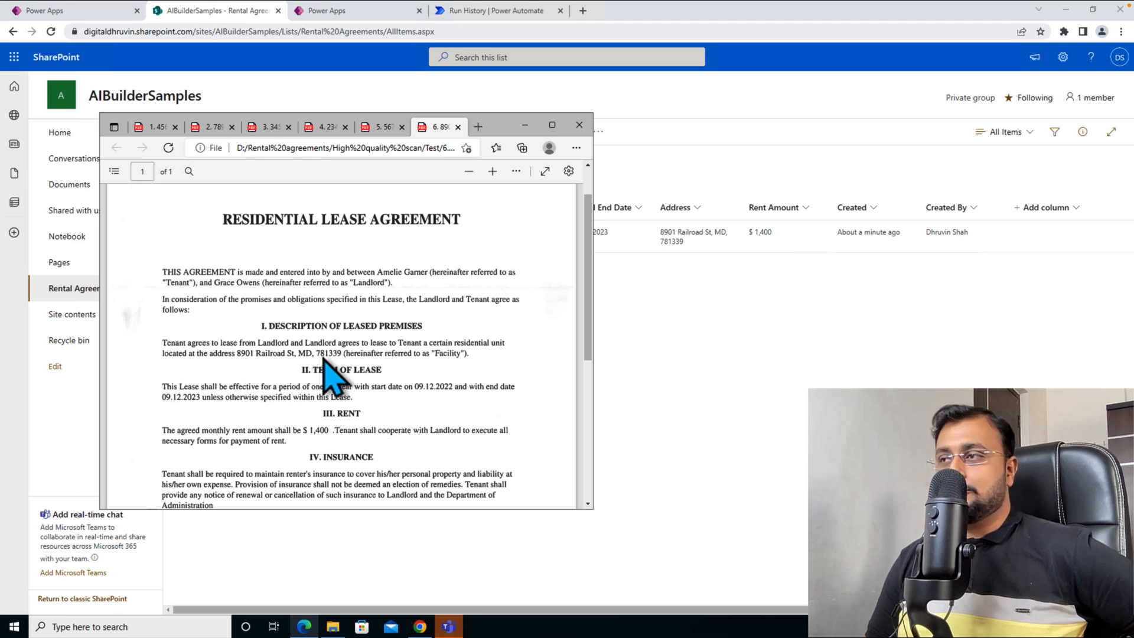
{"action": "mouse_move", "coordinate": [335, 376]}
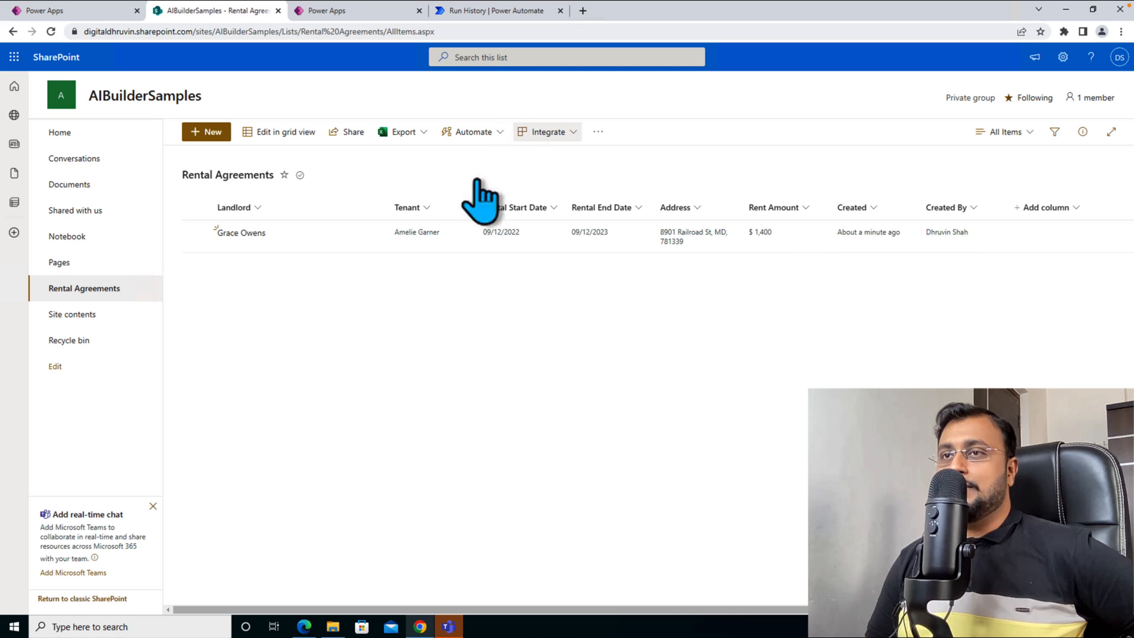
{"action": "mouse_move", "coordinate": [477, 340]}
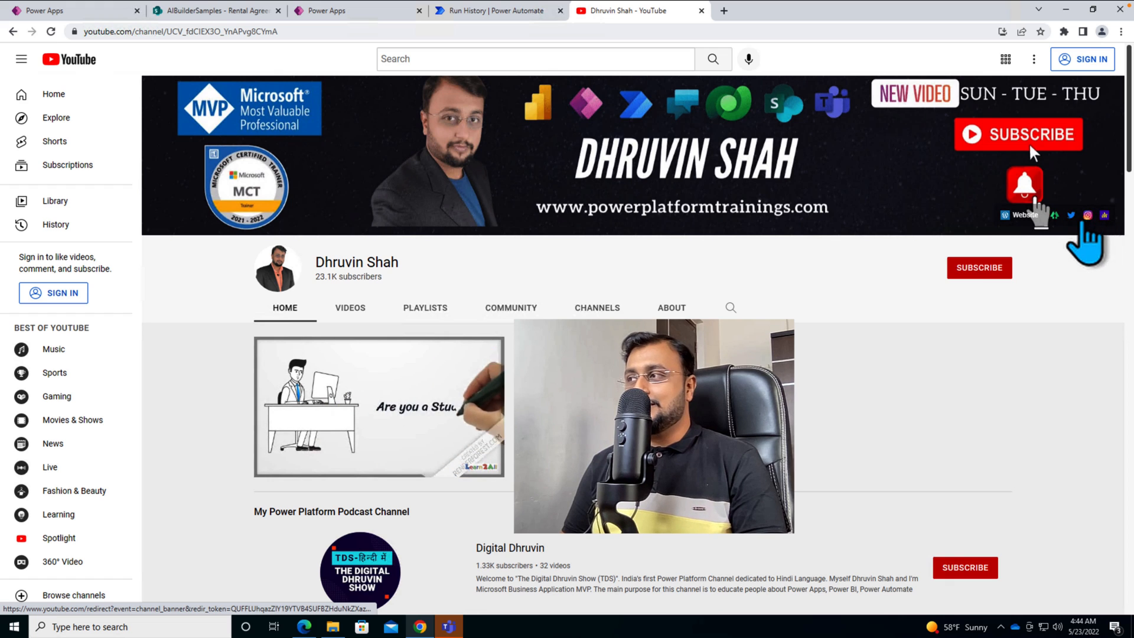
{"action": "mouse_move", "coordinate": [780, 278]}
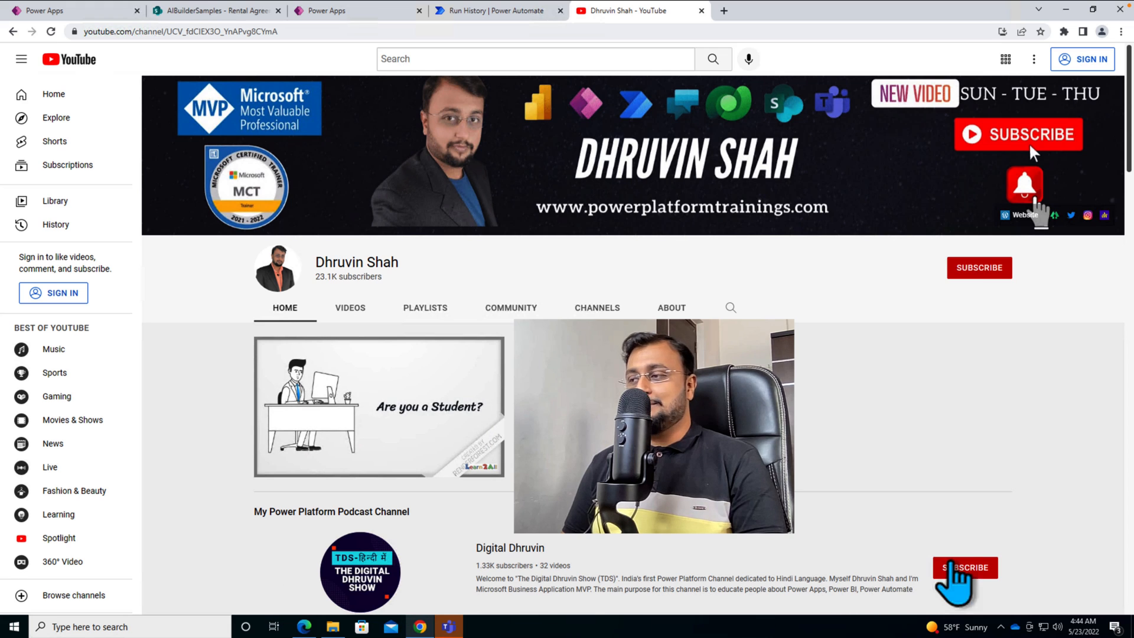
{"action": "mouse_move", "coordinate": [998, 549]}
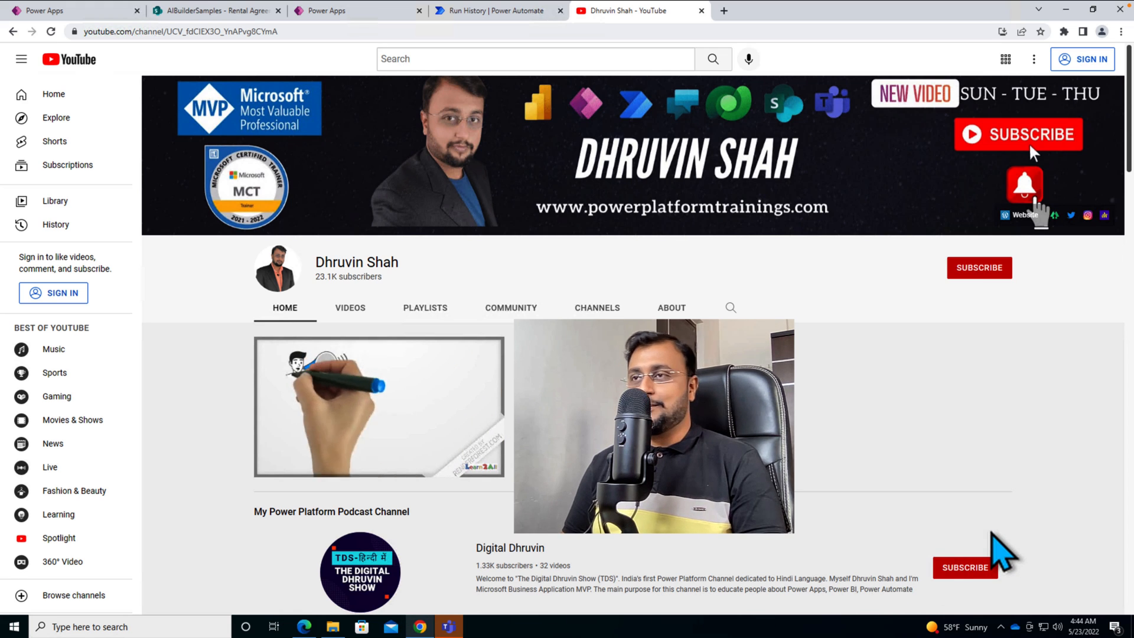